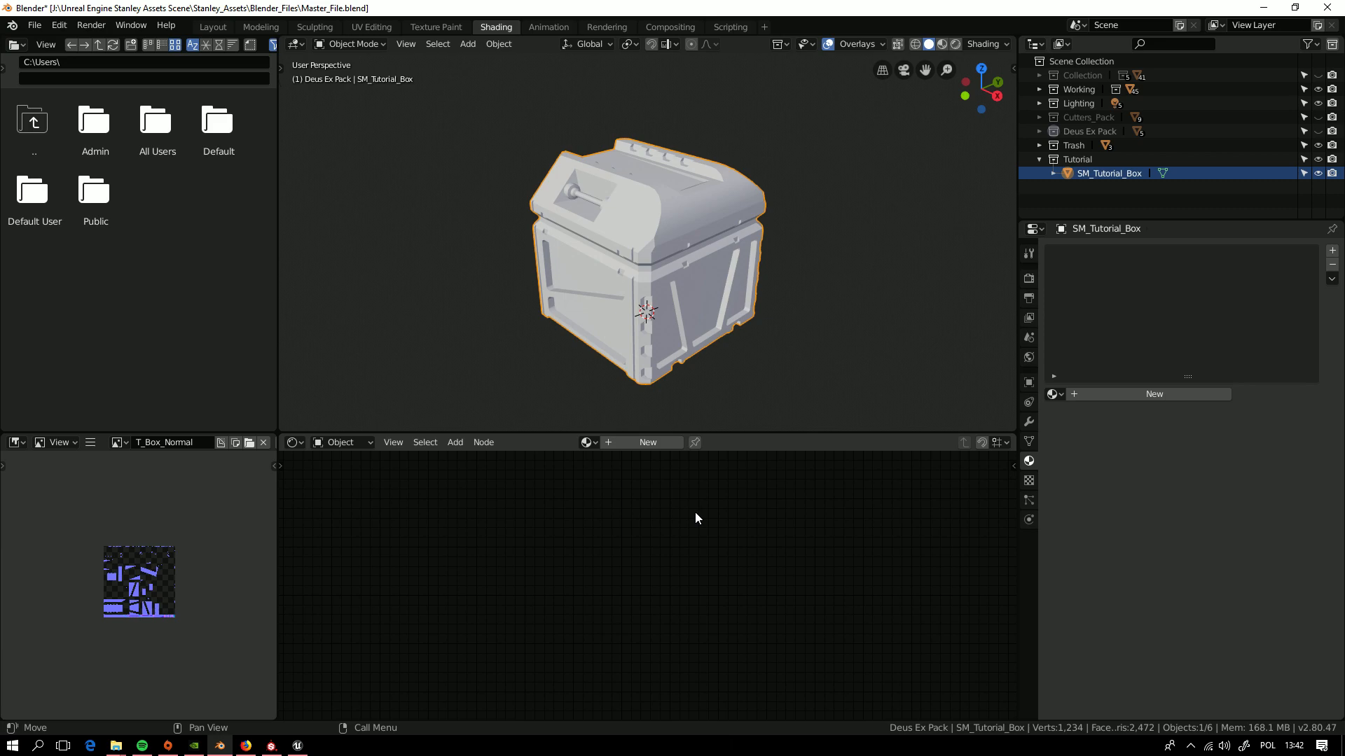
{"action": "mouse_move", "coordinate": [696, 514]}
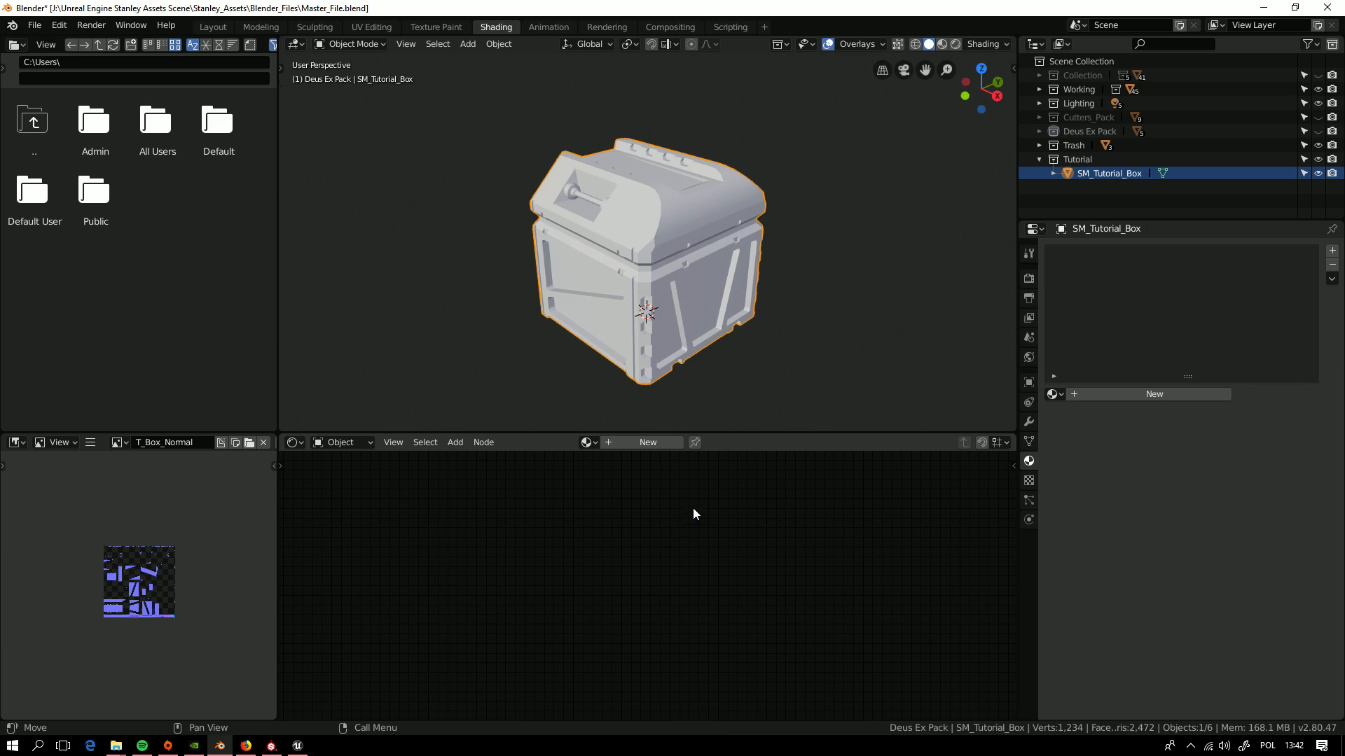
{"action": "mouse_move", "coordinate": [616, 239]}
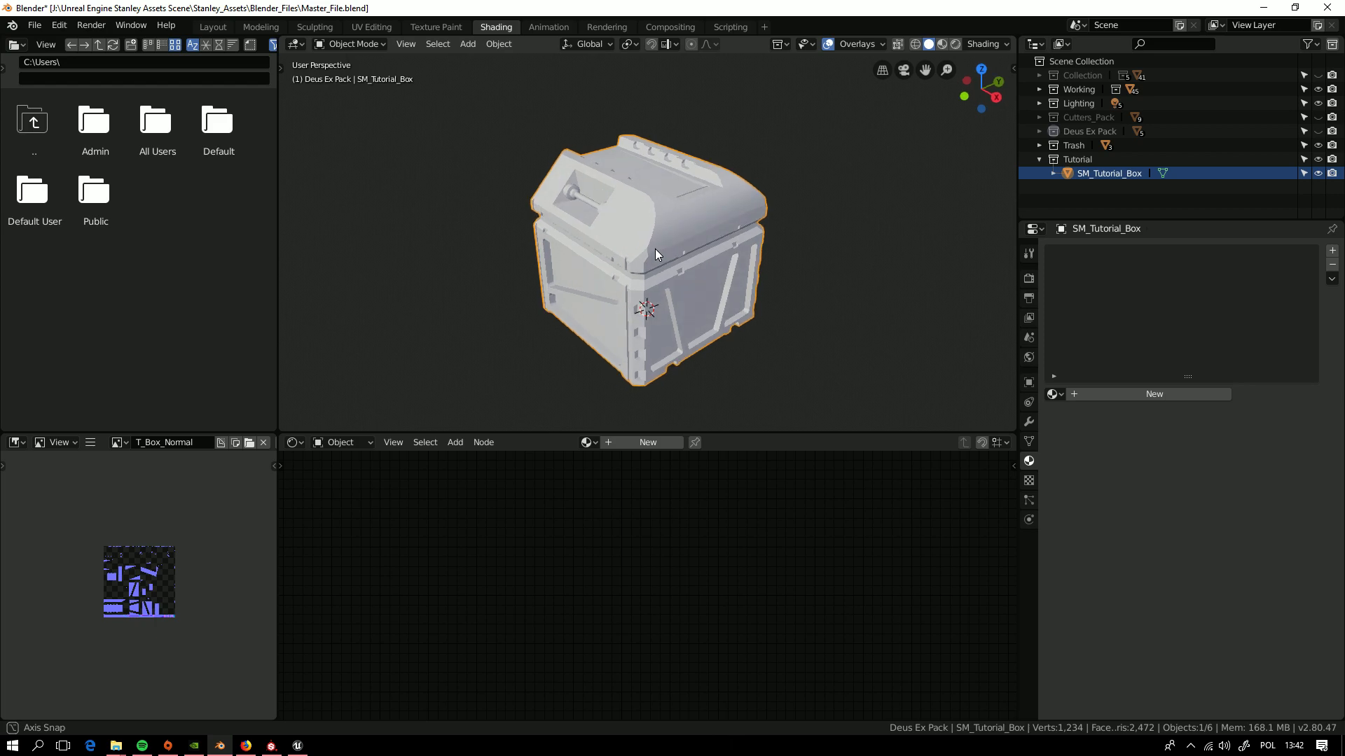
- Create a new material on SM_Tutorial_Box and name it Mat_Bevel_Shader
{"action": "left_click_drag", "start_coordinate": [656, 254], "coordinate": [669, 254]}
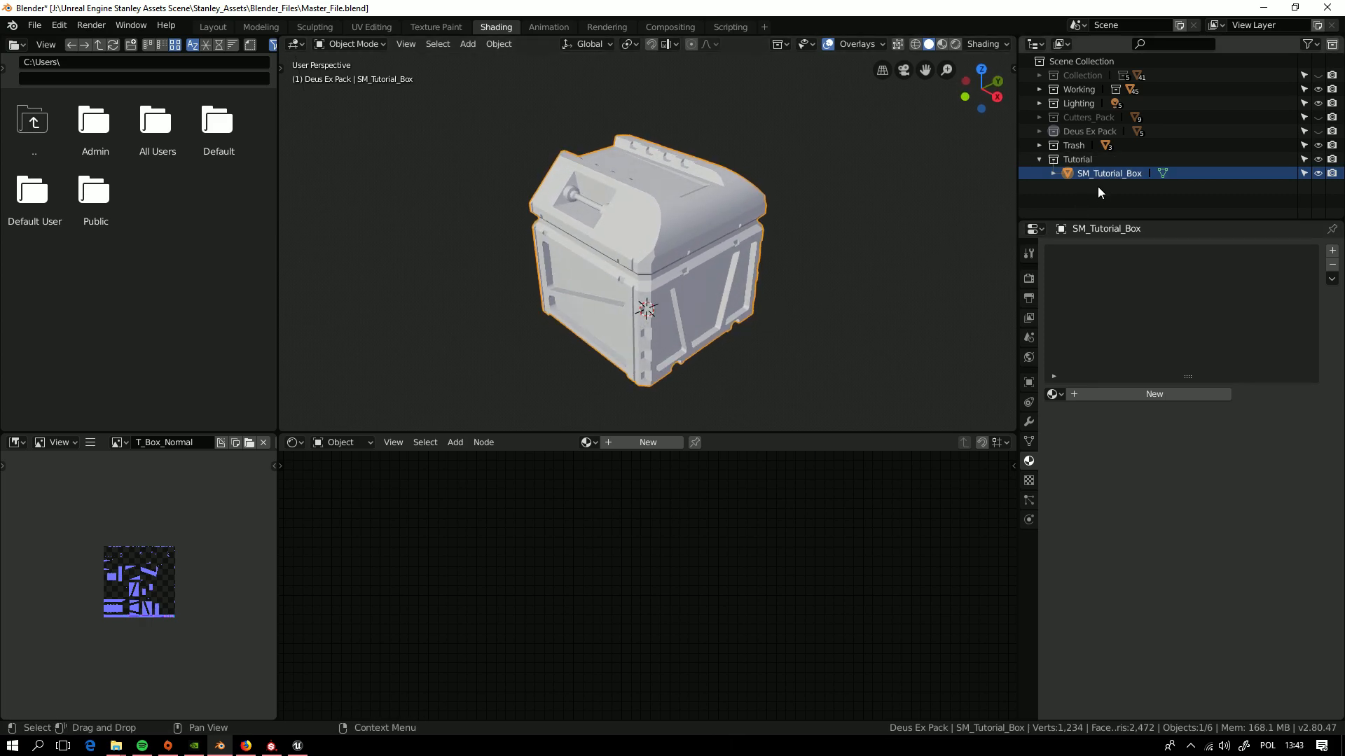
{"action": "mouse_move", "coordinate": [1154, 394]}
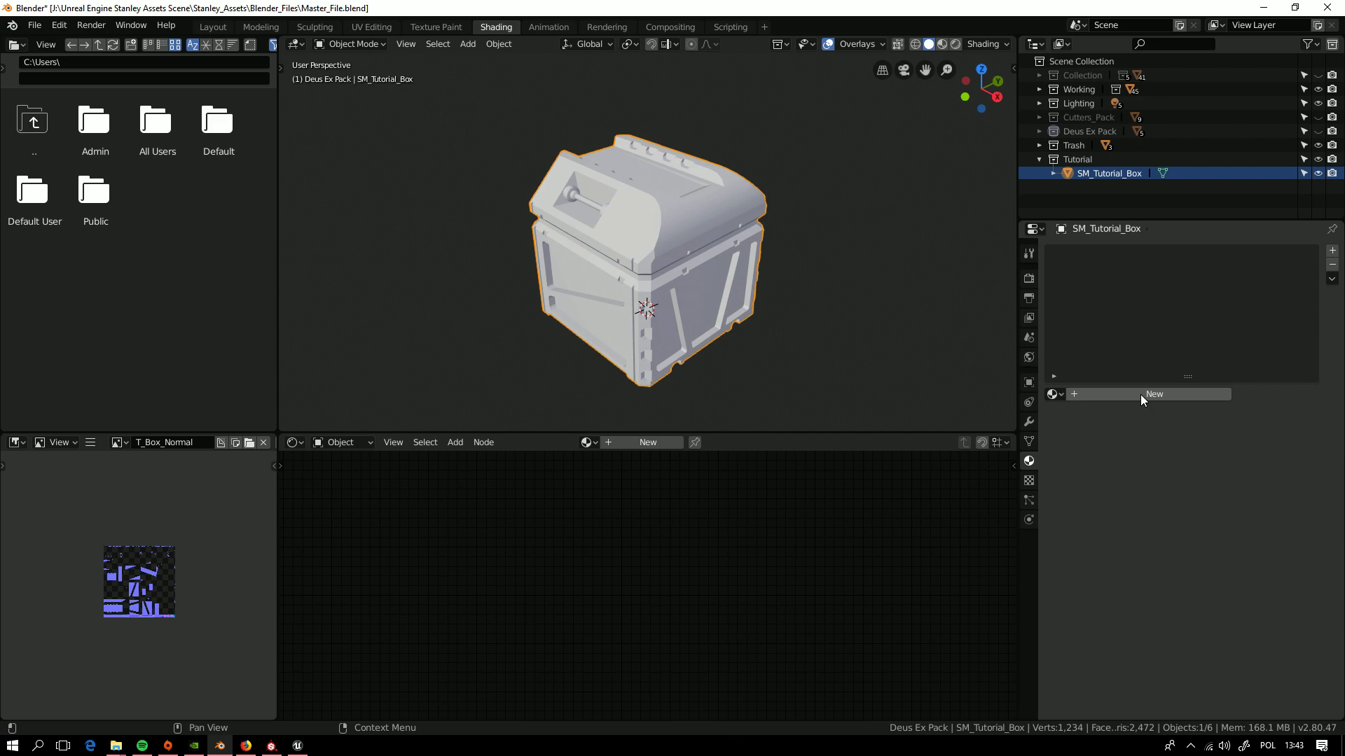
{"action": "left_click", "coordinate": [1154, 394]}
{"action": "type", "text": "M"}
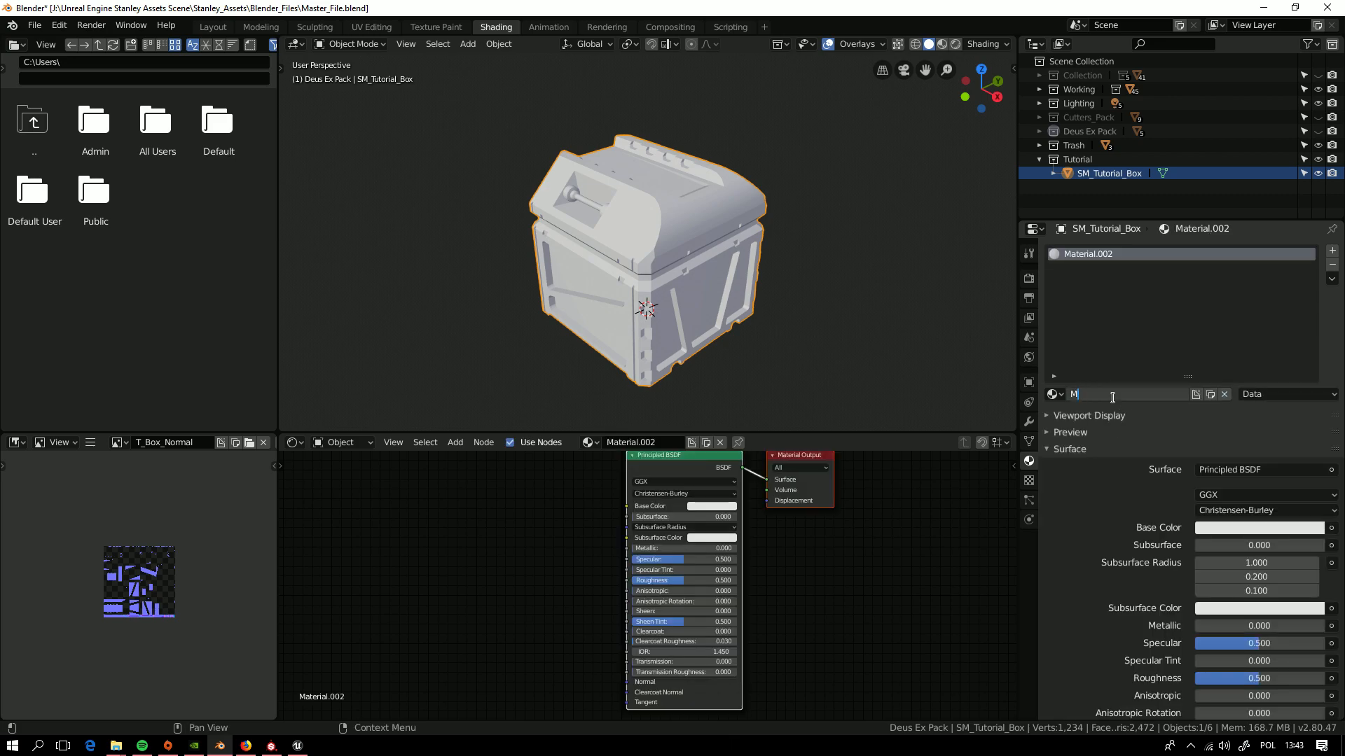
{"action": "type", "text": "at_Bevel"}
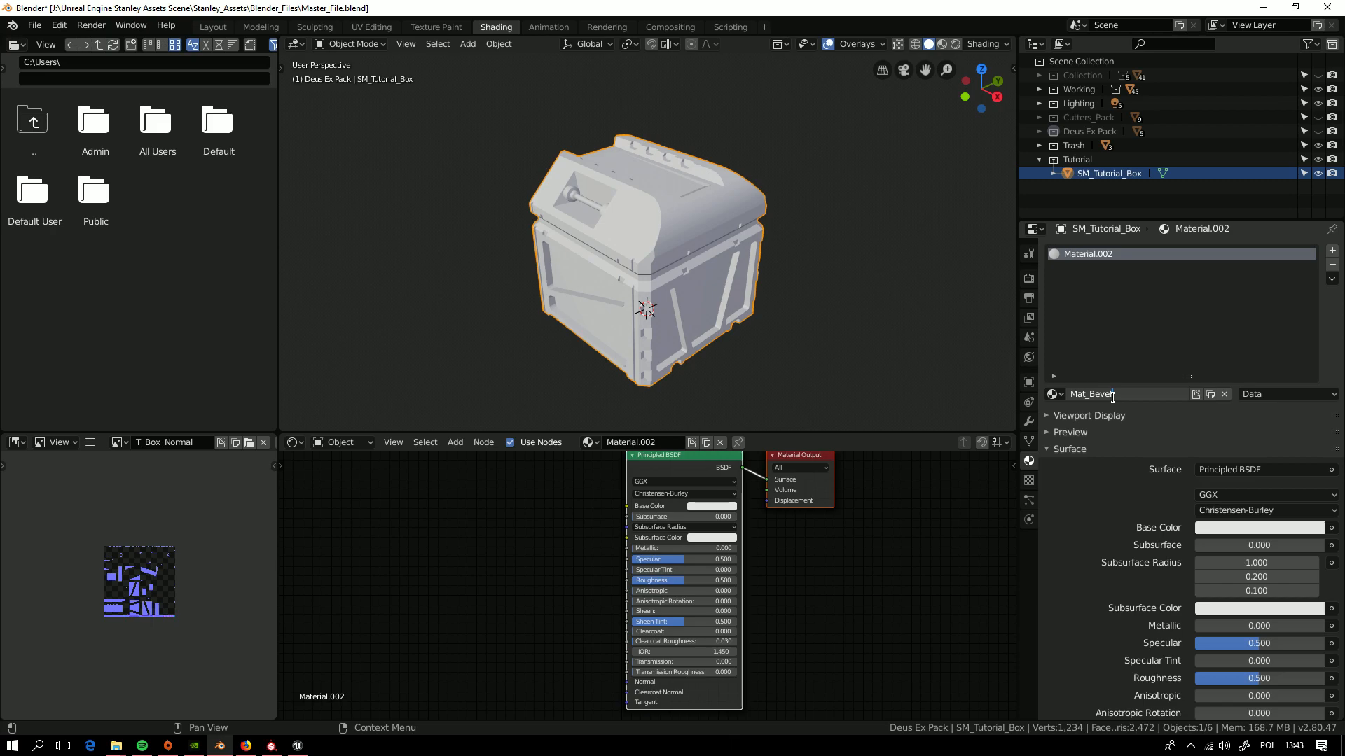
{"action": "type", "text": "Shader"}
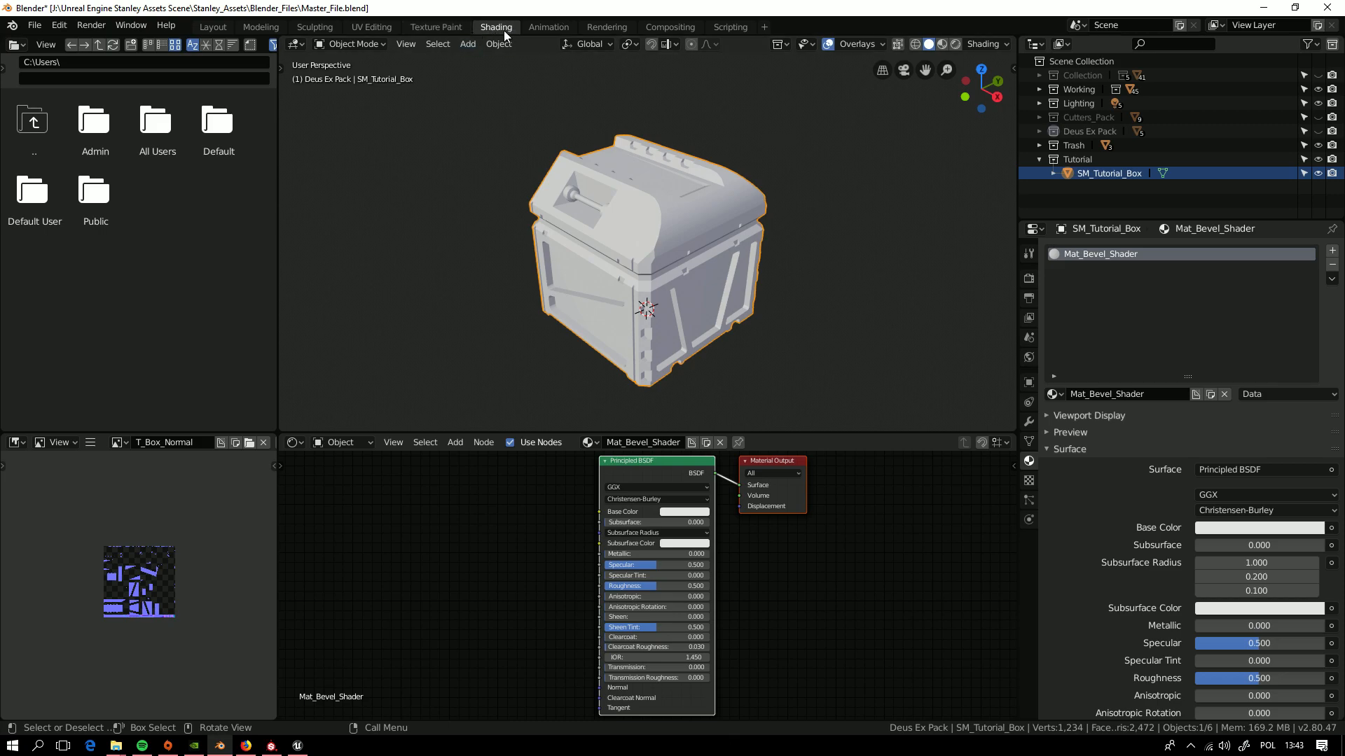
{"action": "mouse_move", "coordinate": [468, 56]}
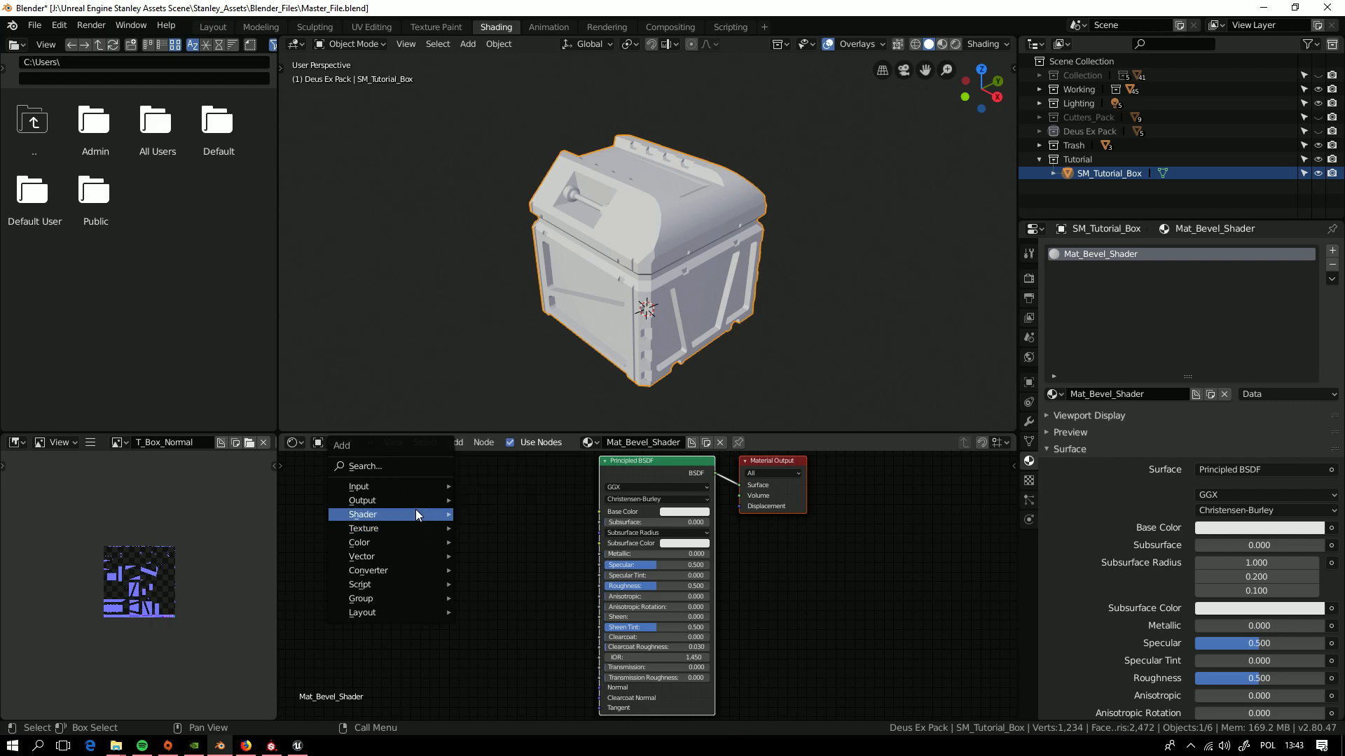
- Add a Bevel node with 16 samples, feeding its Normal into the Principled BSDF
{"action": "type", "text": "beve"}
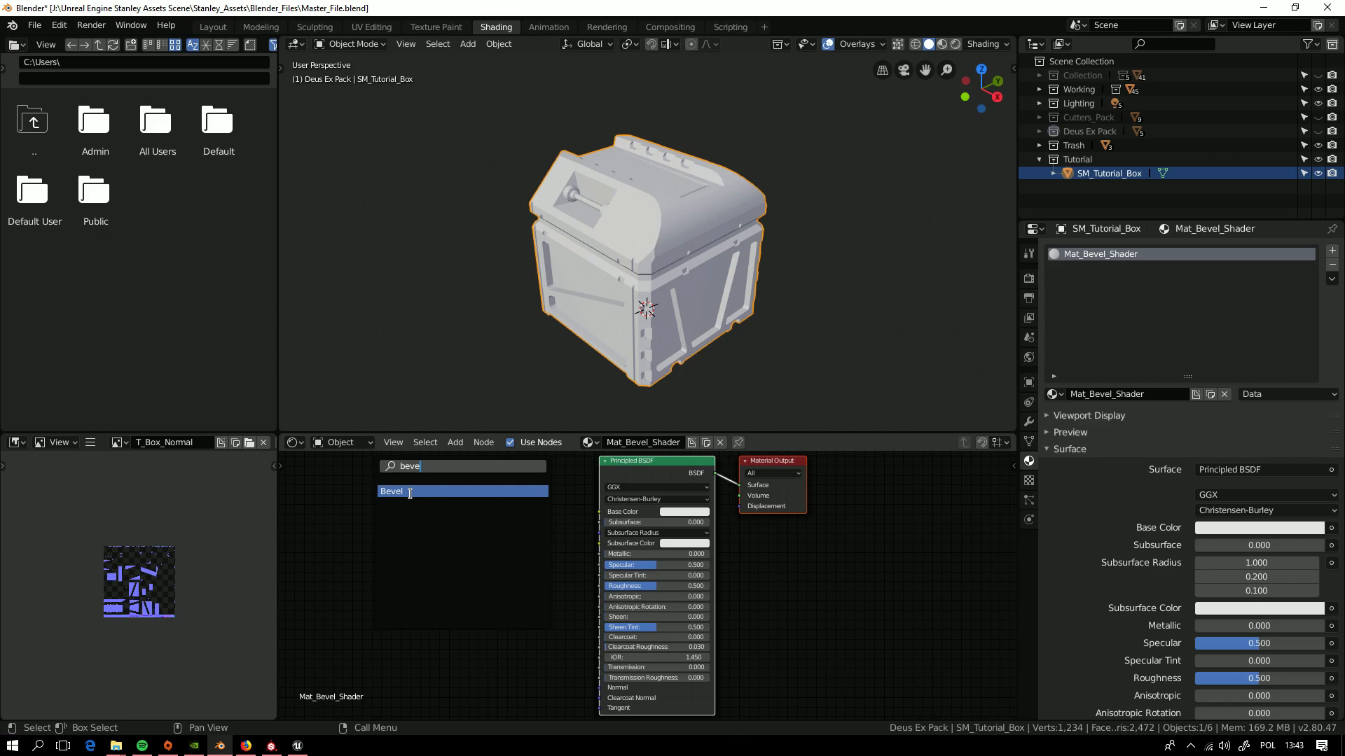
{"action": "left_click", "coordinate": [391, 491]}
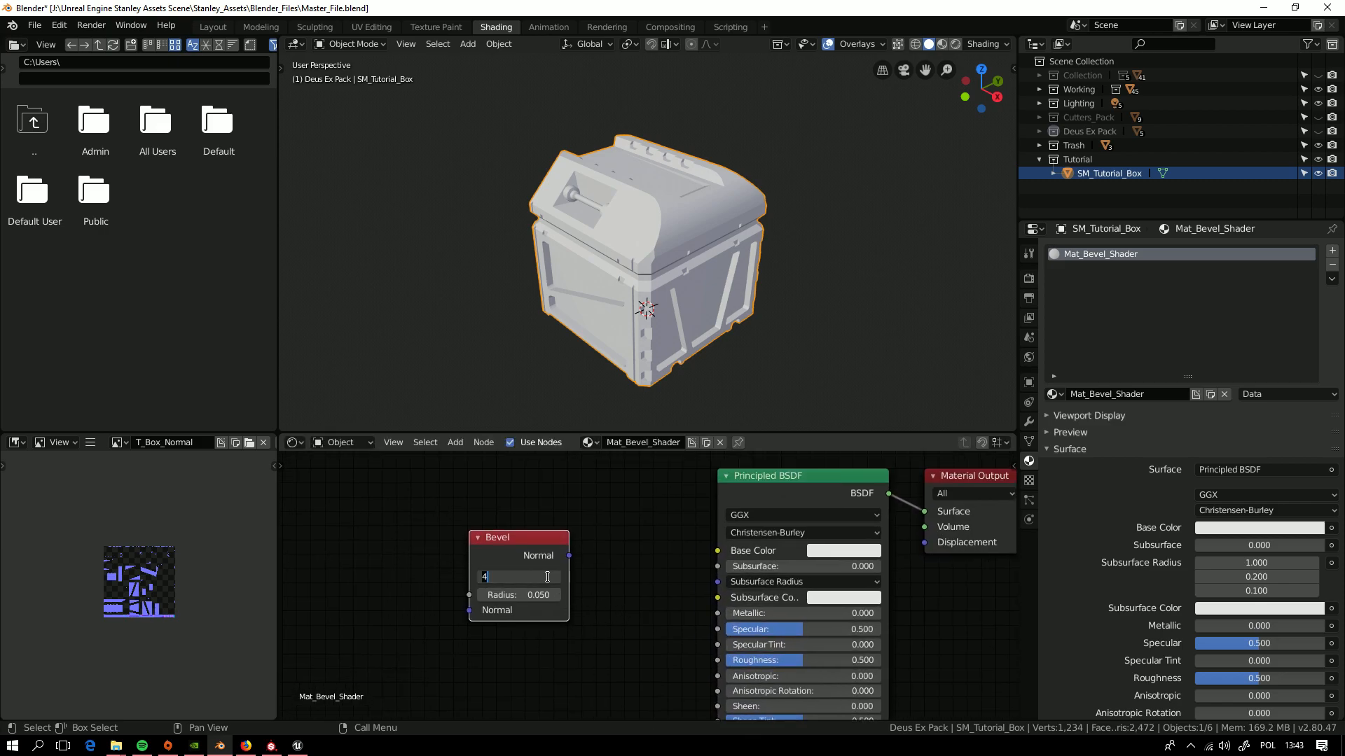
{"action": "type", "text": "16"}
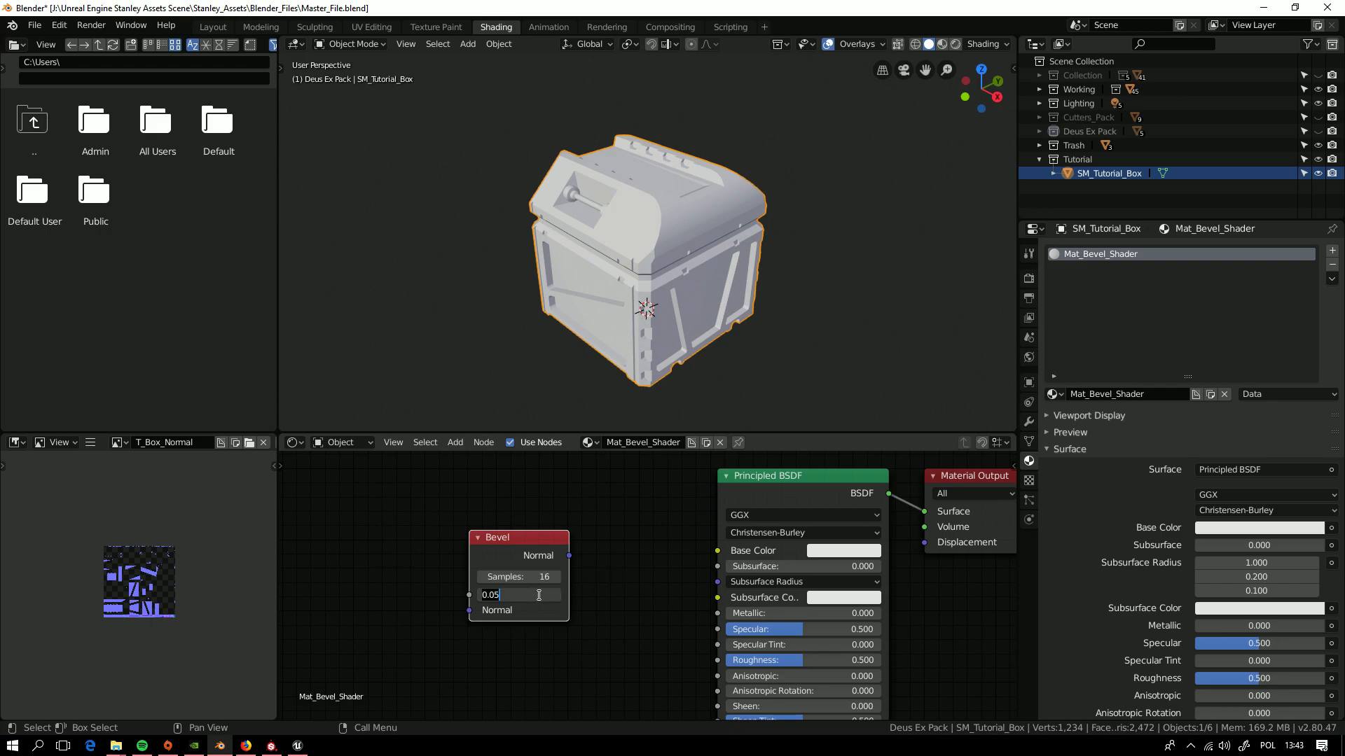
{"action": "key", "text": "Return"}
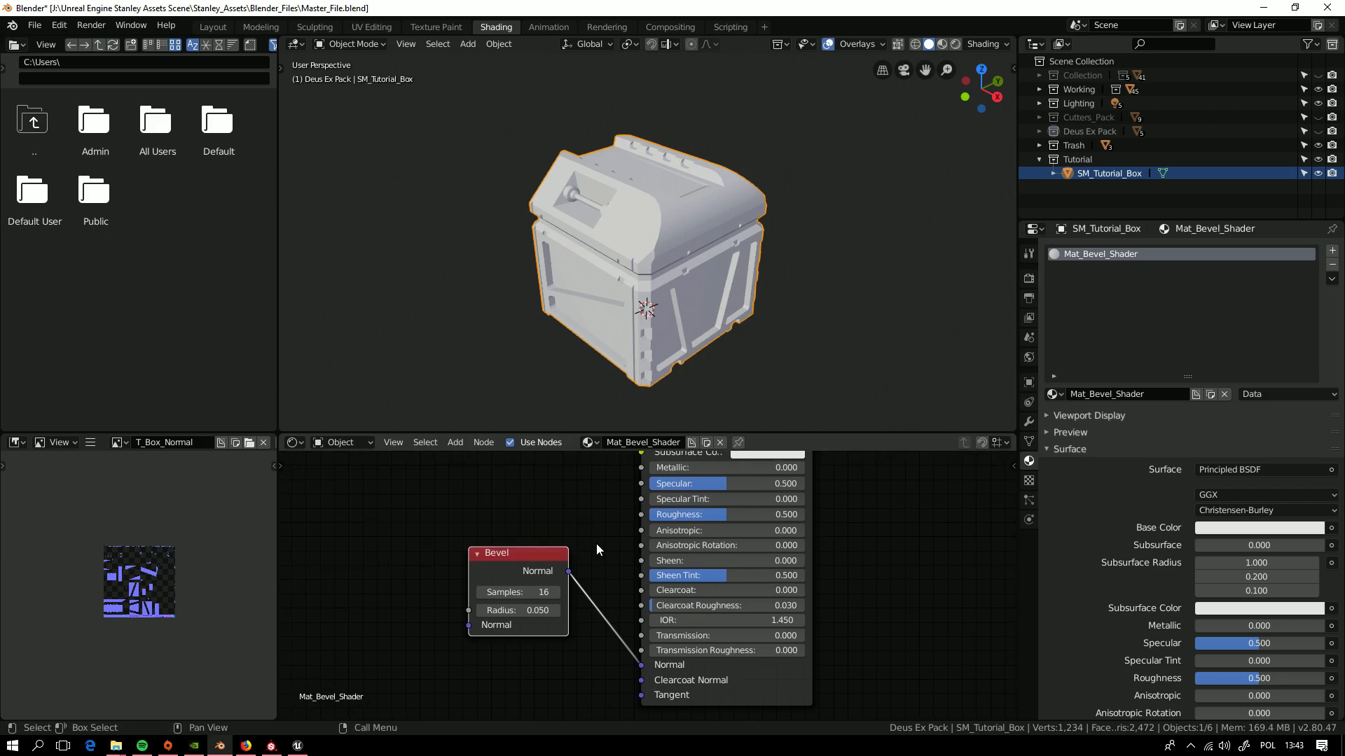
{"action": "mouse_move", "coordinate": [954, 44]}
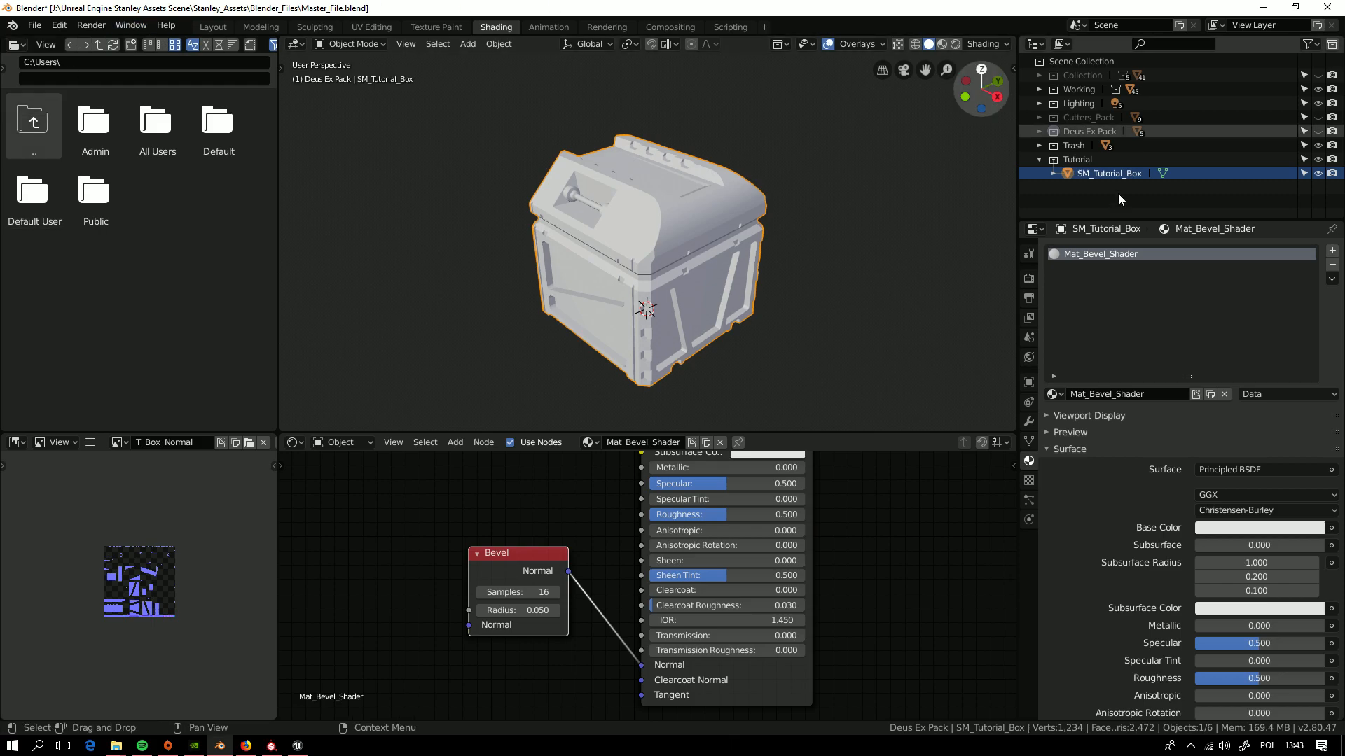
{"action": "mouse_move", "coordinate": [577, 543]}
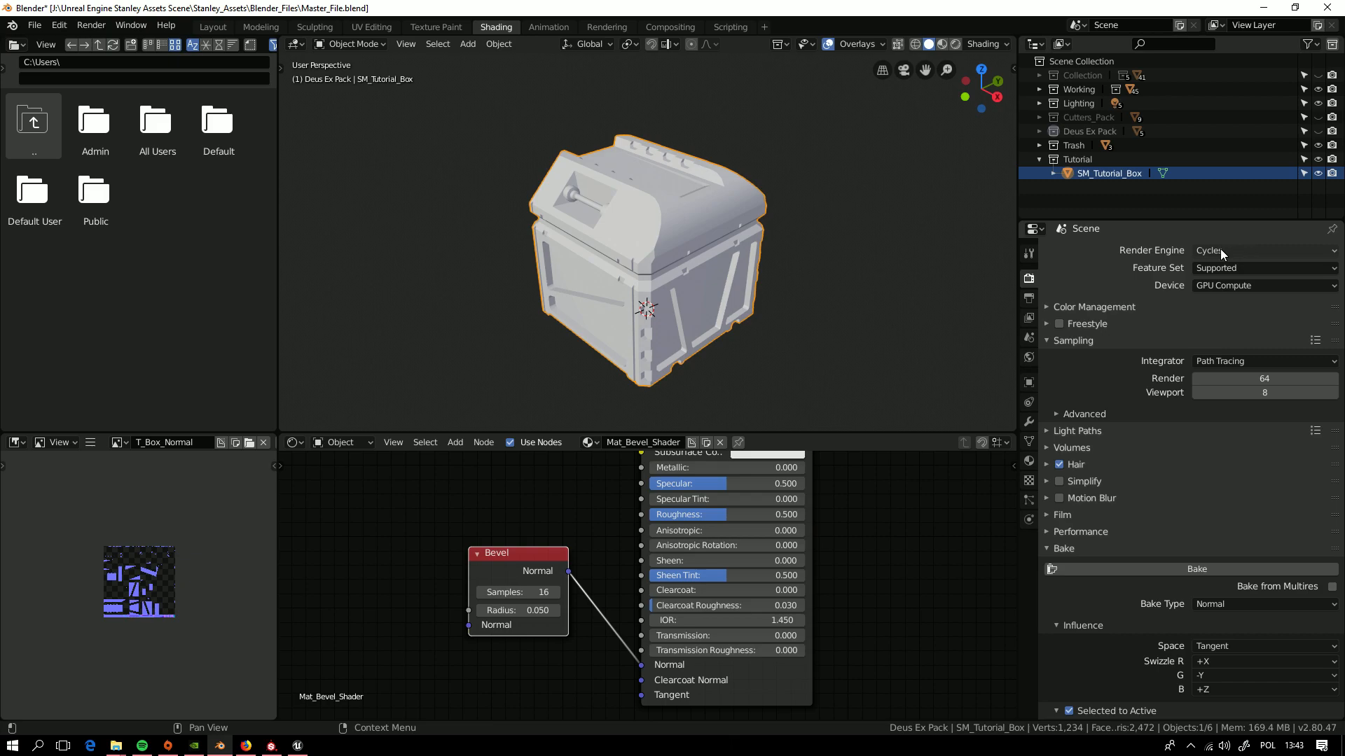
{"action": "mouse_move", "coordinate": [1244, 259]}
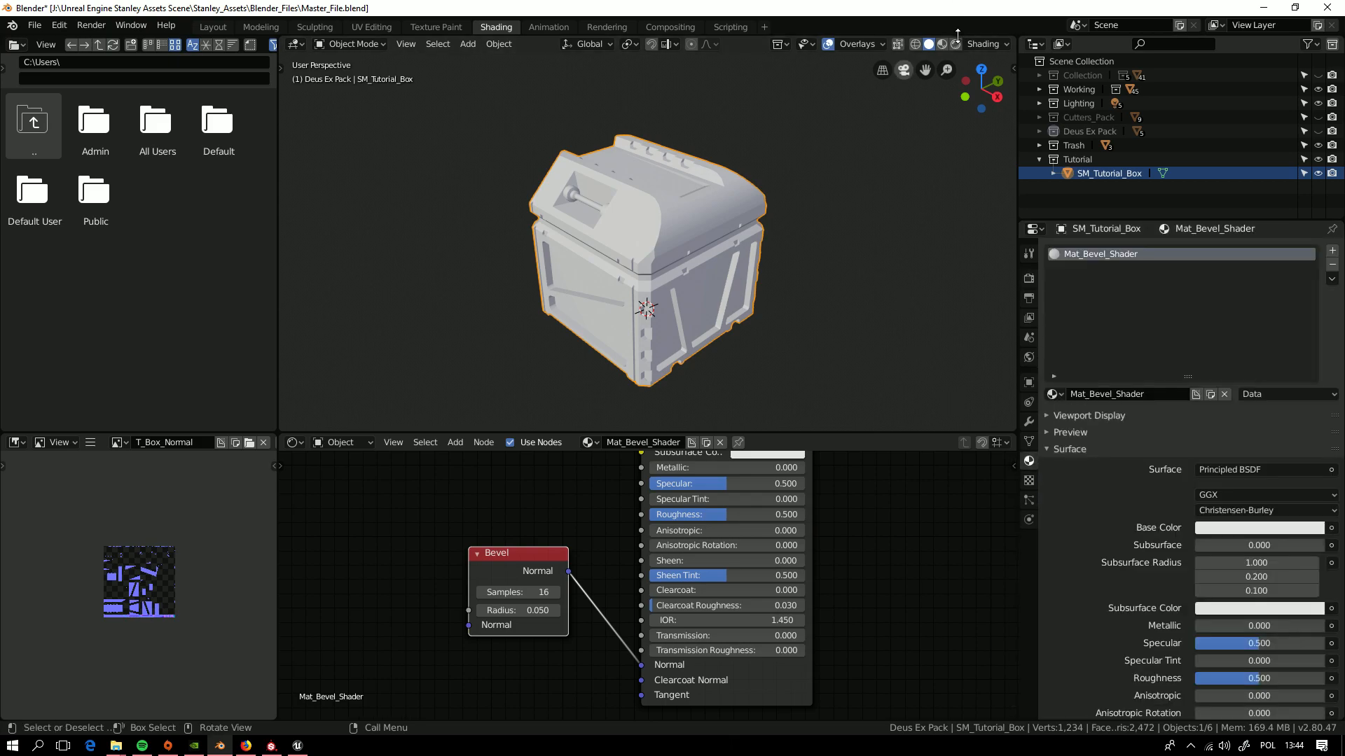
{"action": "mouse_move", "coordinate": [955, 44]}
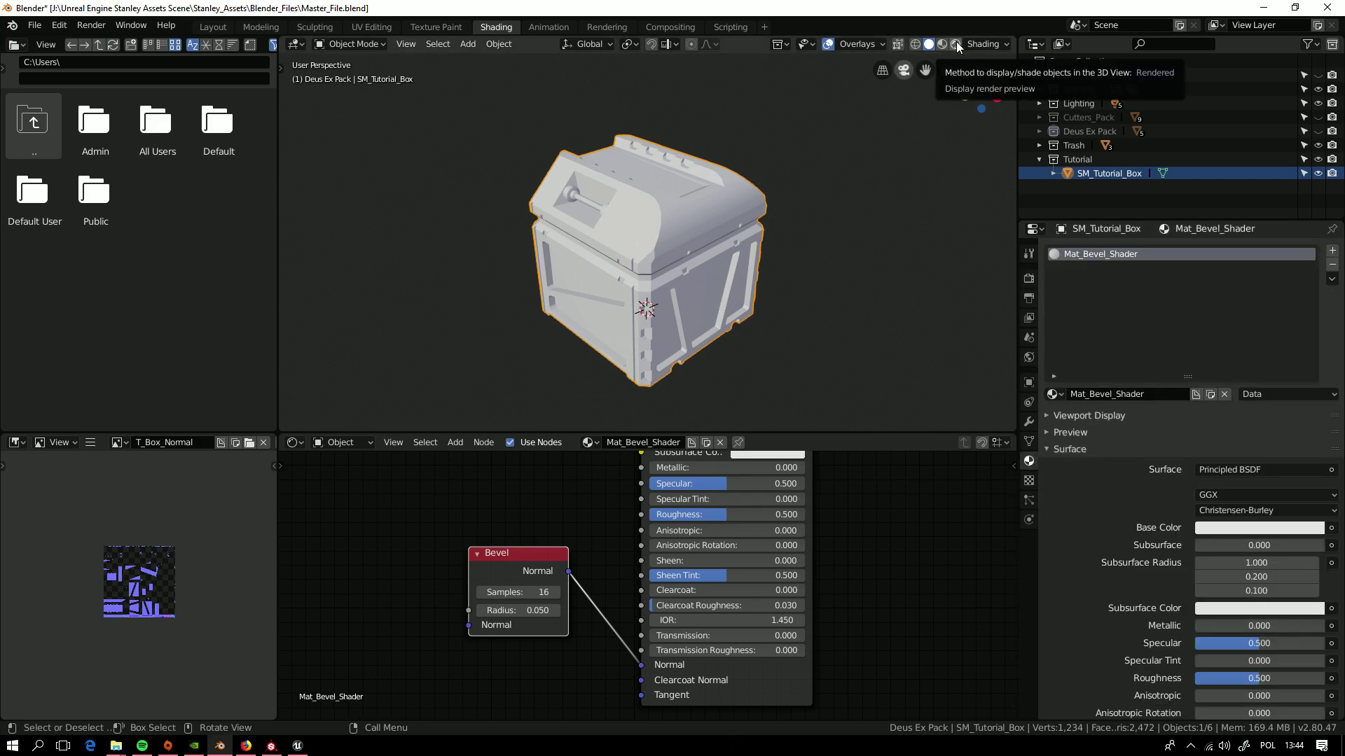
- Preview in Rendered shading, make the material dark grey metal, and set Bevel radius 0.015
{"action": "left_click", "coordinate": [954, 44]}
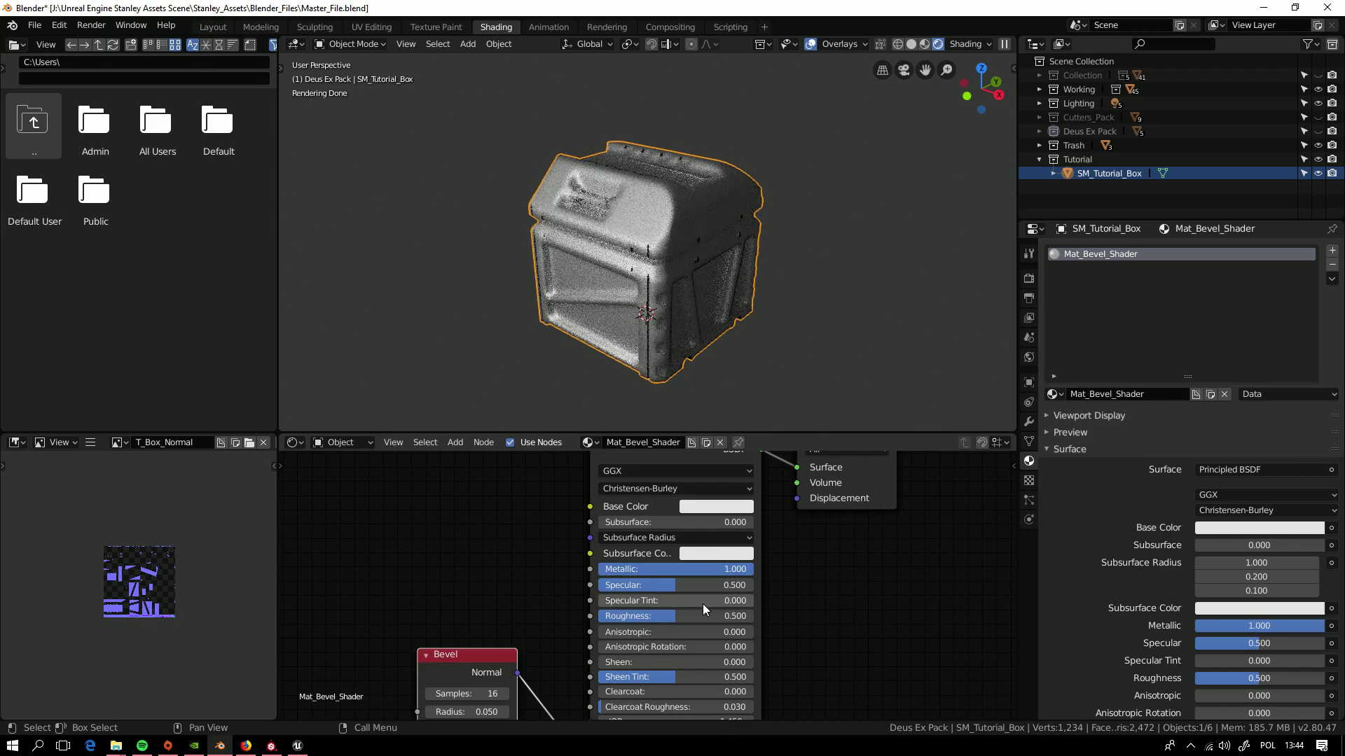
{"action": "left_click", "coordinate": [715, 507]}
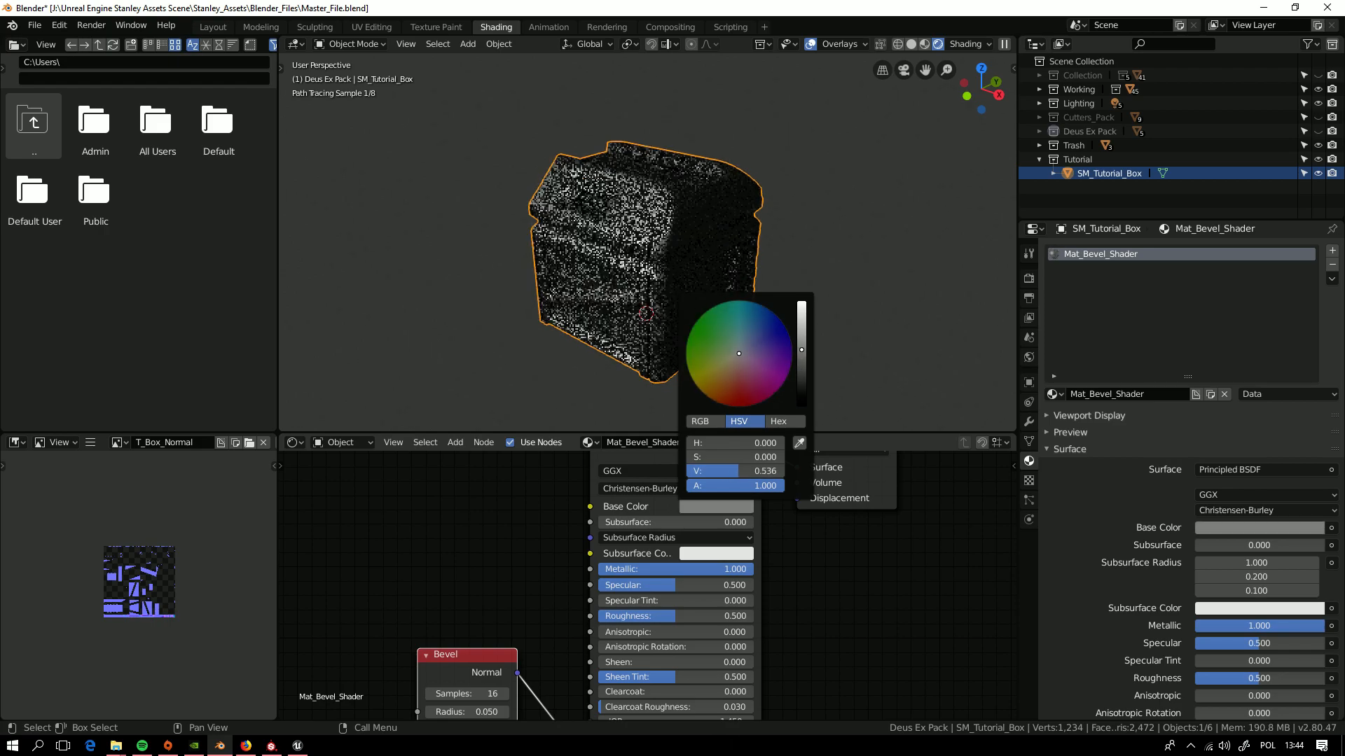
{"action": "left_click", "coordinate": [617, 278]}
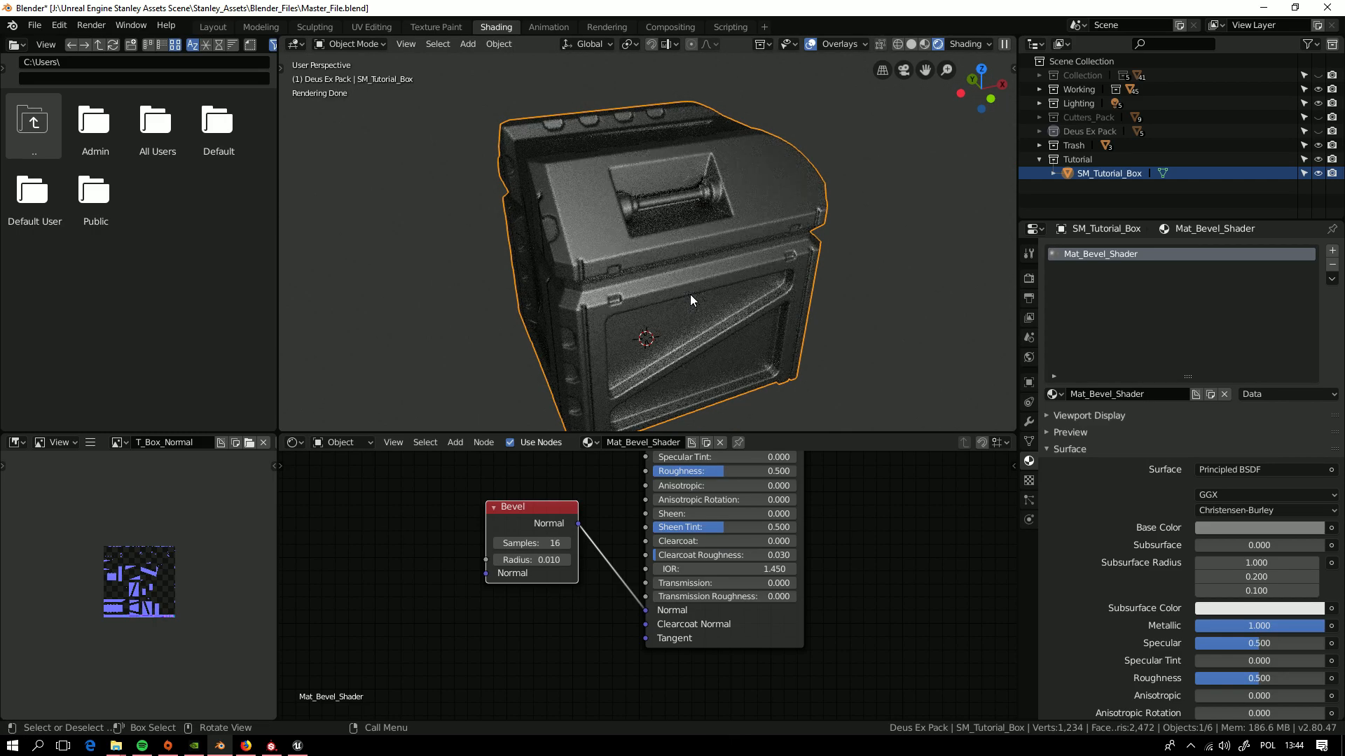
{"action": "left_click_drag", "start_coordinate": [690, 301], "coordinate": [783, 346]}
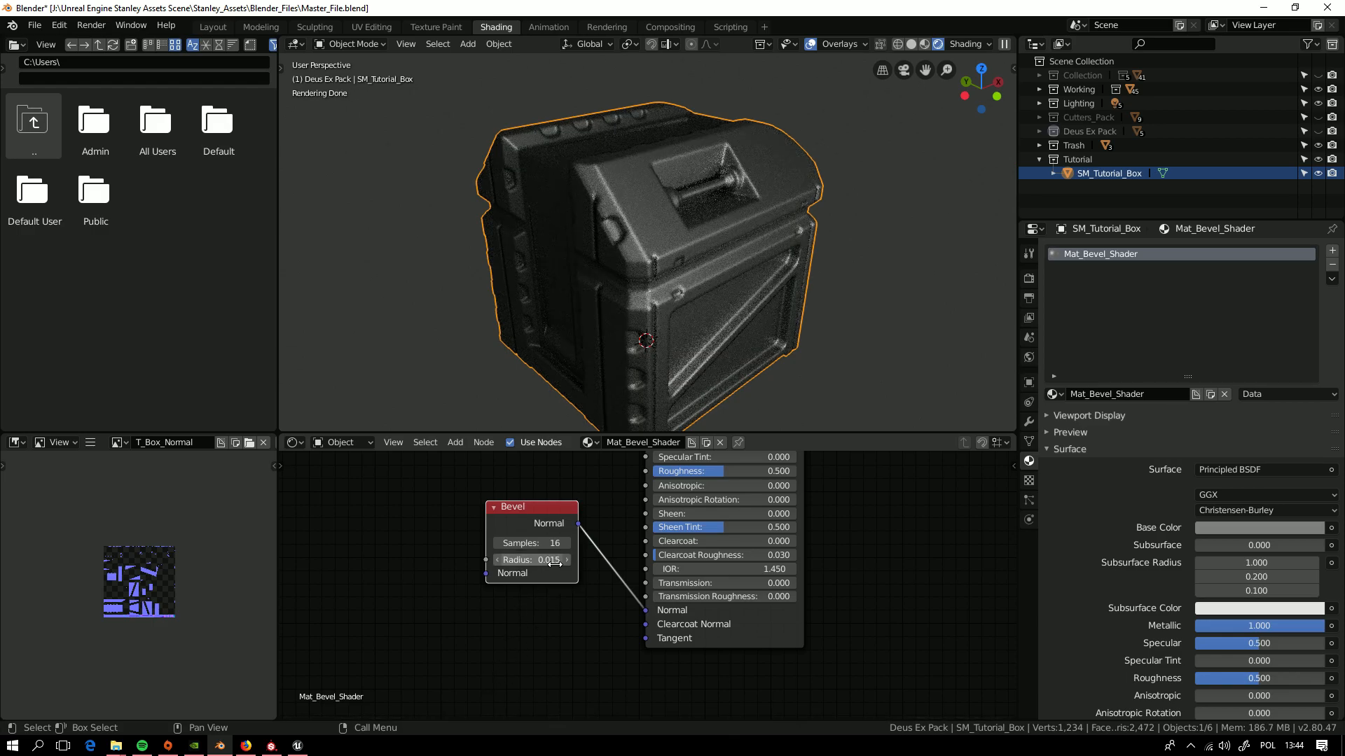
{"action": "left_click_drag", "start_coordinate": [642, 257], "coordinate": [660, 314]}
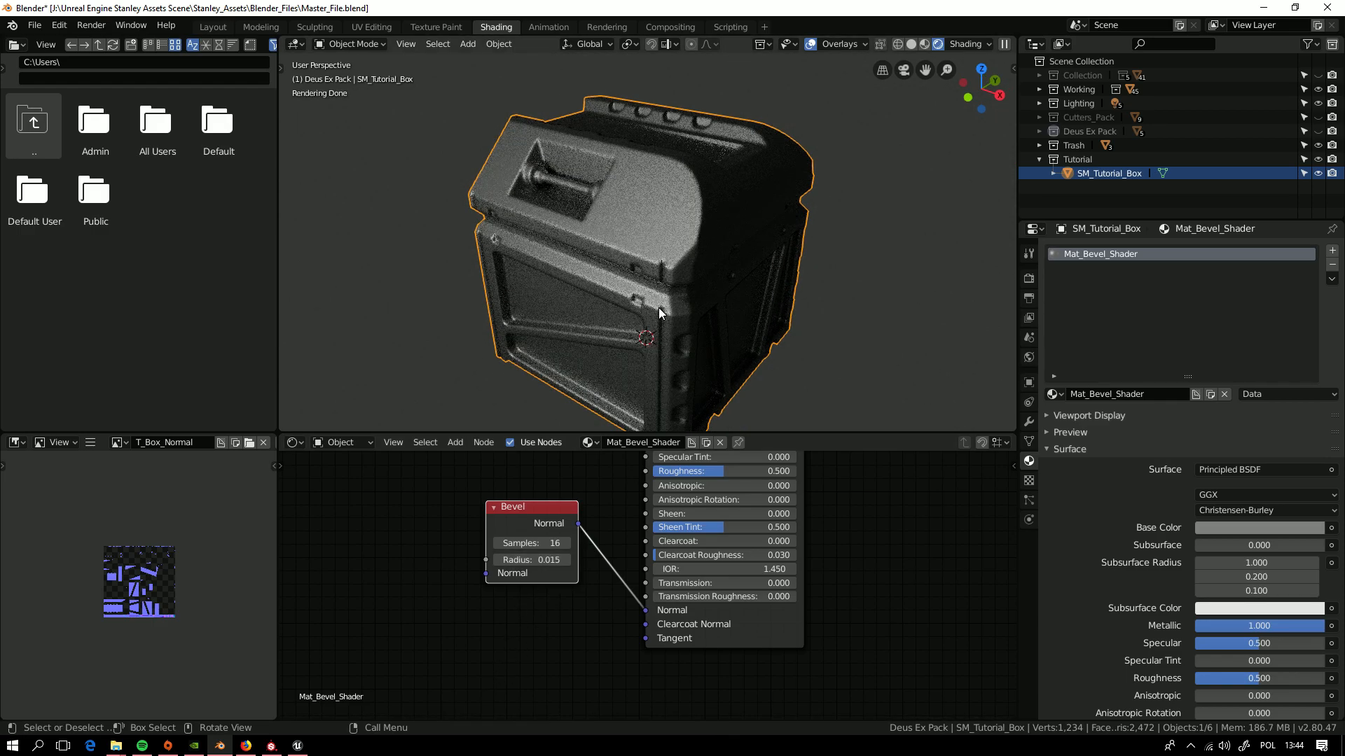
{"action": "left_click_drag", "start_coordinate": [661, 313], "coordinate": [716, 322]}
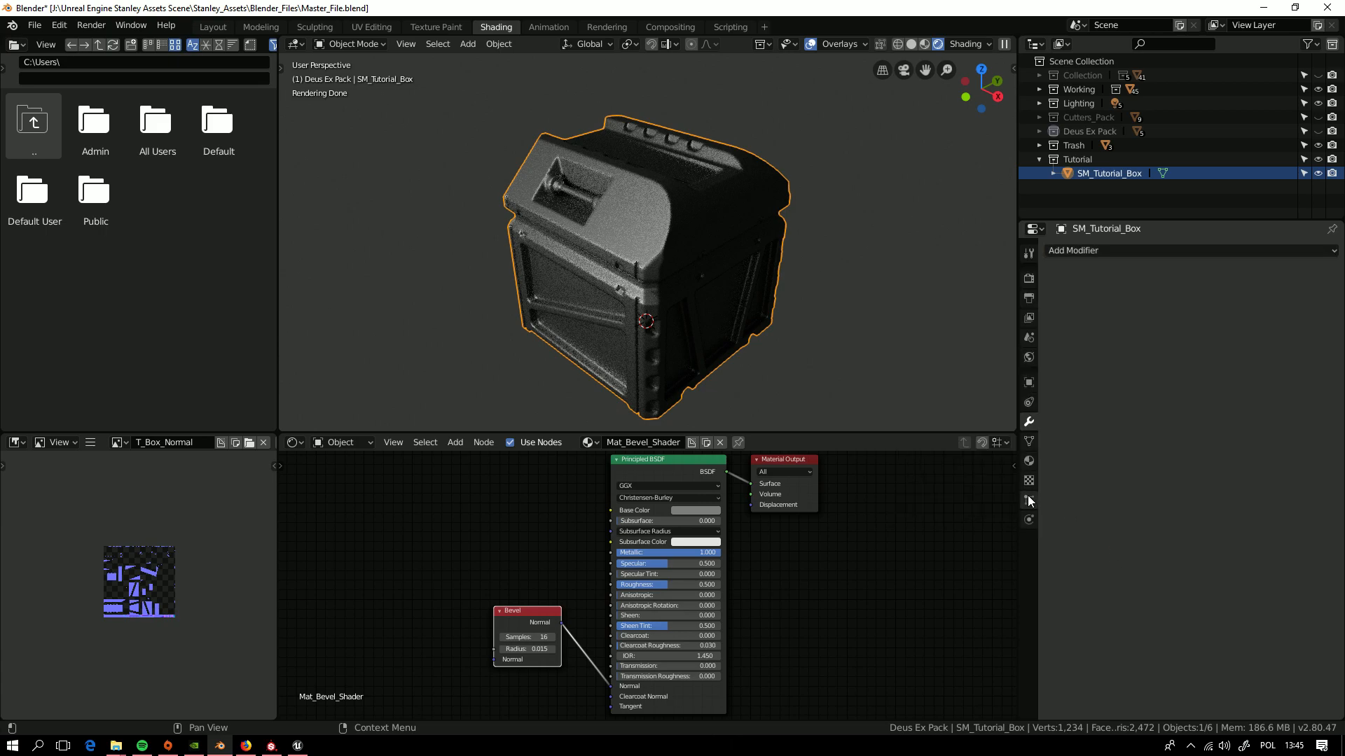
{"action": "left_click", "coordinate": [1029, 500]}
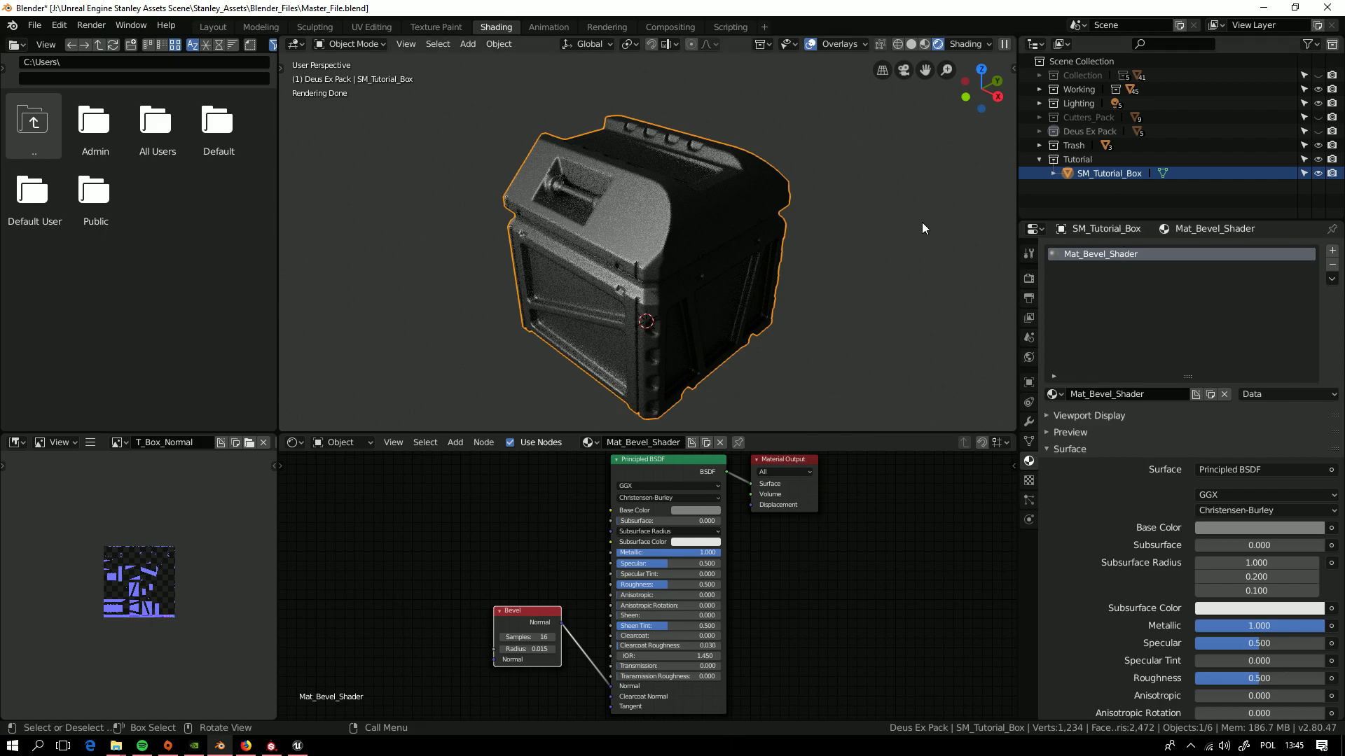
{"action": "mouse_move", "coordinate": [910, 225]}
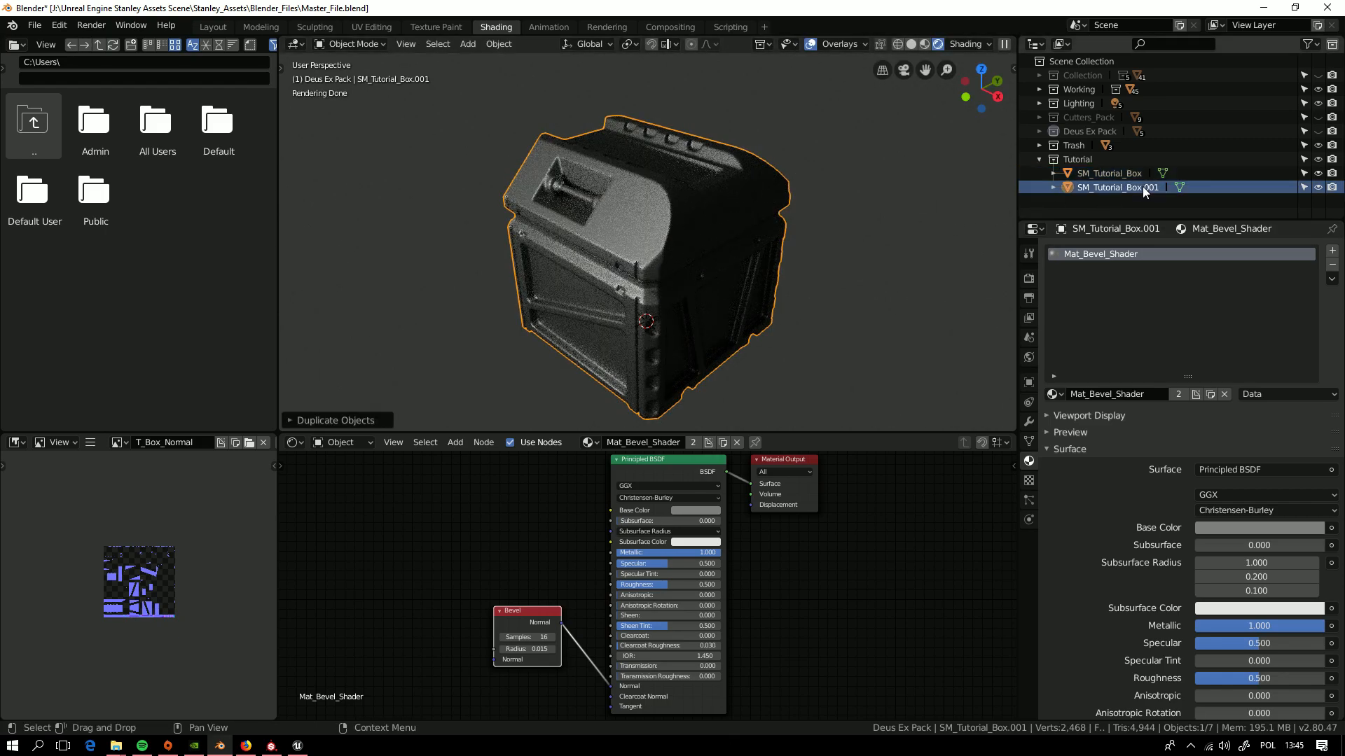
- Rename the duplicate SM_Tutorial_Box_High and reselect the original SM_Tutorial_Box
{"action": "double_click", "coordinate": [1116, 187]}
{"action": "type", "text": "_High"}
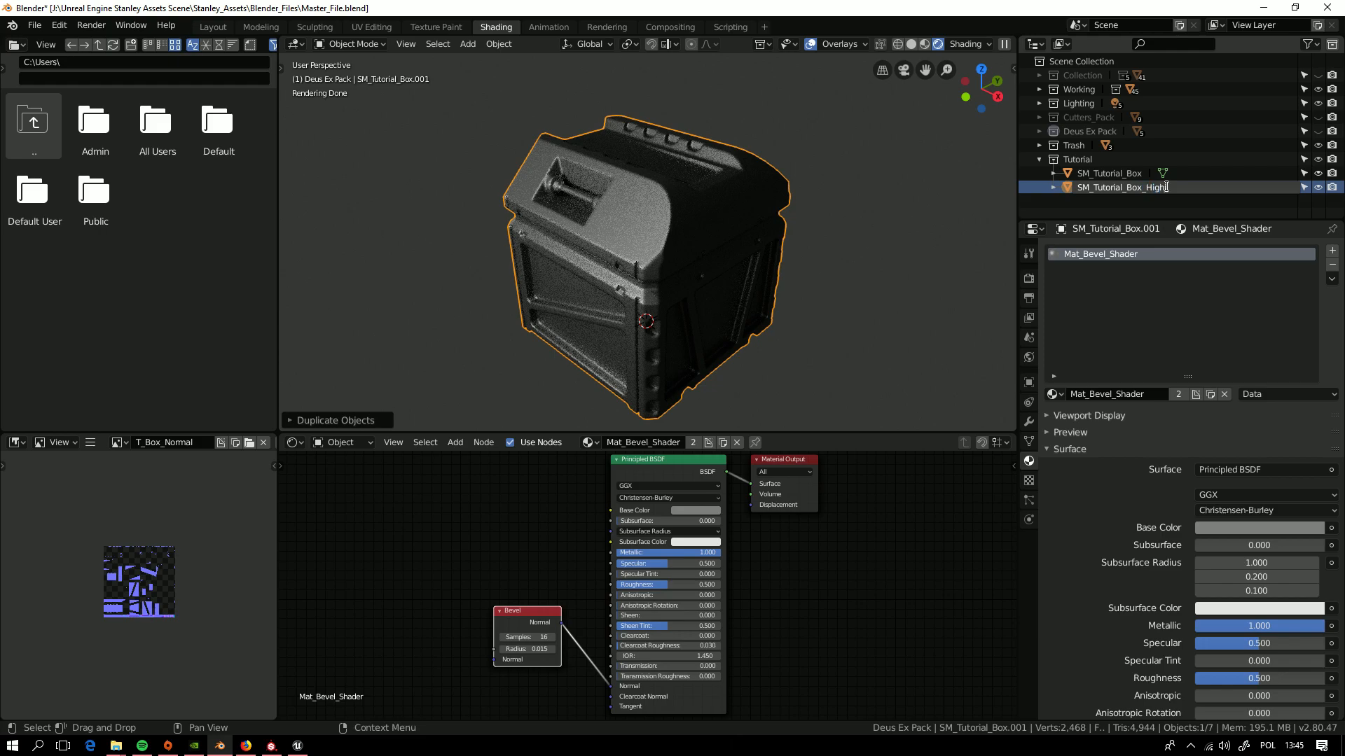
{"action": "left_click", "coordinate": [1121, 187]}
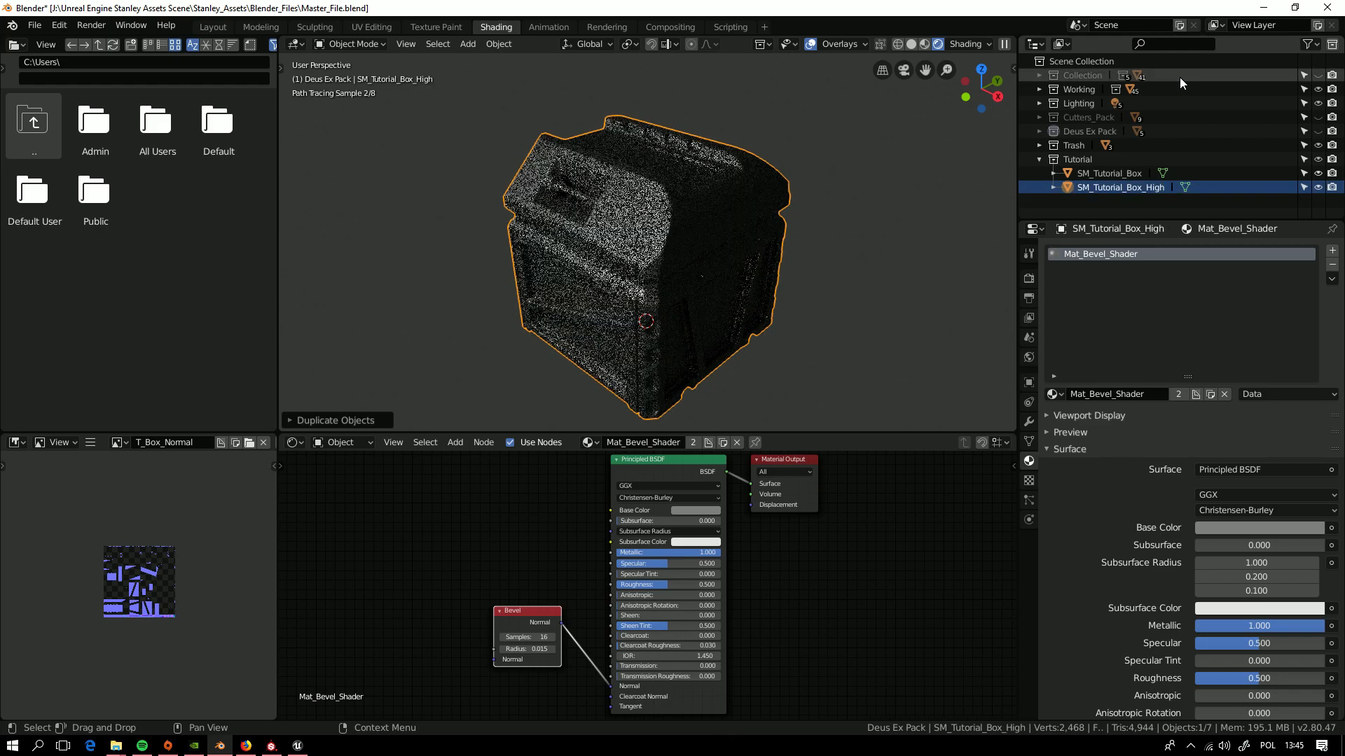
{"action": "left_click", "coordinate": [1108, 173]}
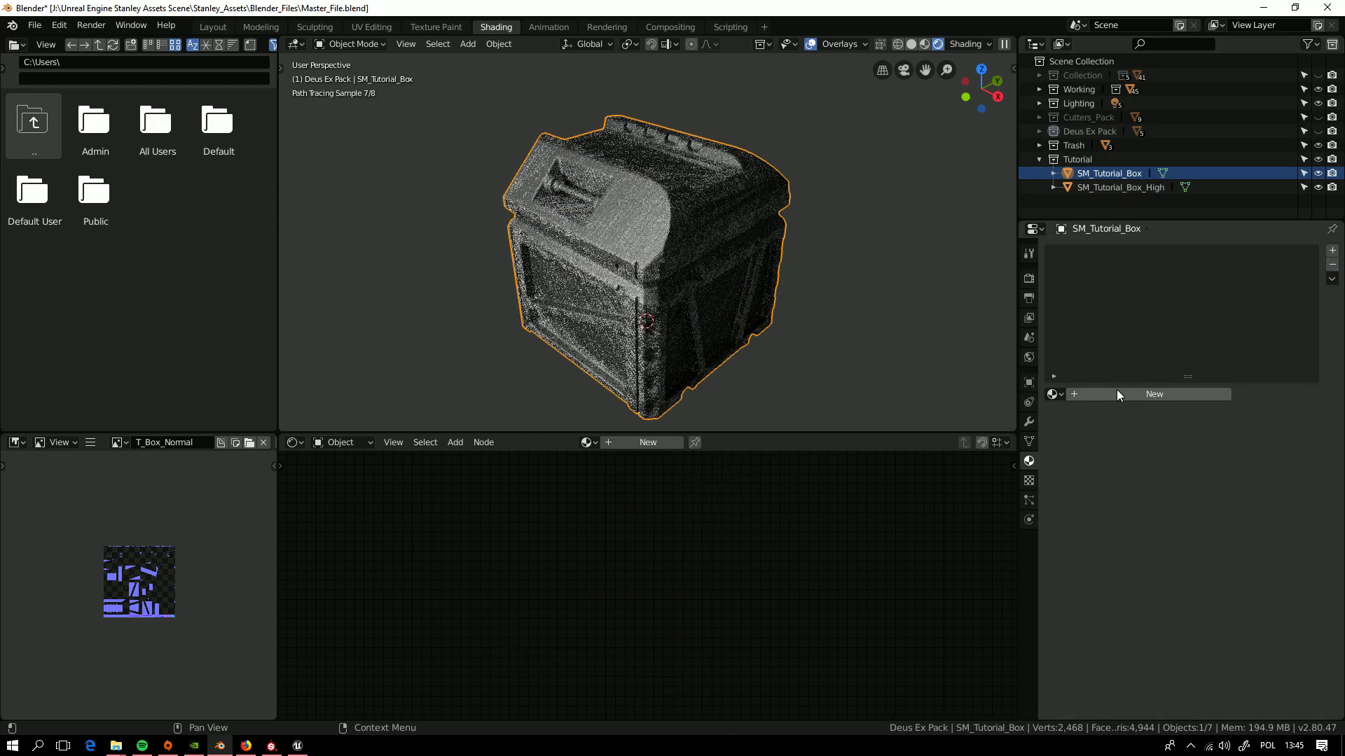
- Give the original box its own new material named Mat_Tutorial_Box
{"action": "left_click", "coordinate": [1154, 394]}
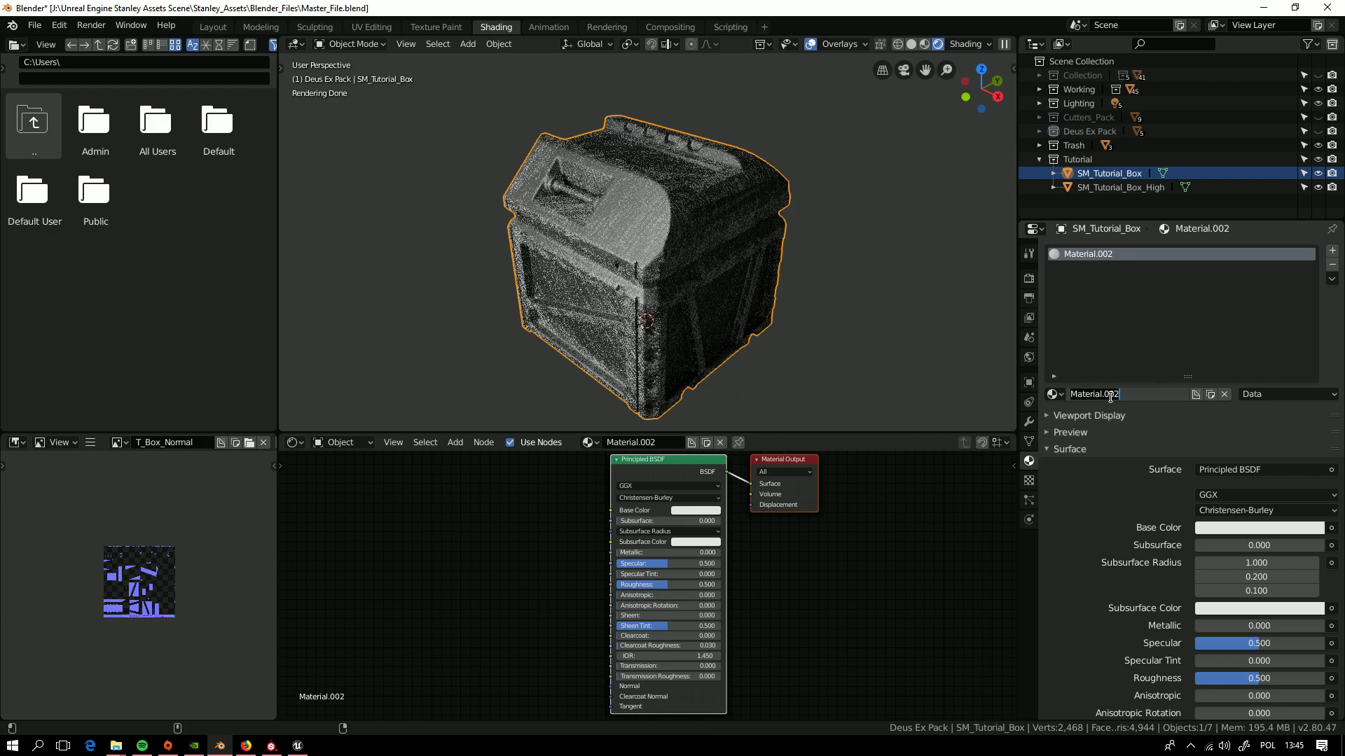
{"action": "type", "text": "Mat_Tuit"}
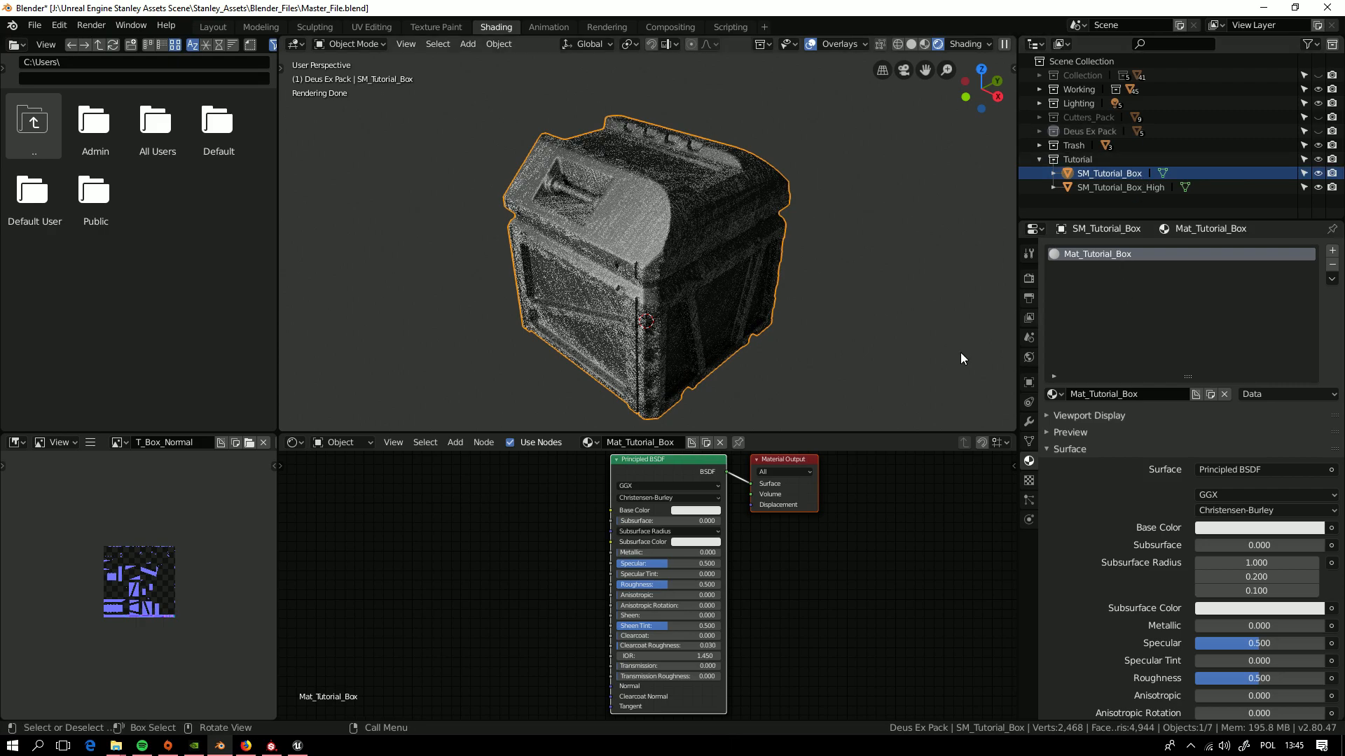
{"action": "mouse_move", "coordinate": [461, 543]}
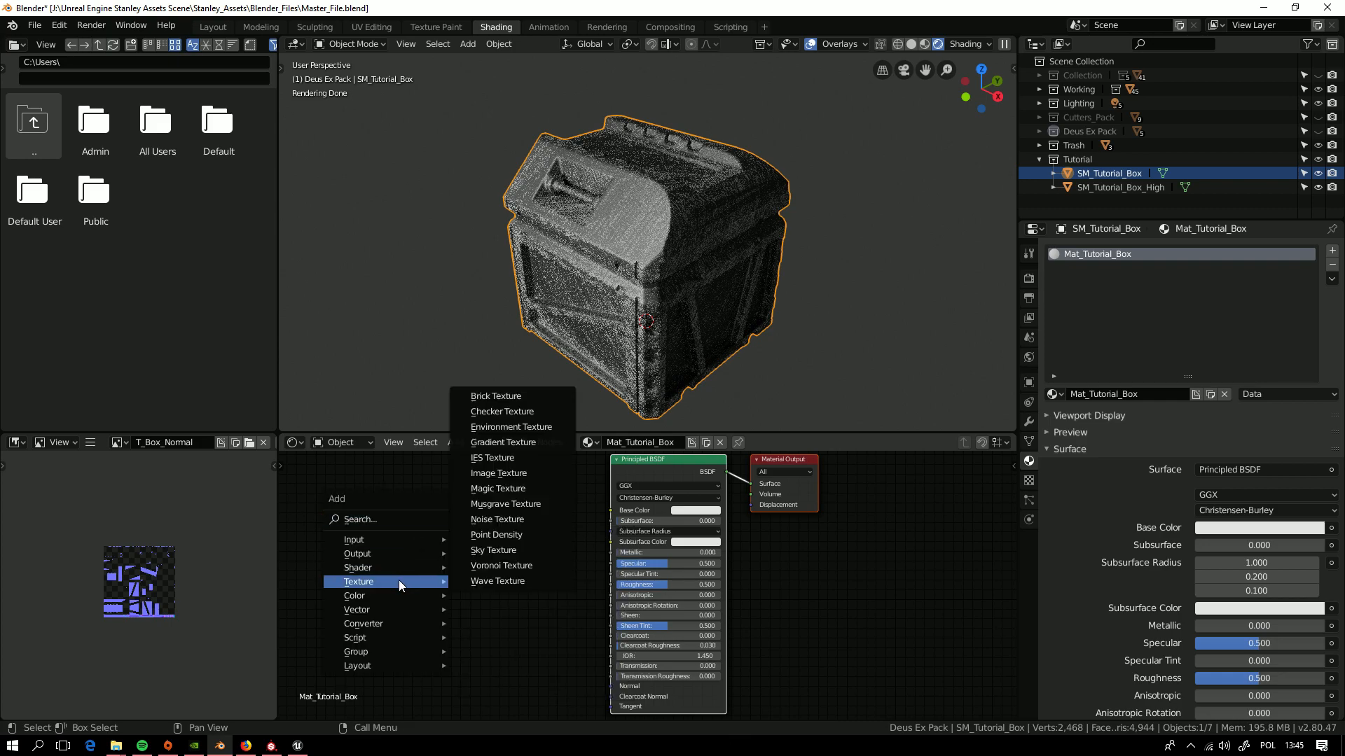
- Add an Image Texture node holding a new 512 px image named T_Tutorial_Normal
{"action": "left_click", "coordinate": [498, 473]}
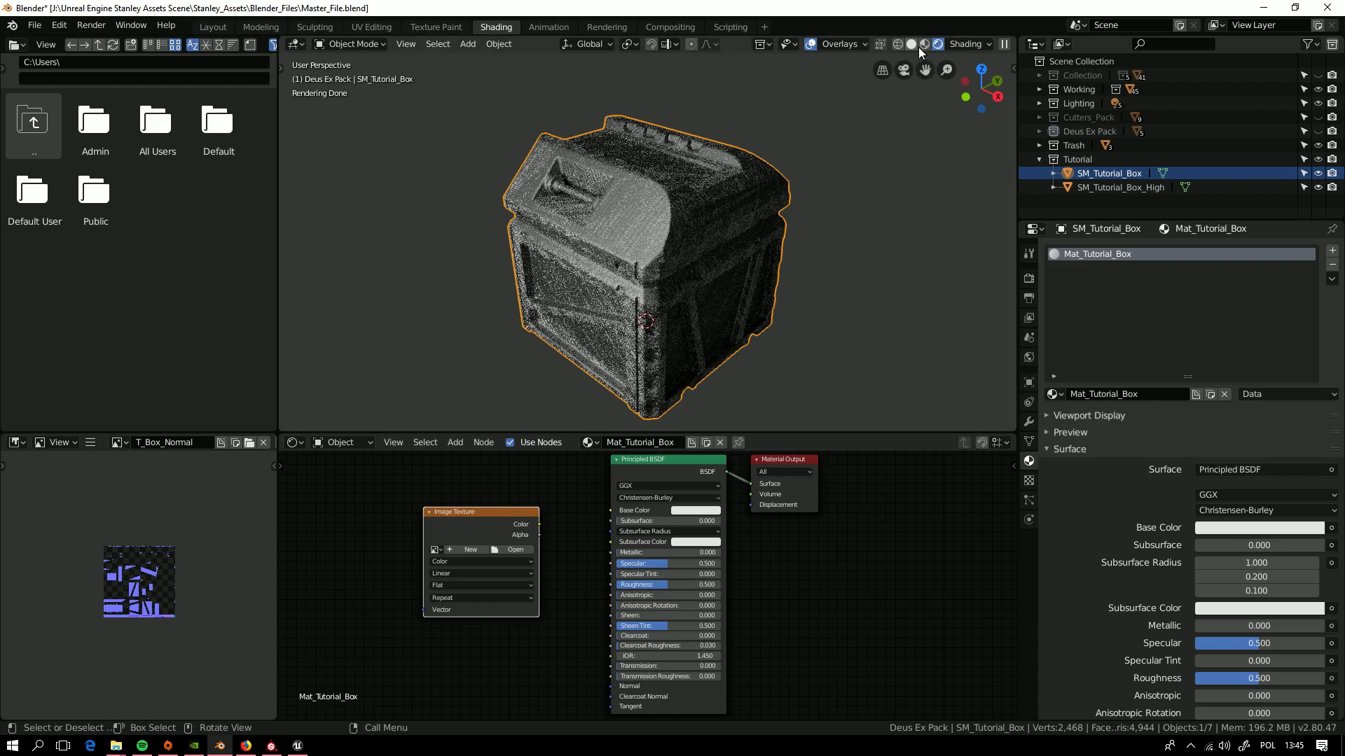
{"action": "left_click", "coordinate": [470, 549]}
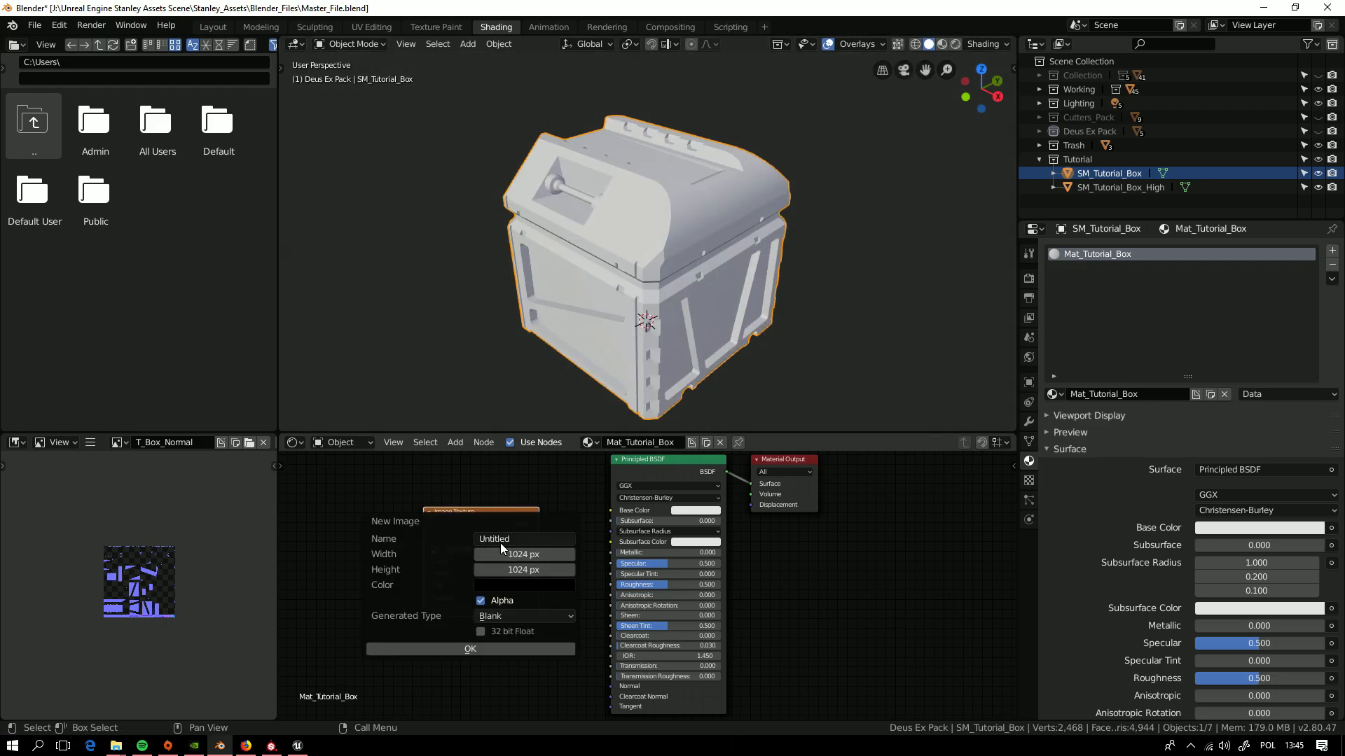
{"action": "left_click", "coordinate": [524, 538]}
{"action": "type", "text": "T"}
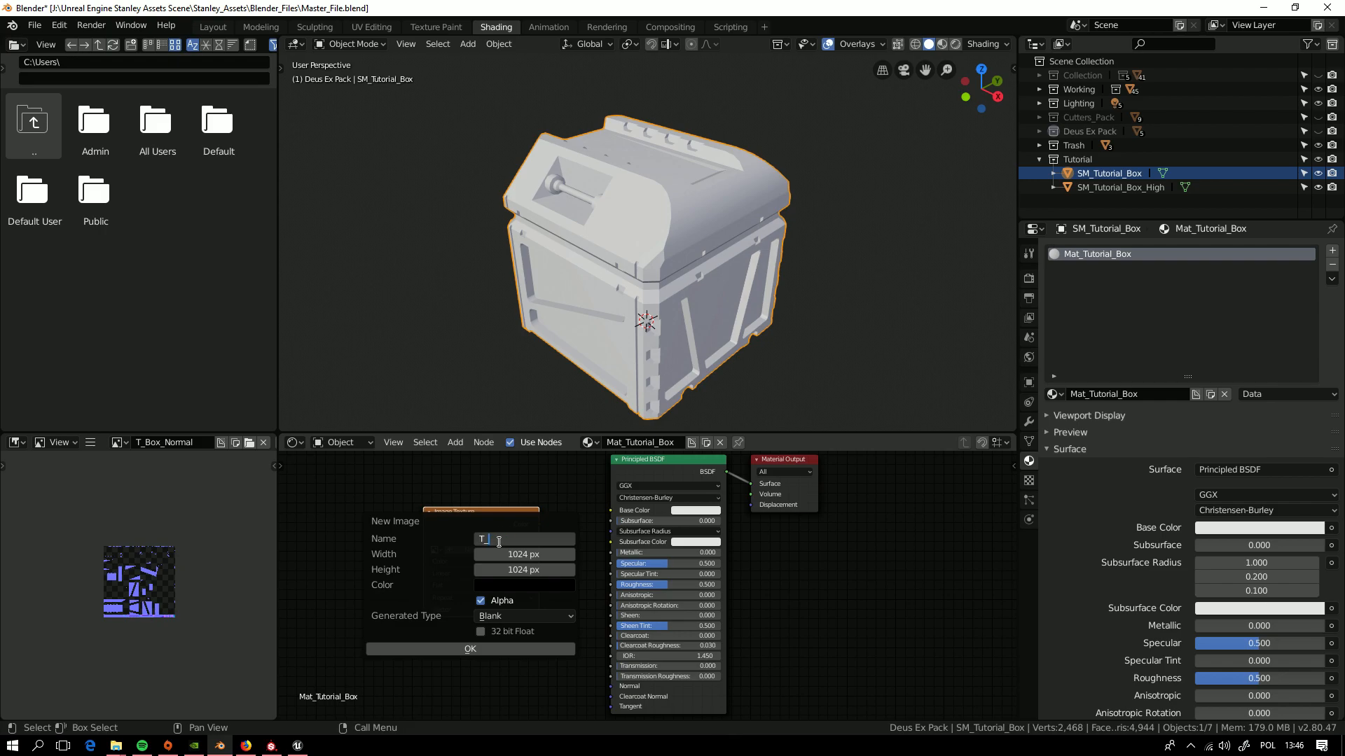
{"action": "type", "text": "_Tutorial"}
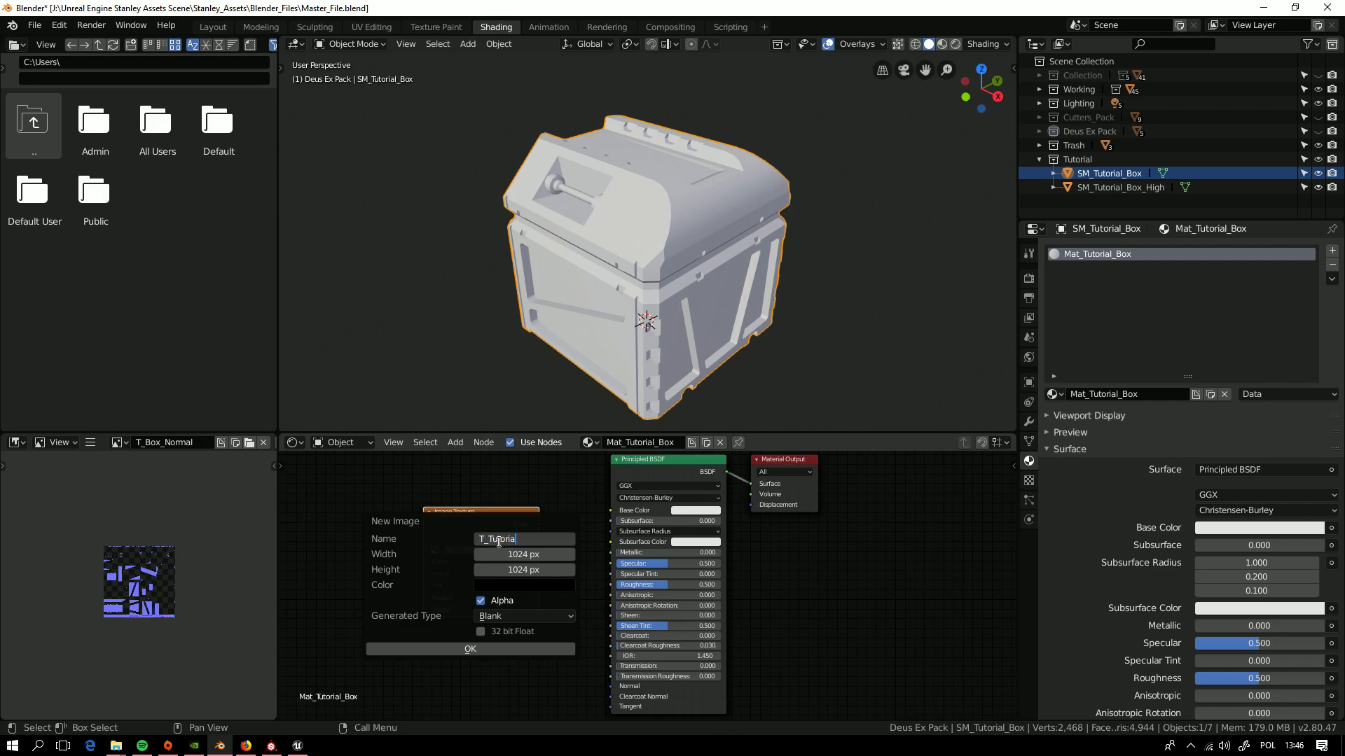
{"action": "type", "text": "l_Normal"}
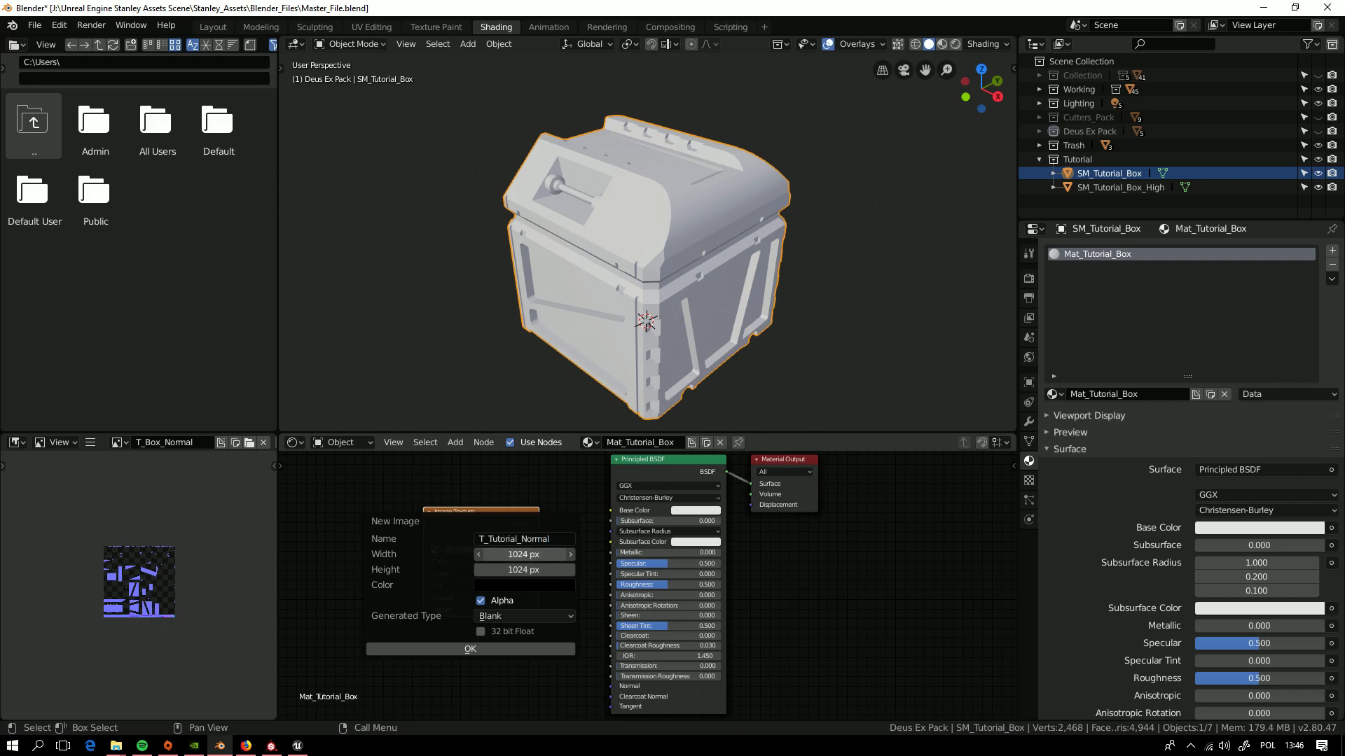
{"action": "left_click", "coordinate": [524, 554]}
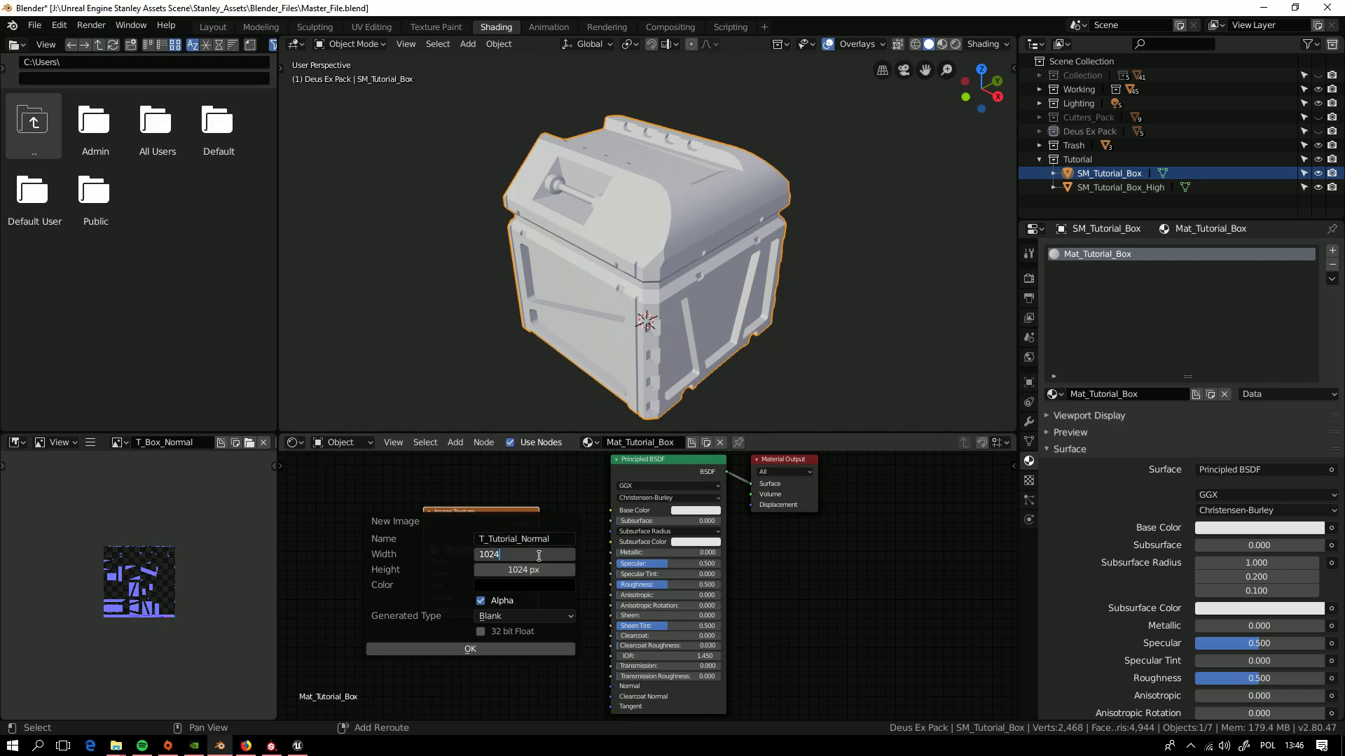
{"action": "type", "text": "?"}
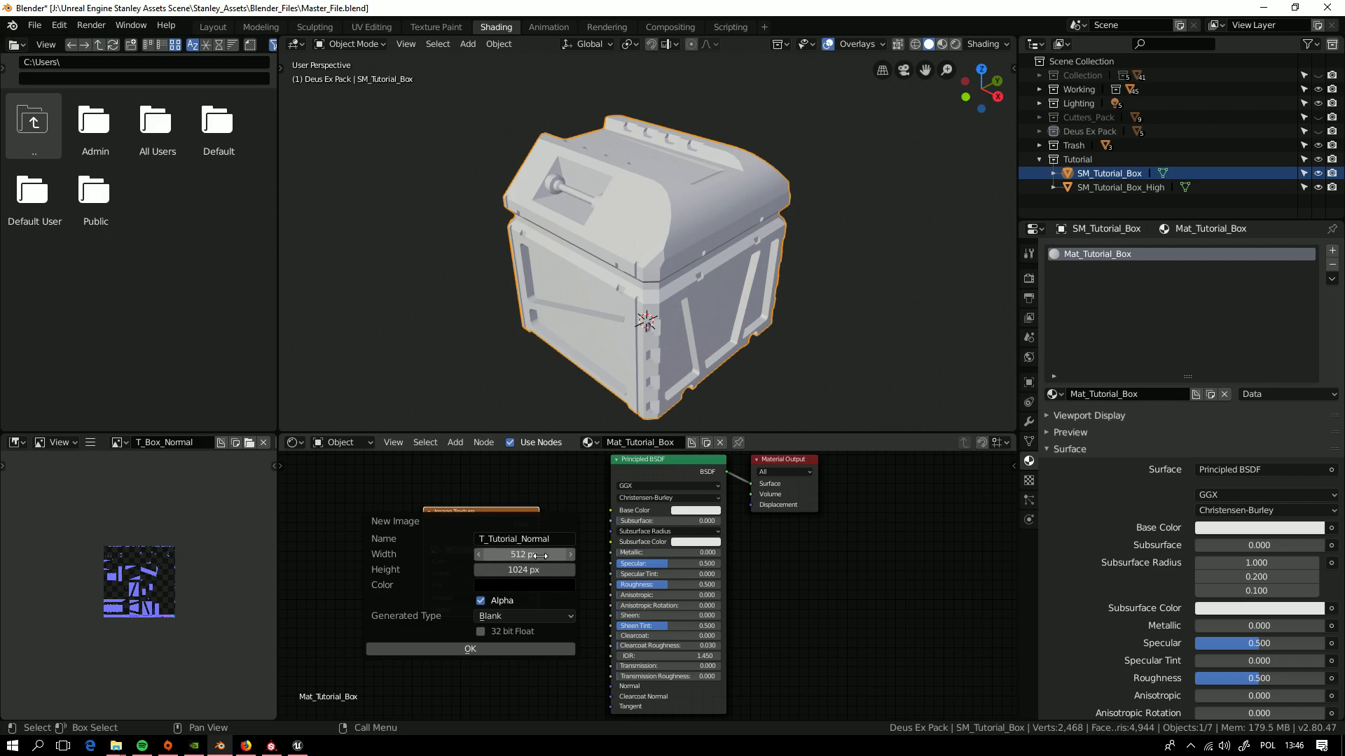
{"action": "left_click", "coordinate": [524, 569]}
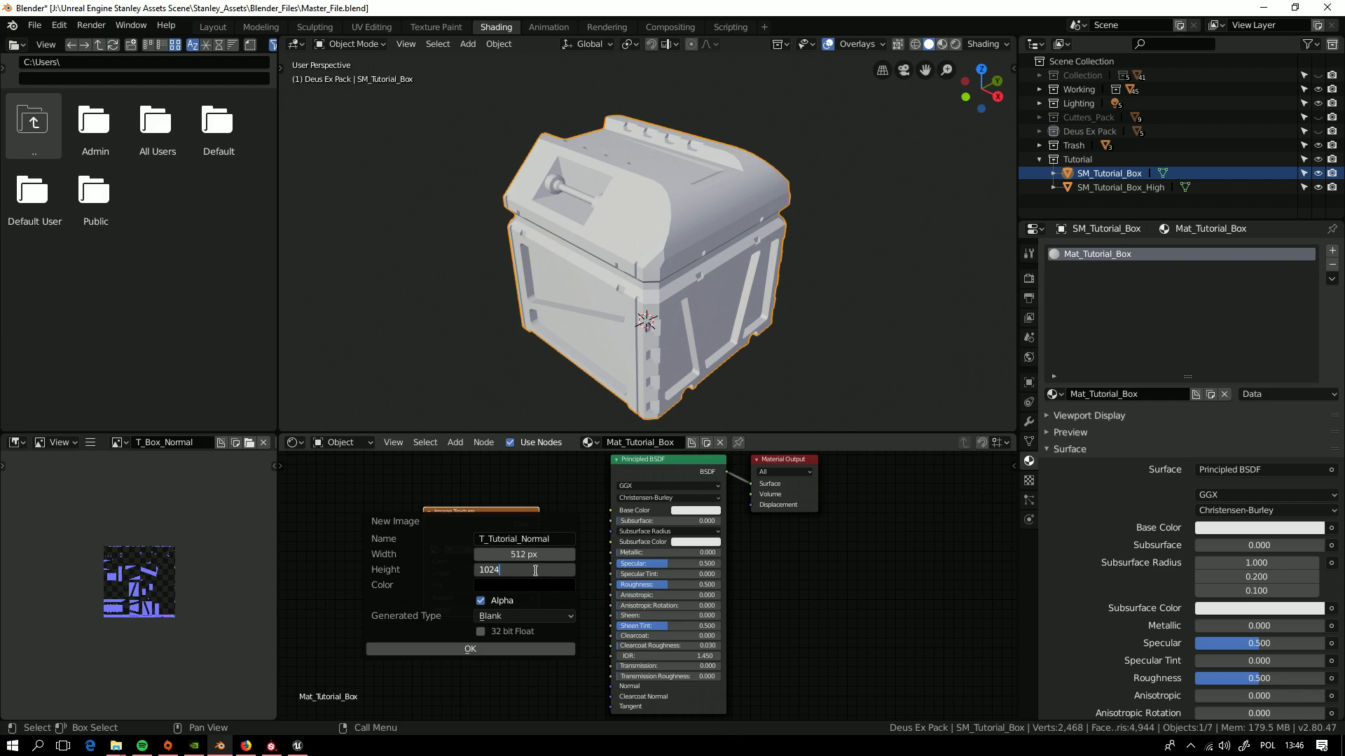
{"action": "left_click", "coordinate": [470, 648]}
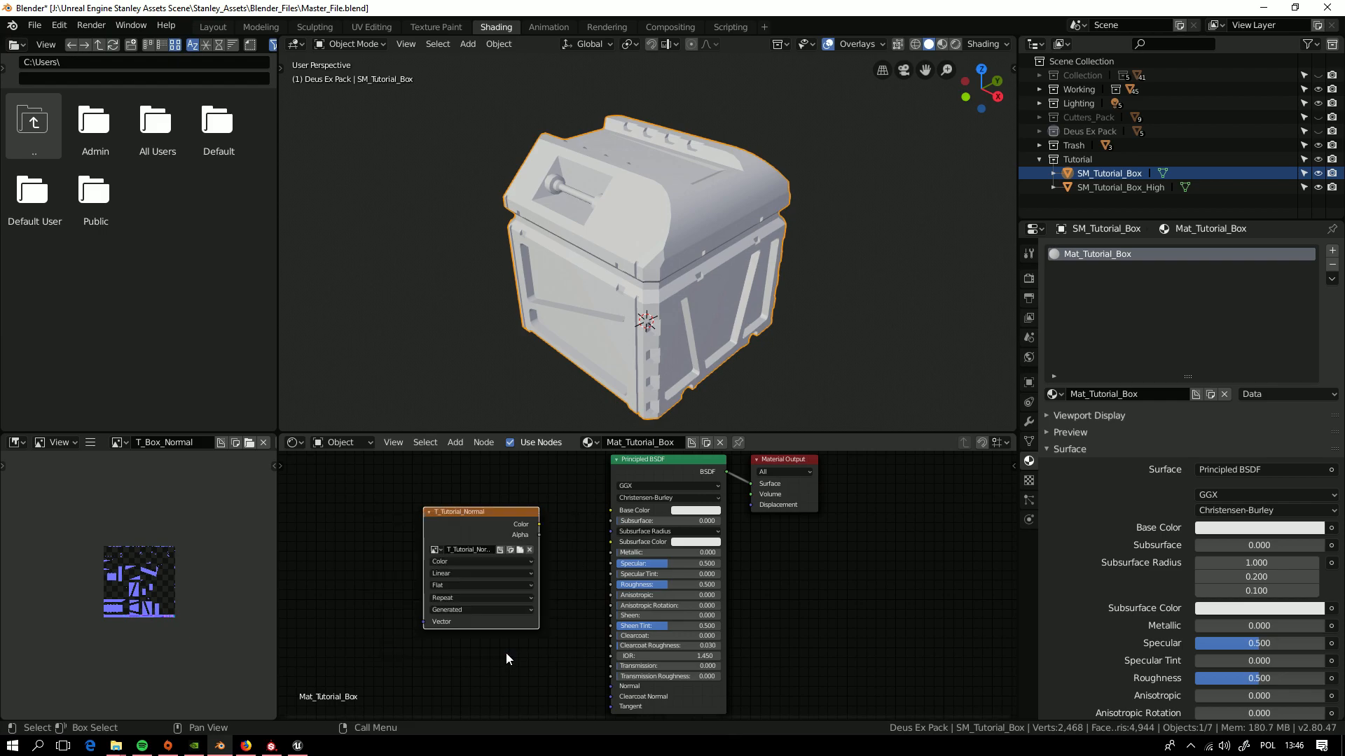
- Select SM_Tutorial_Box_High, then SM_Tutorial_Box as active, nudging the image node into place
{"action": "left_click_drag", "start_coordinate": [480, 512], "coordinate": [439, 515]}
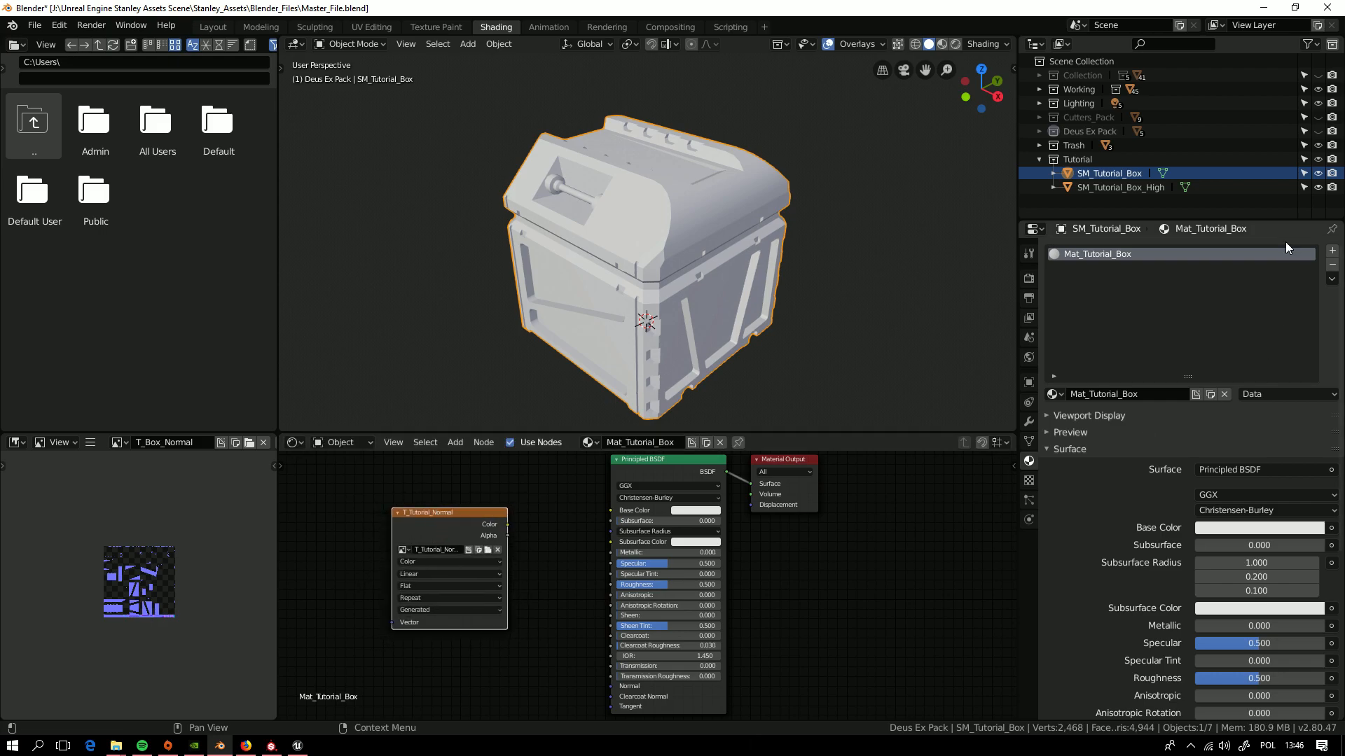
{"action": "left_click", "coordinate": [1120, 187]}
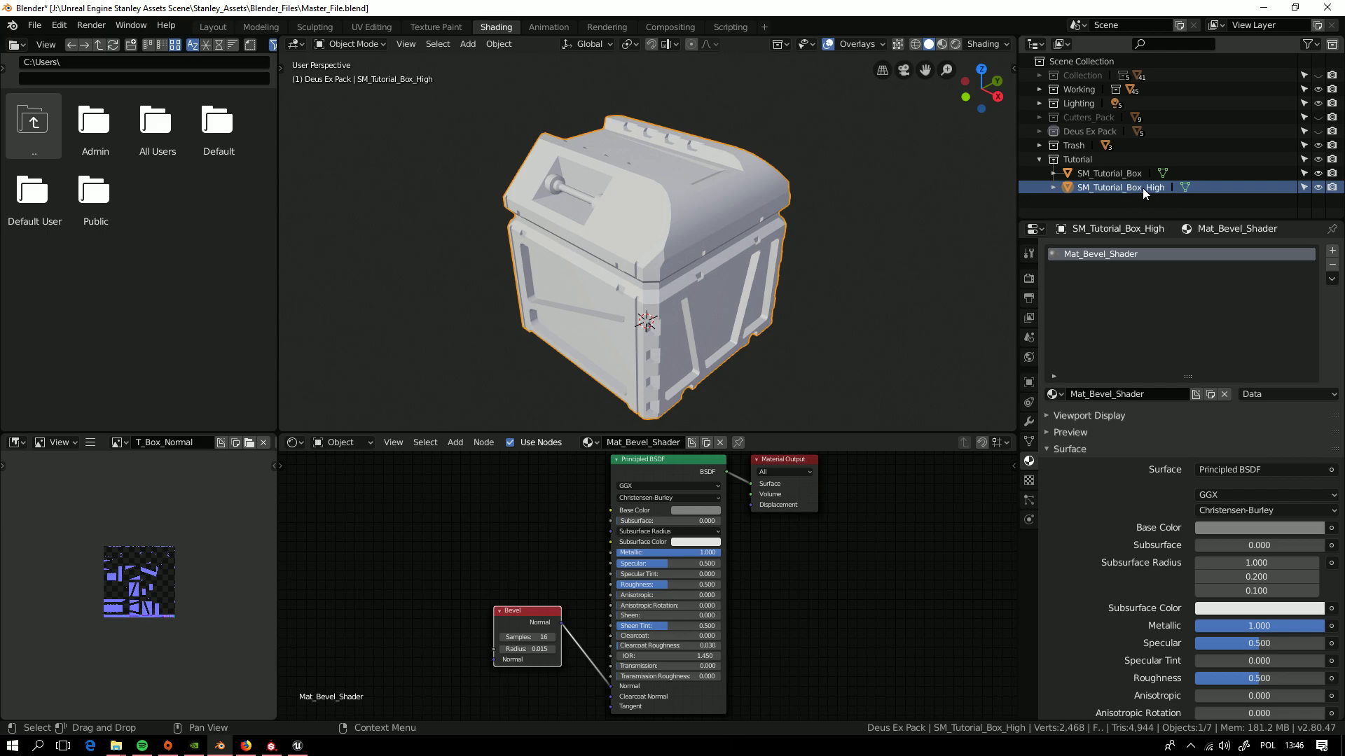
{"action": "mouse_move", "coordinate": [1128, 175]}
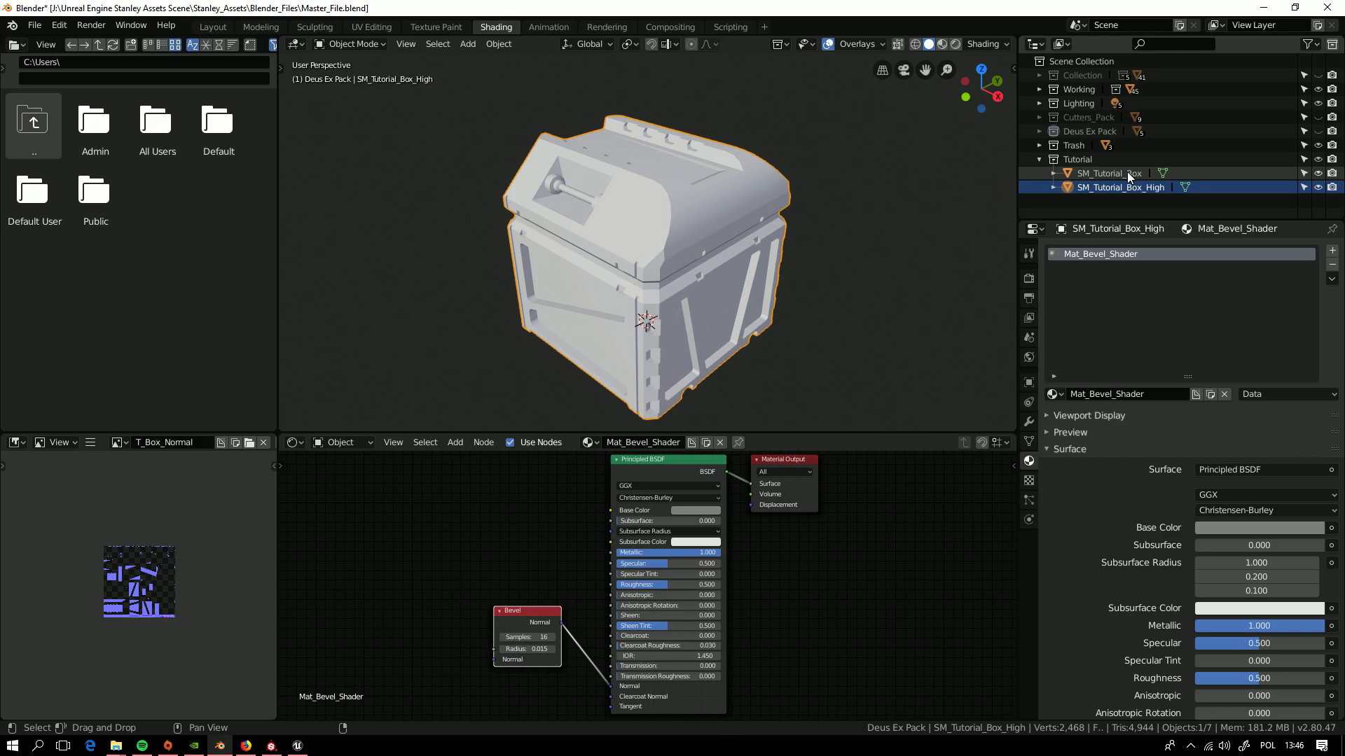
{"action": "left_click", "coordinate": [1110, 173]}
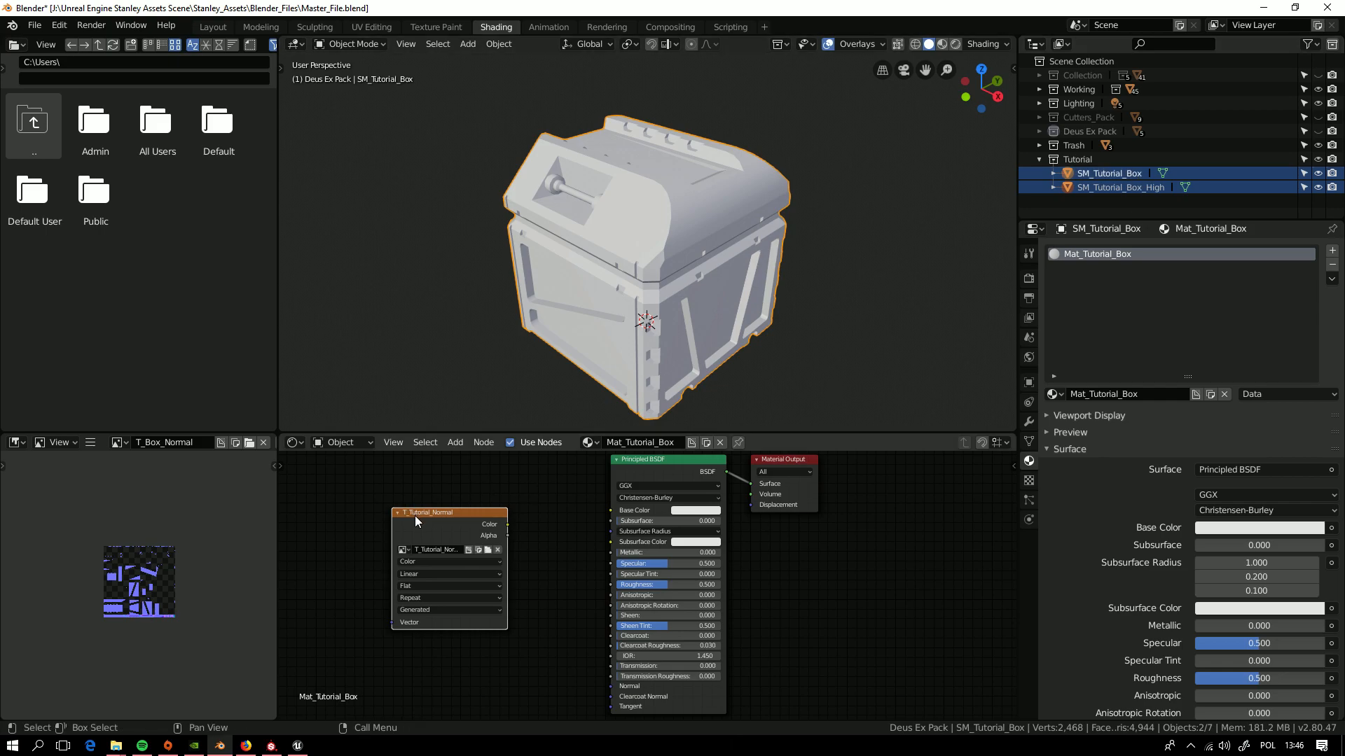
{"action": "left_click_drag", "start_coordinate": [428, 520], "coordinate": [420, 508]}
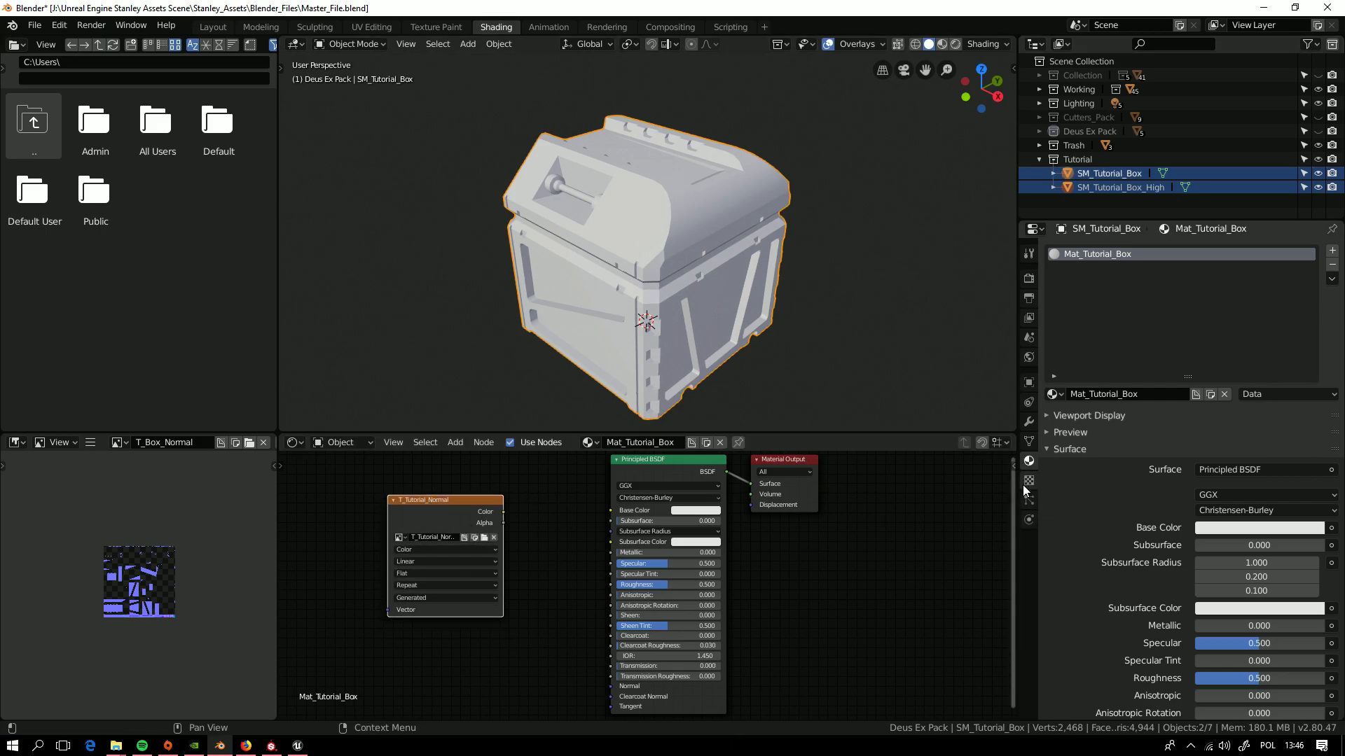
- Set the Render Properties bake type to Normal with Selected to Active enabled
{"action": "left_click", "coordinate": [1028, 278]}
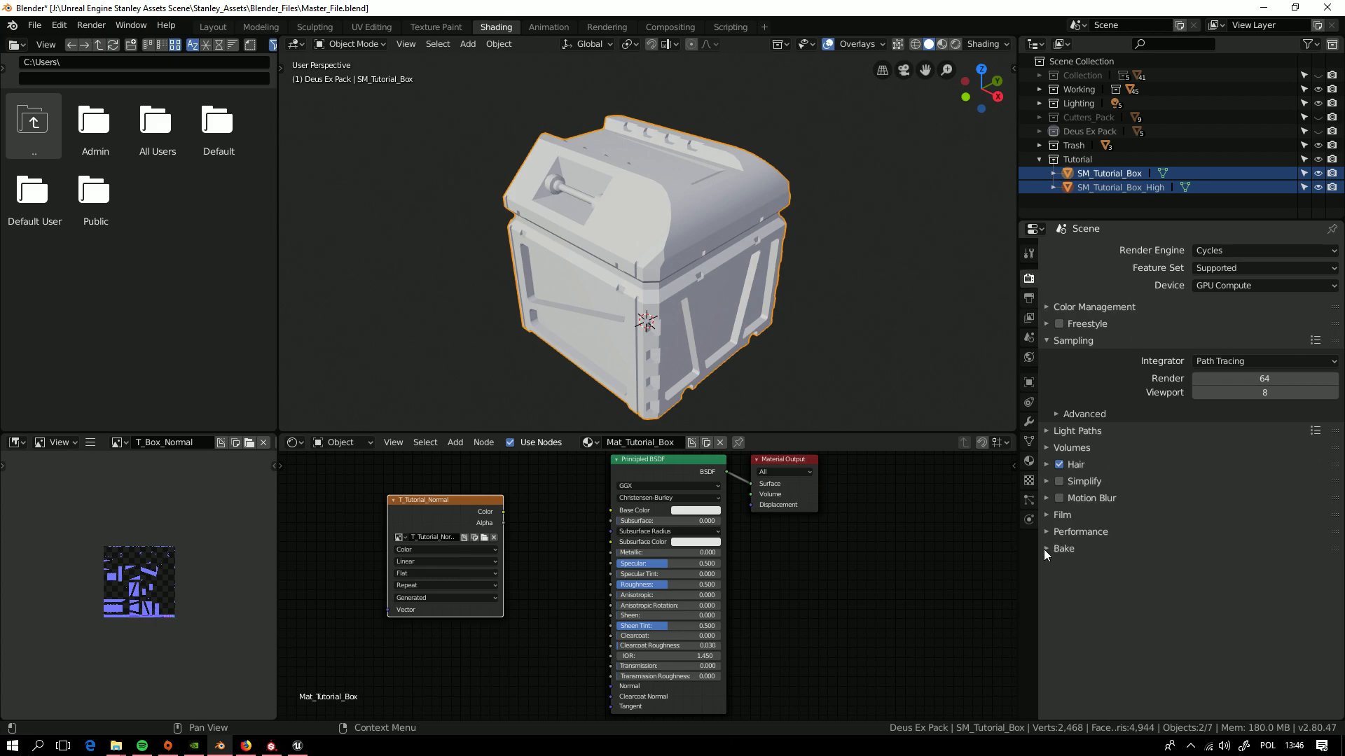
{"action": "left_click", "coordinate": [1055, 548]}
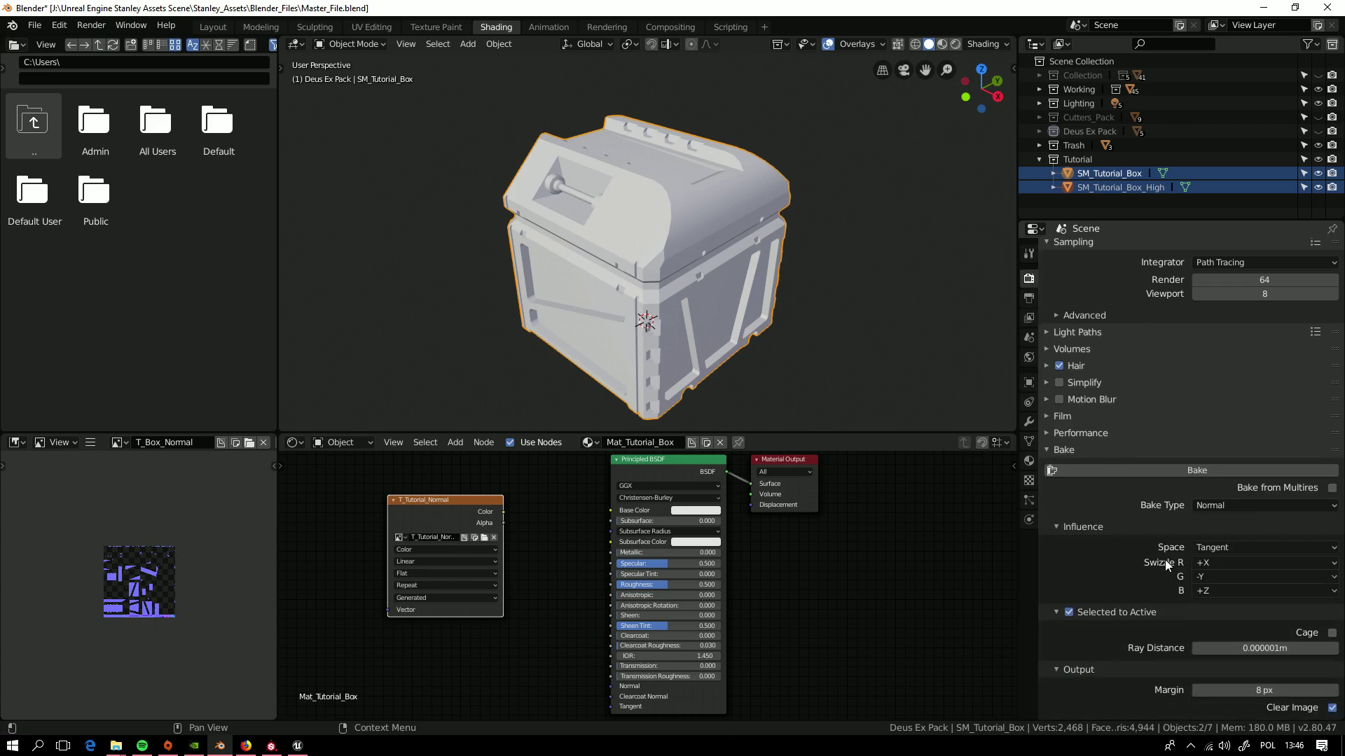
{"action": "left_click", "coordinate": [1264, 506]}
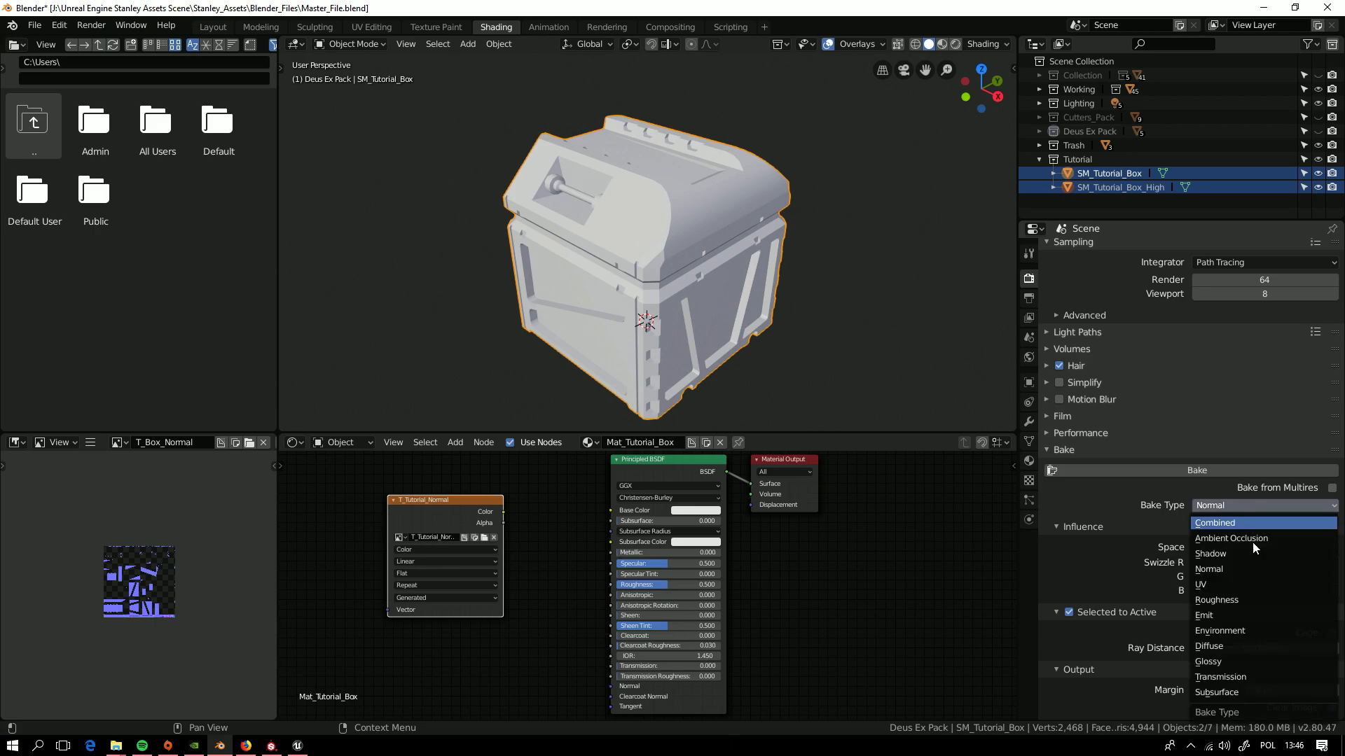
{"action": "left_click", "coordinate": [1208, 569]}
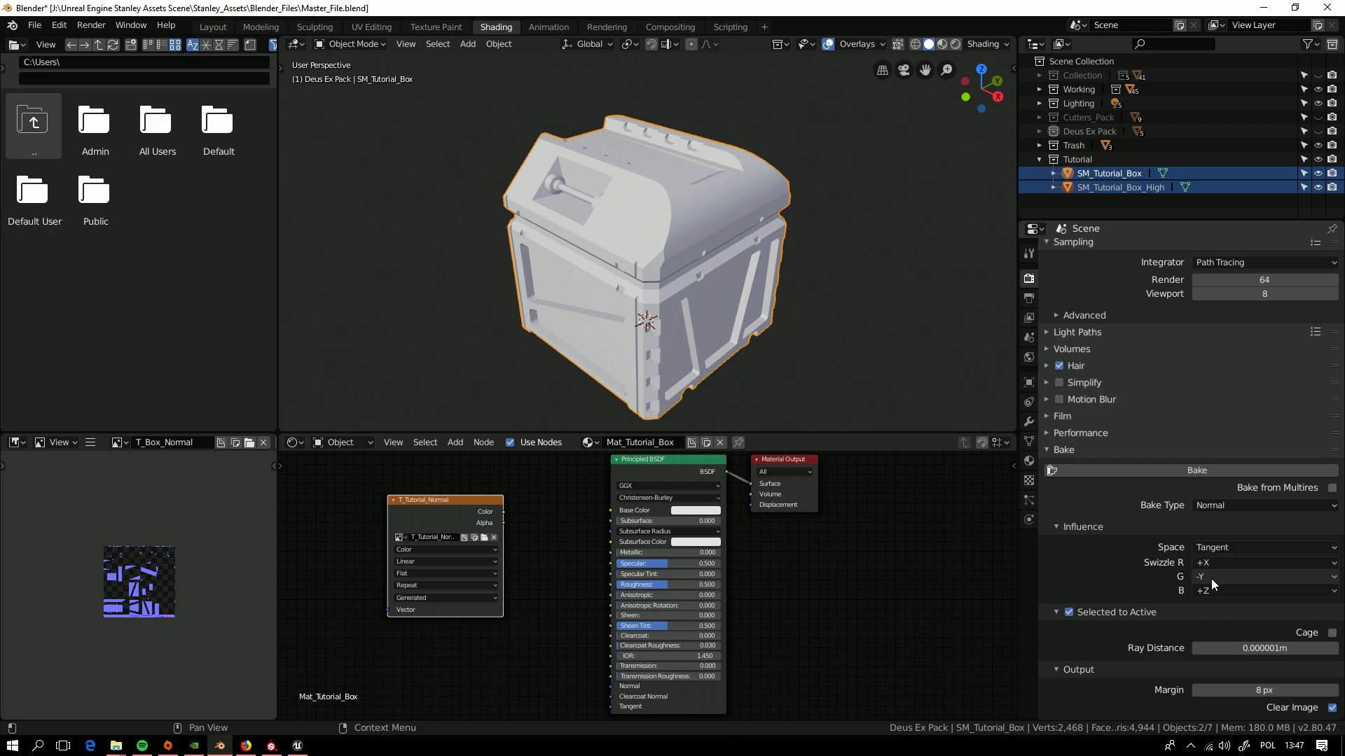
{"action": "mouse_move", "coordinate": [1172, 578]}
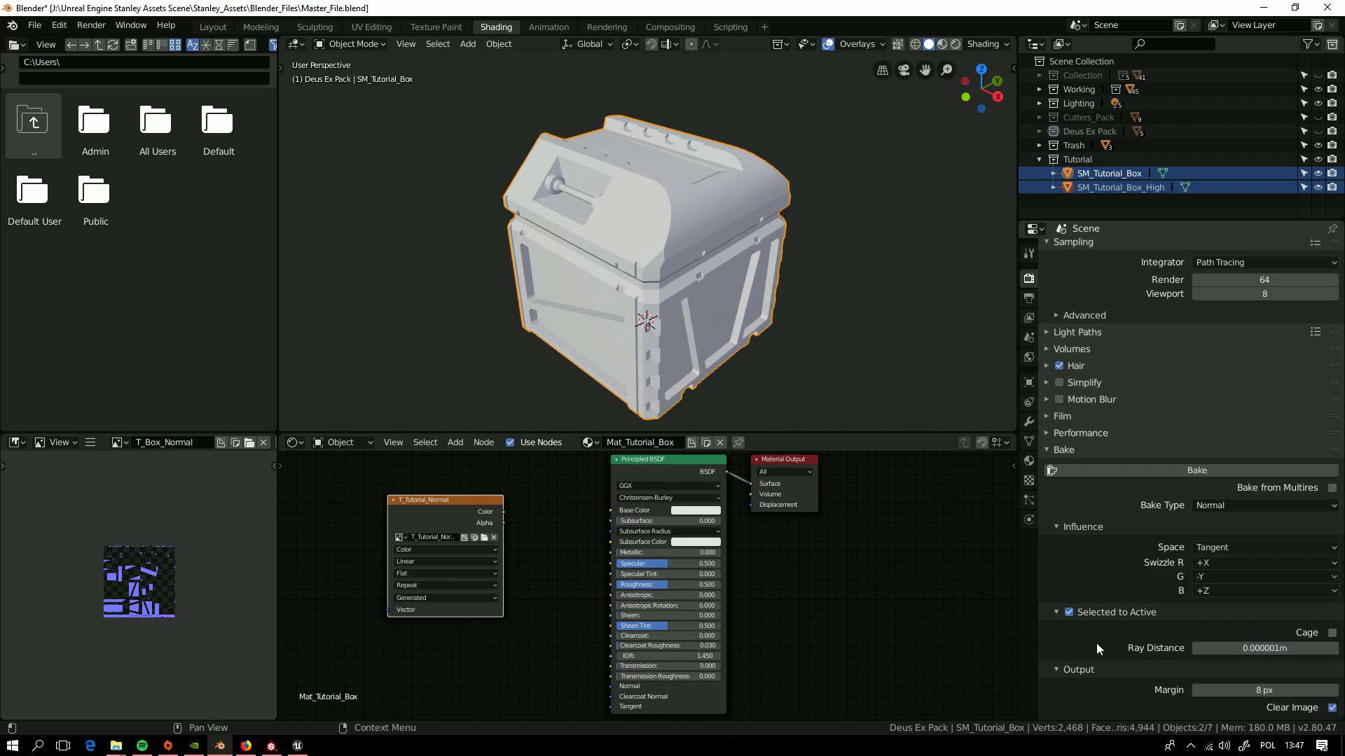
{"action": "mouse_move", "coordinate": [845, 596]}
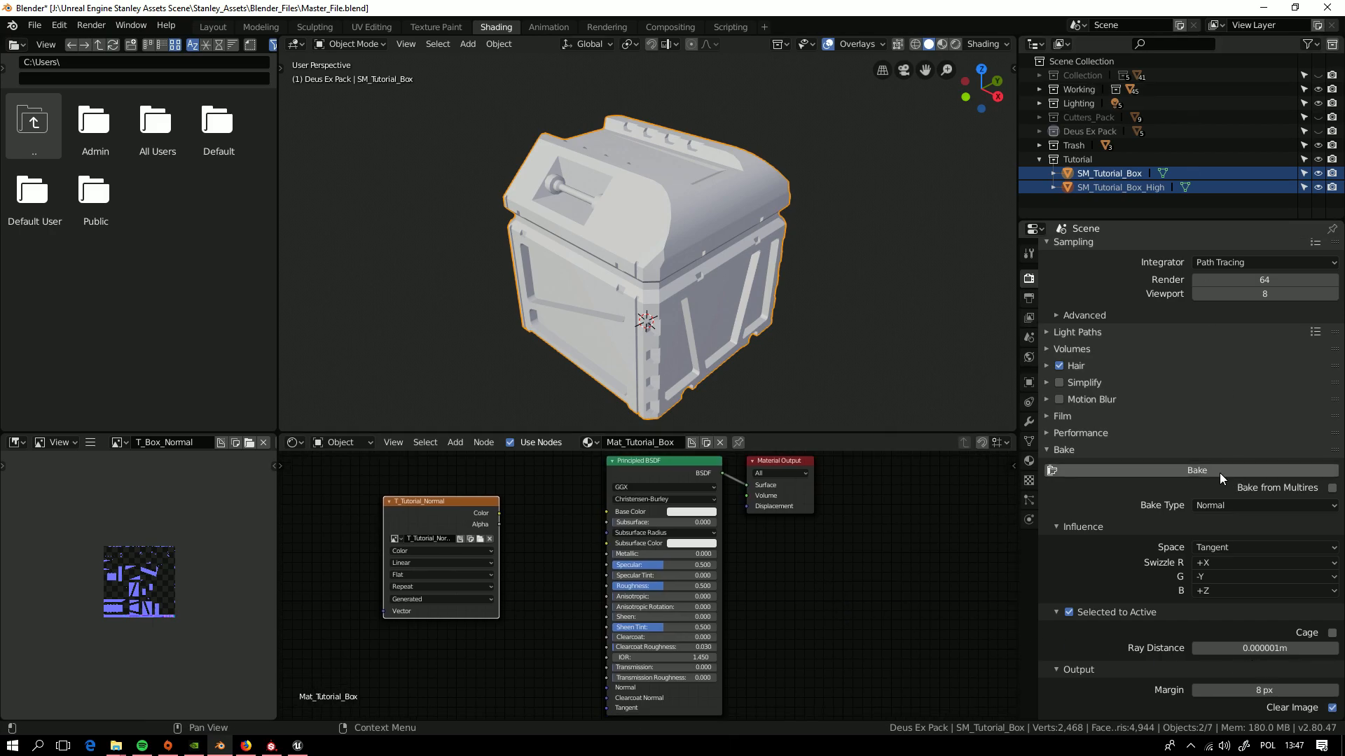
- Start baking the high-poly bevel detail into T_Tutorial_Normal
{"action": "left_click", "coordinate": [1197, 470]}
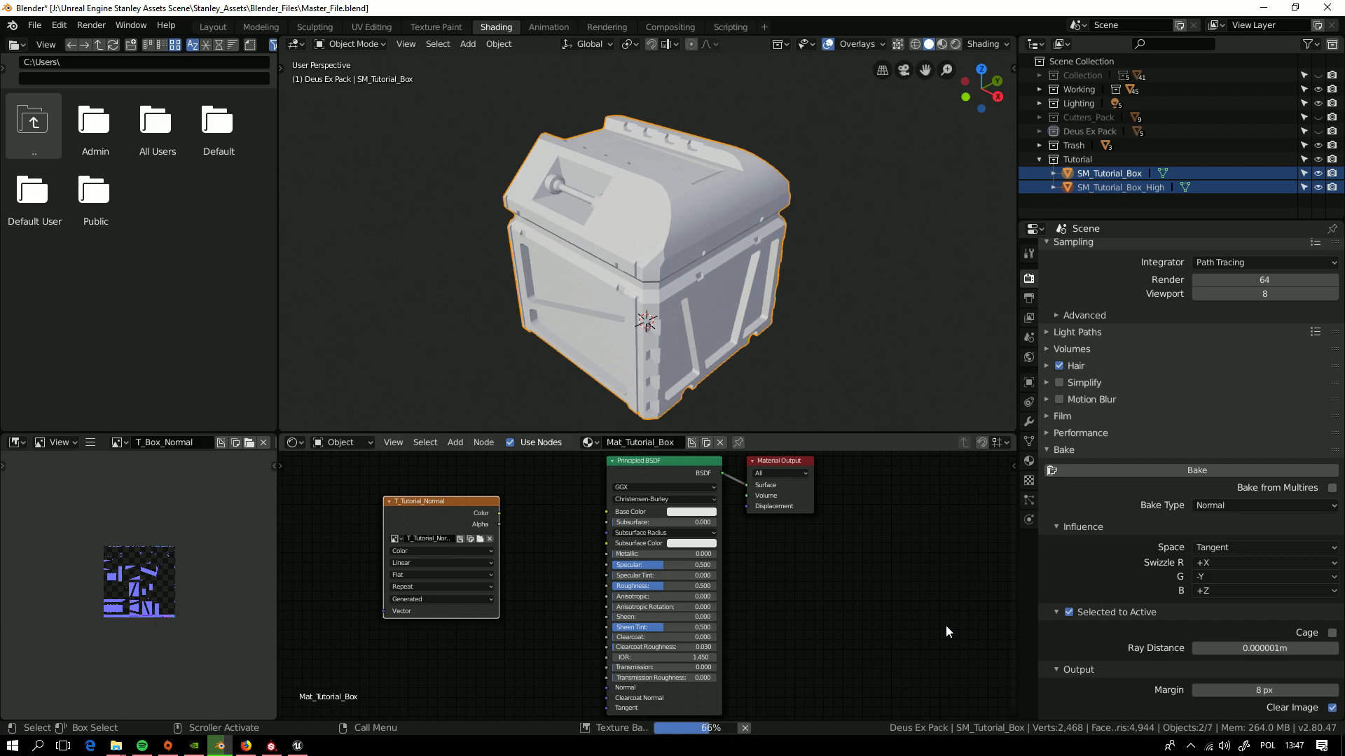
{"action": "mouse_move", "coordinate": [420, 654]}
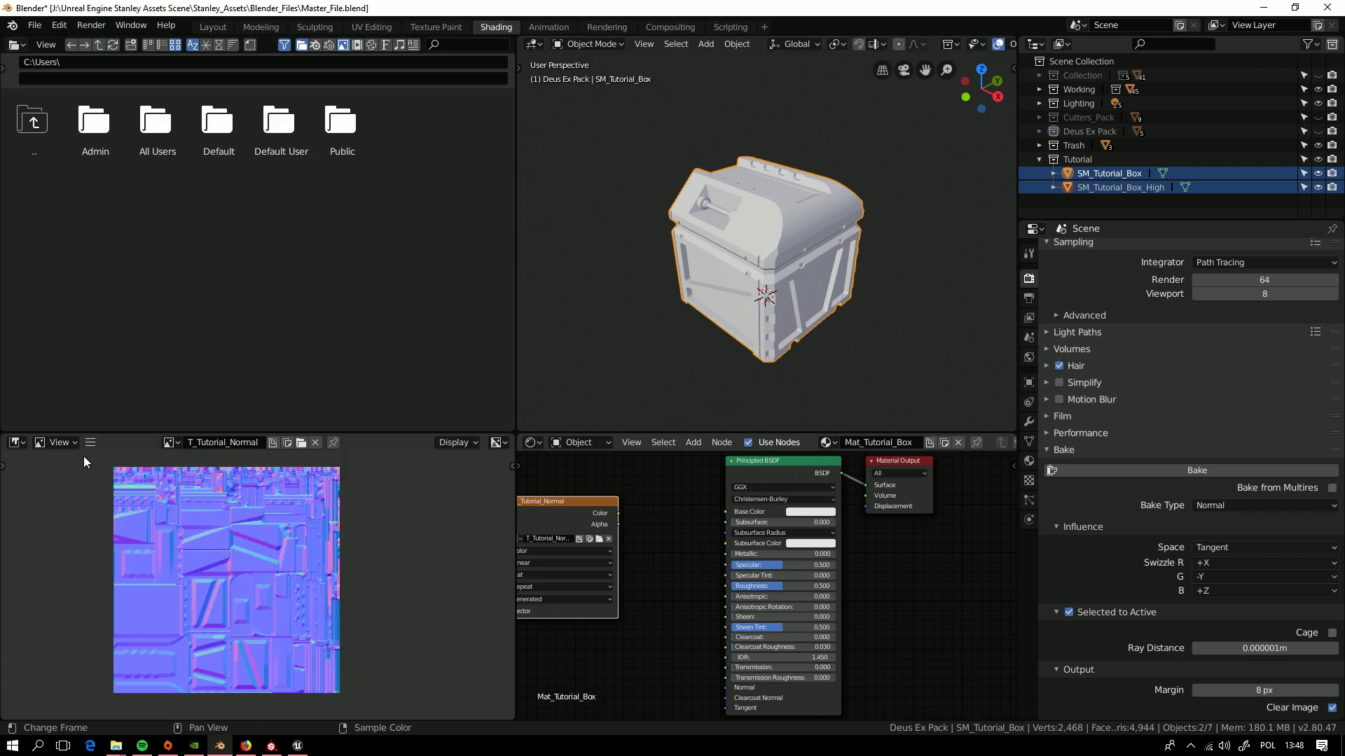
- Save the baked T_Tutorial_Normal image to a file with Save As
{"action": "left_click", "coordinate": [90, 443]}
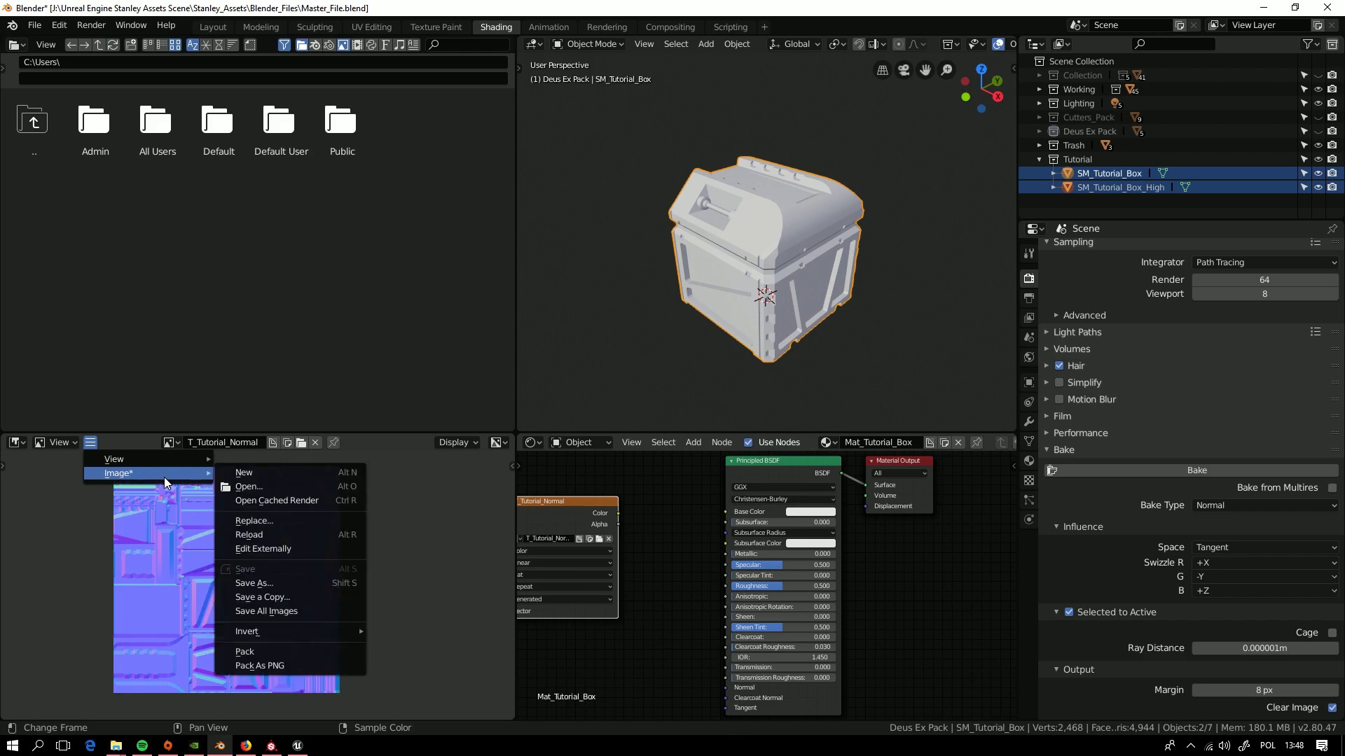
{"action": "mouse_move", "coordinate": [260, 582]}
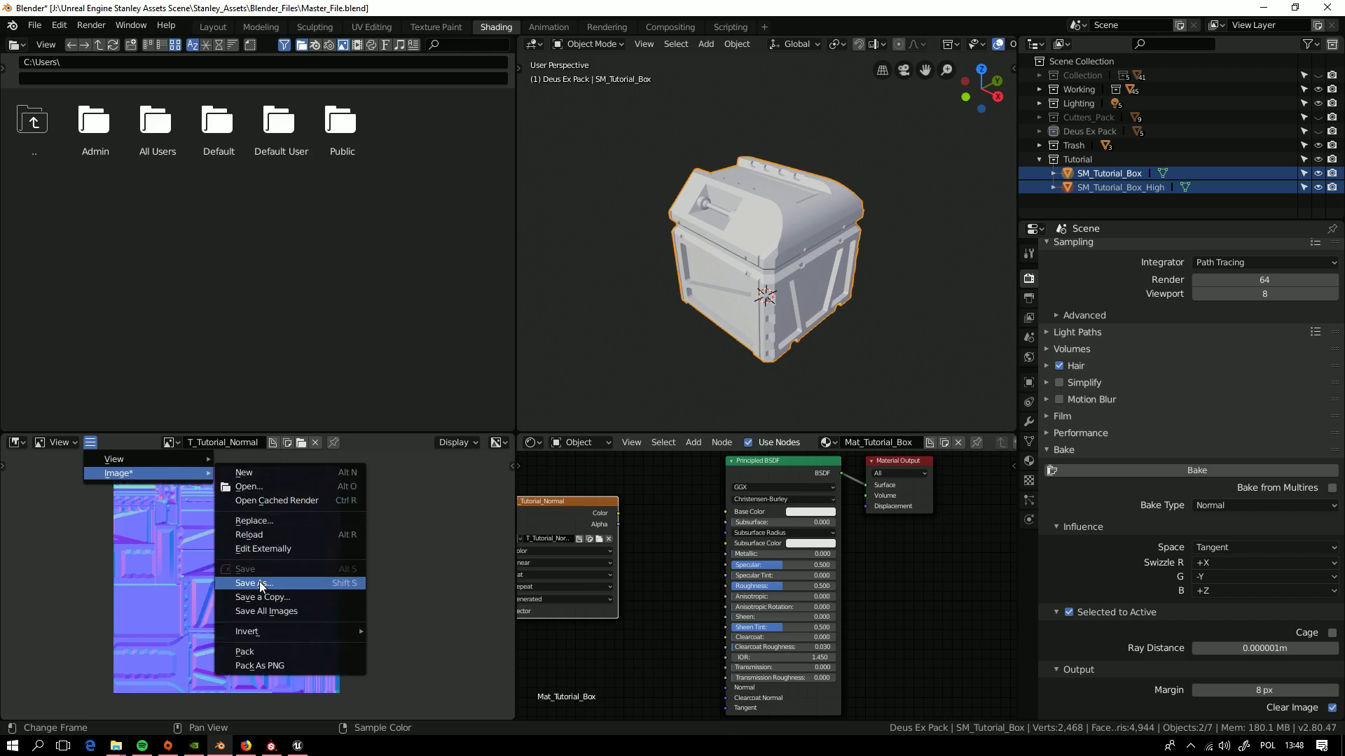
{"action": "left_click", "coordinate": [253, 583]}
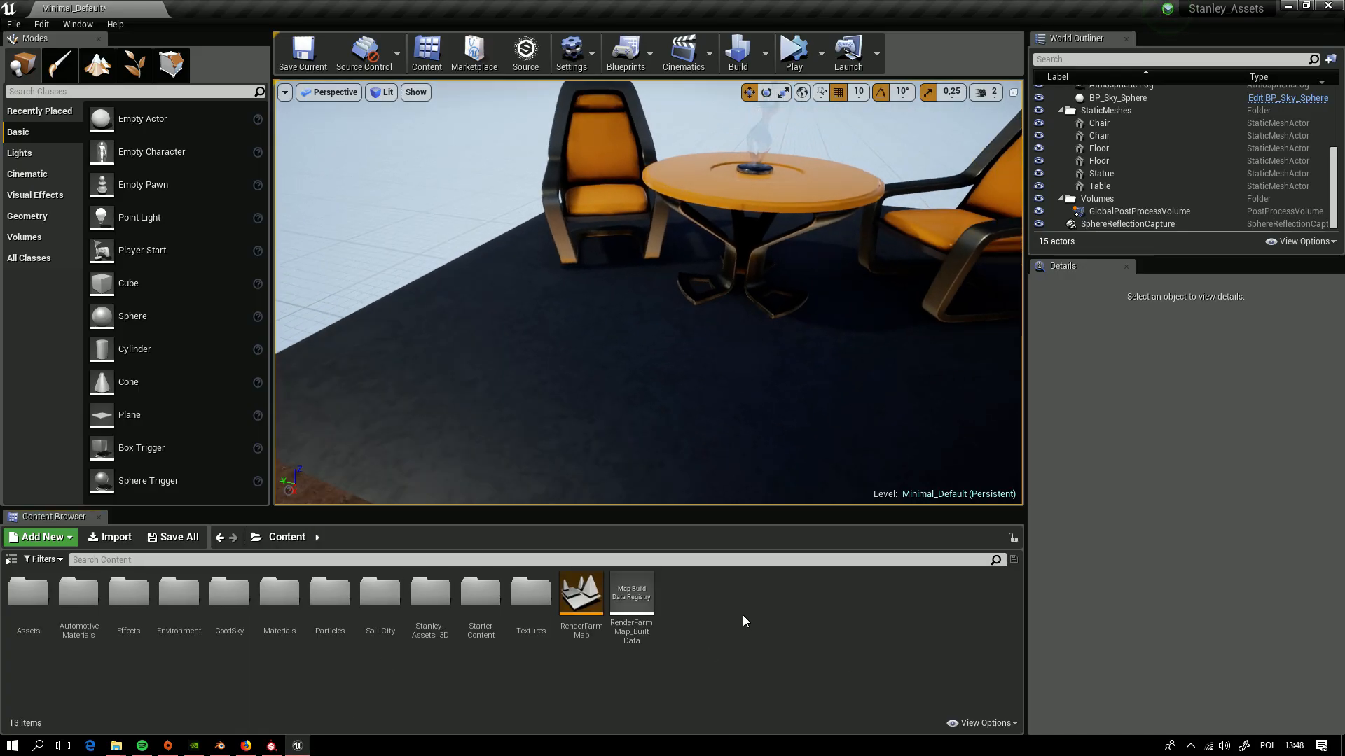
- Import SM_Sci_Fi_Box_Repaired.fbx into the StarterContent folder
{"action": "double_click", "coordinate": [480, 592]}
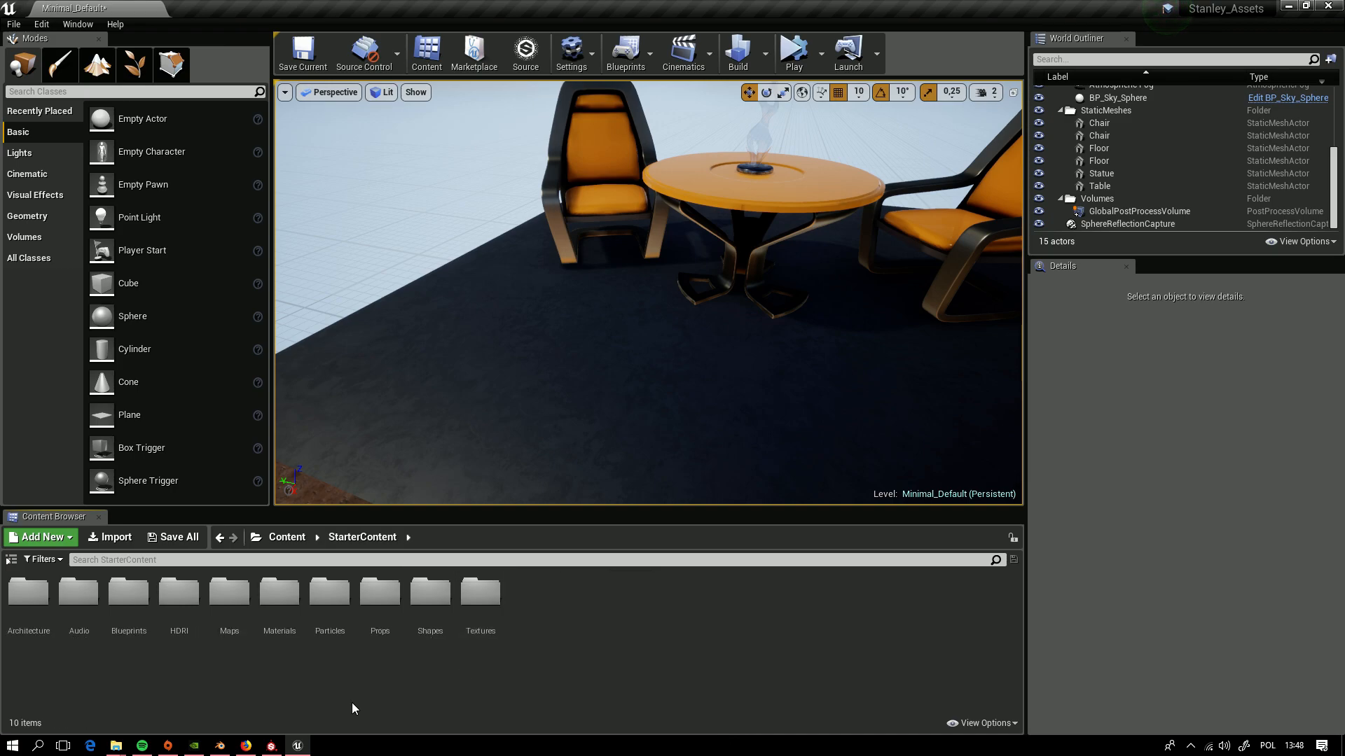
{"action": "left_click", "coordinate": [110, 537]}
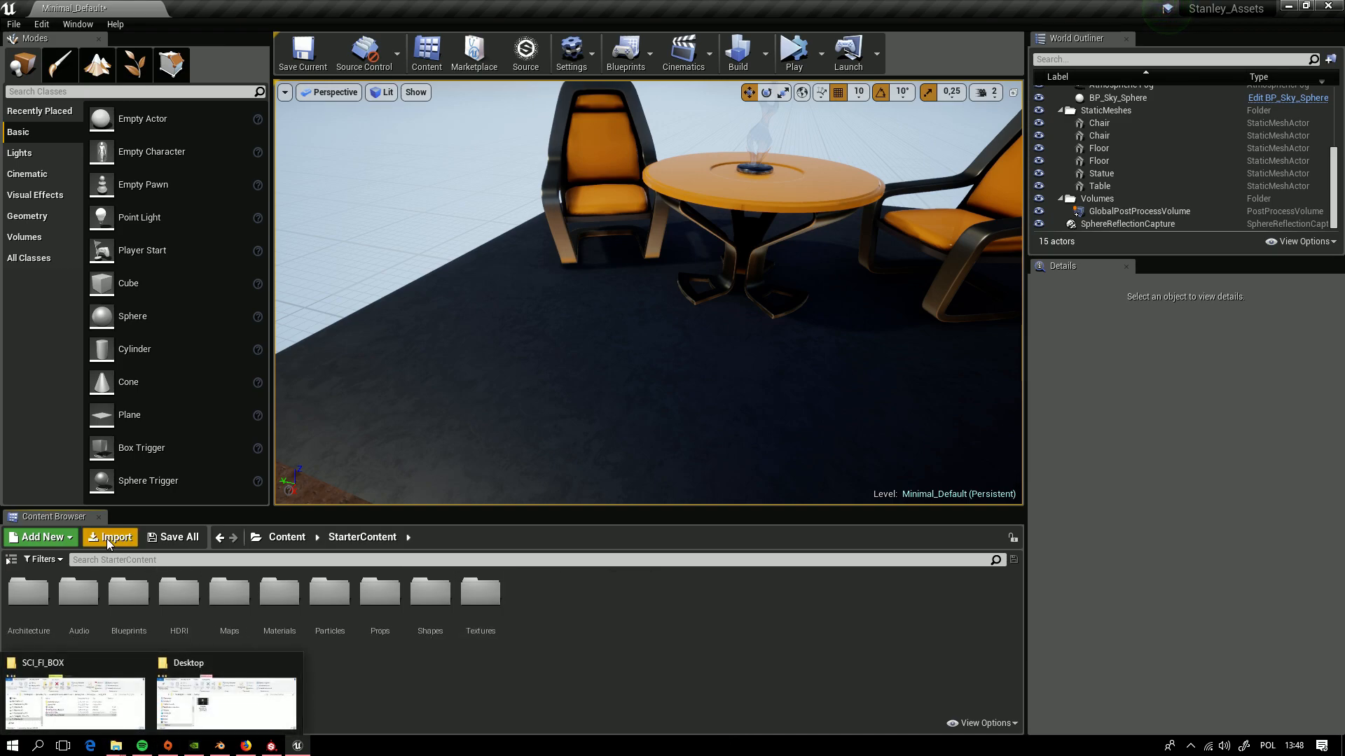
{"action": "left_click", "coordinate": [110, 537]}
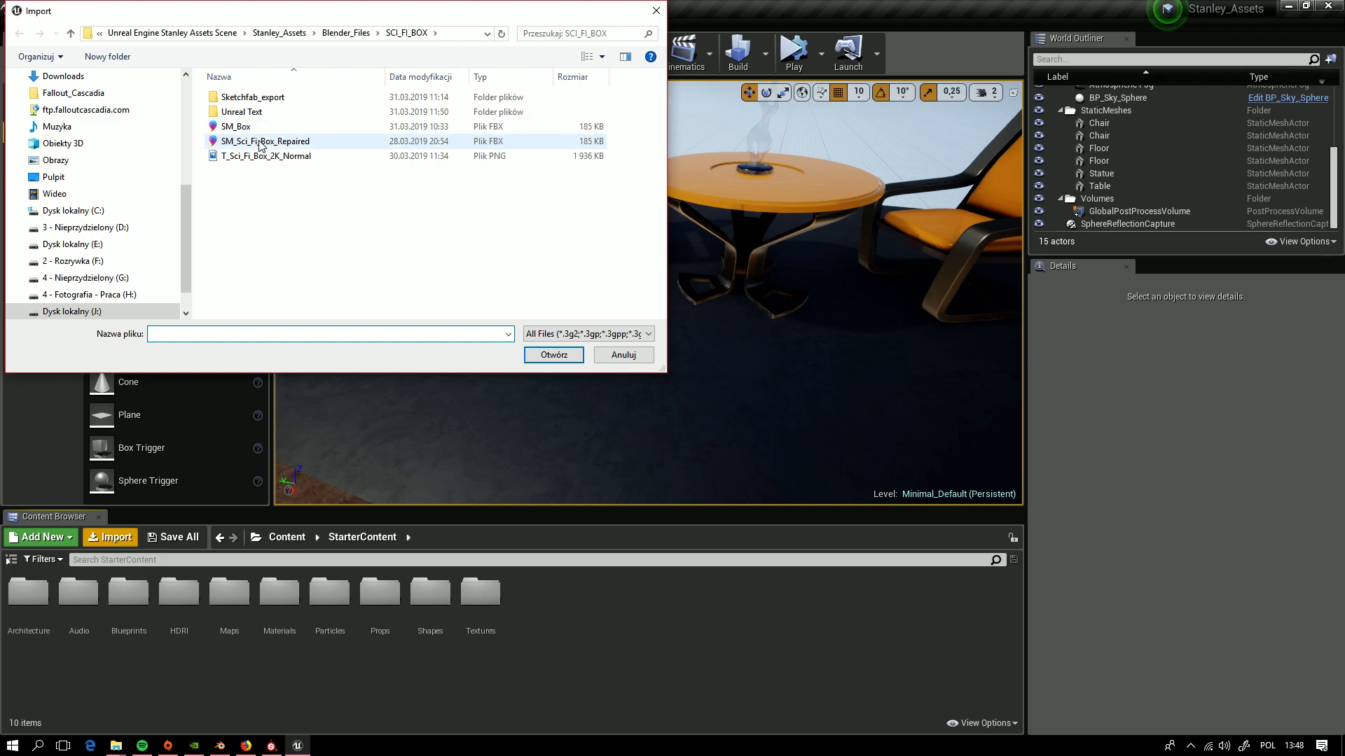
{"action": "left_click", "coordinate": [554, 354]}
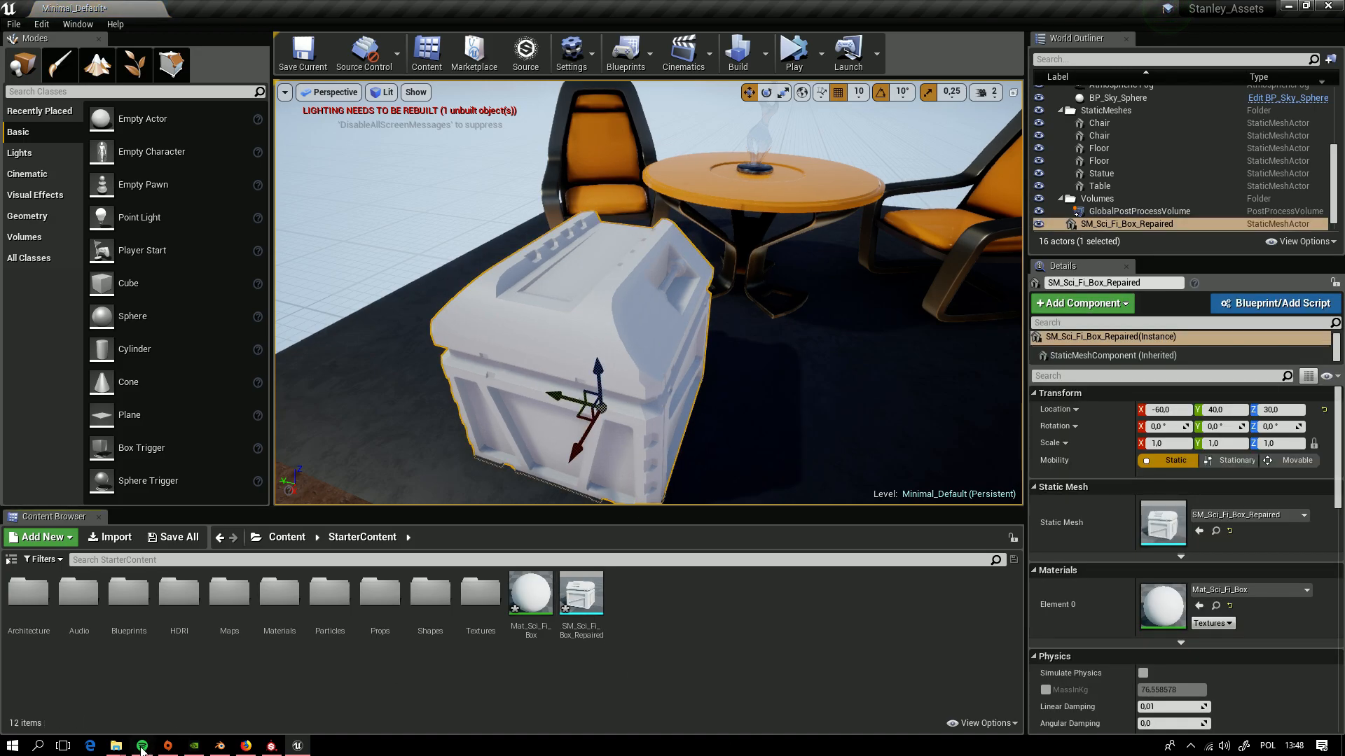
- Import T_Sci_Fi_Box_2K_Normal.png and open Mat_Sci_Fi_Box for editing
{"action": "left_click", "coordinate": [109, 537]}
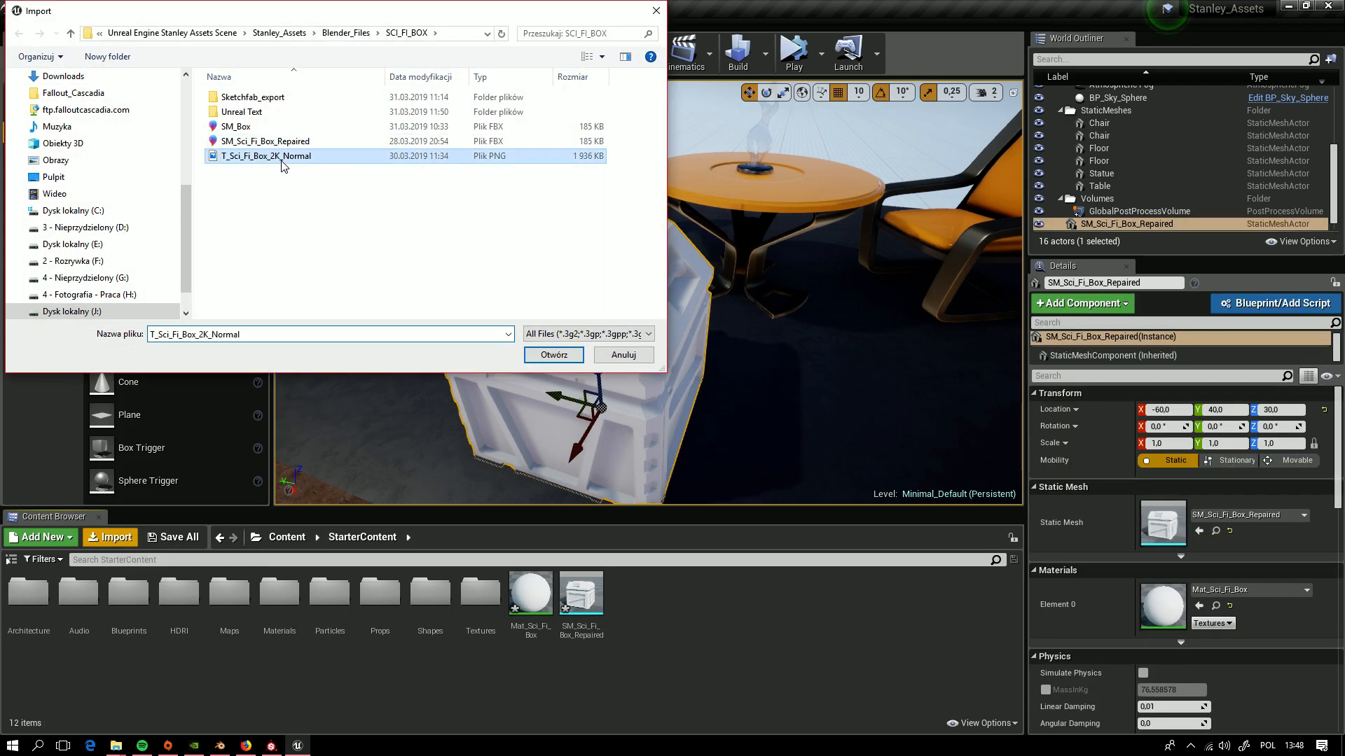
{"action": "left_click", "coordinate": [553, 354]}
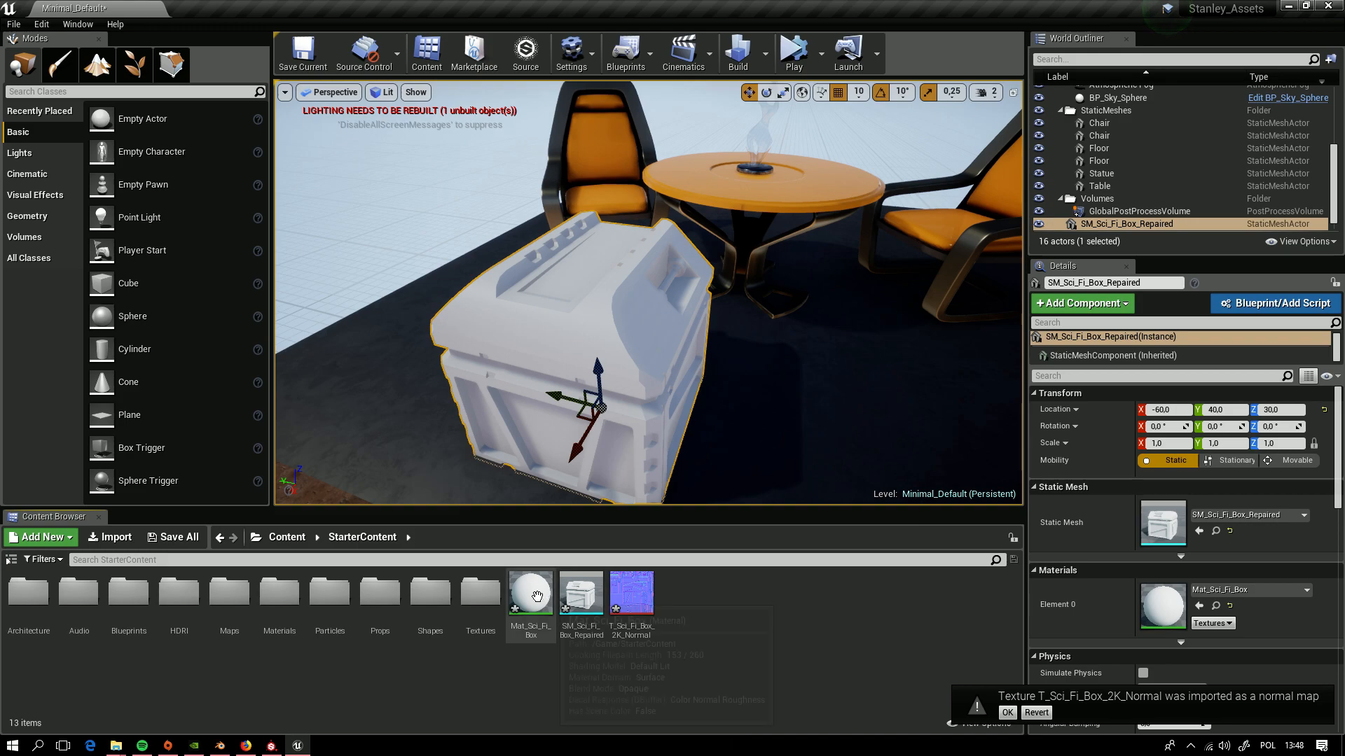
{"action": "double_click", "coordinate": [530, 592]}
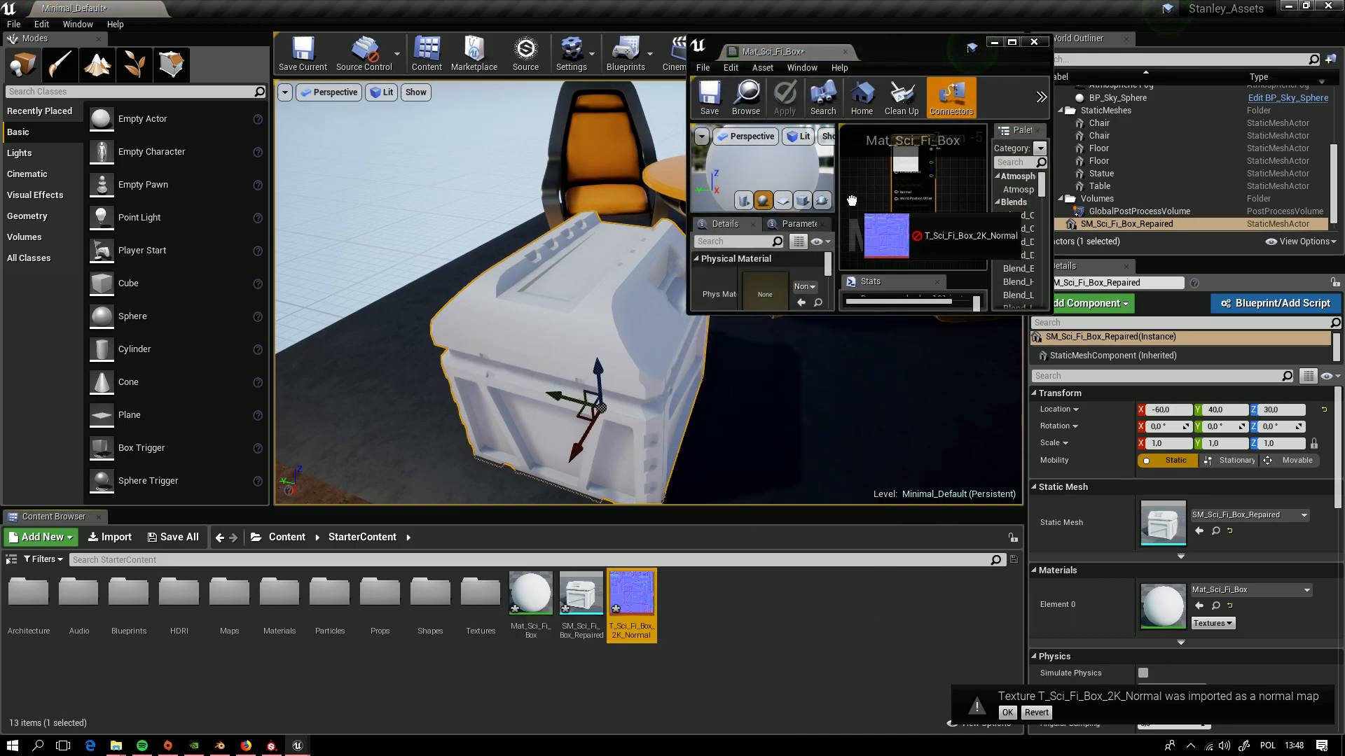
- Add a darker grey vector parameter to Mat_Sci_Fi_Box for metallic/roughness, then save the material
{"action": "left_click", "coordinate": [1018, 41]}
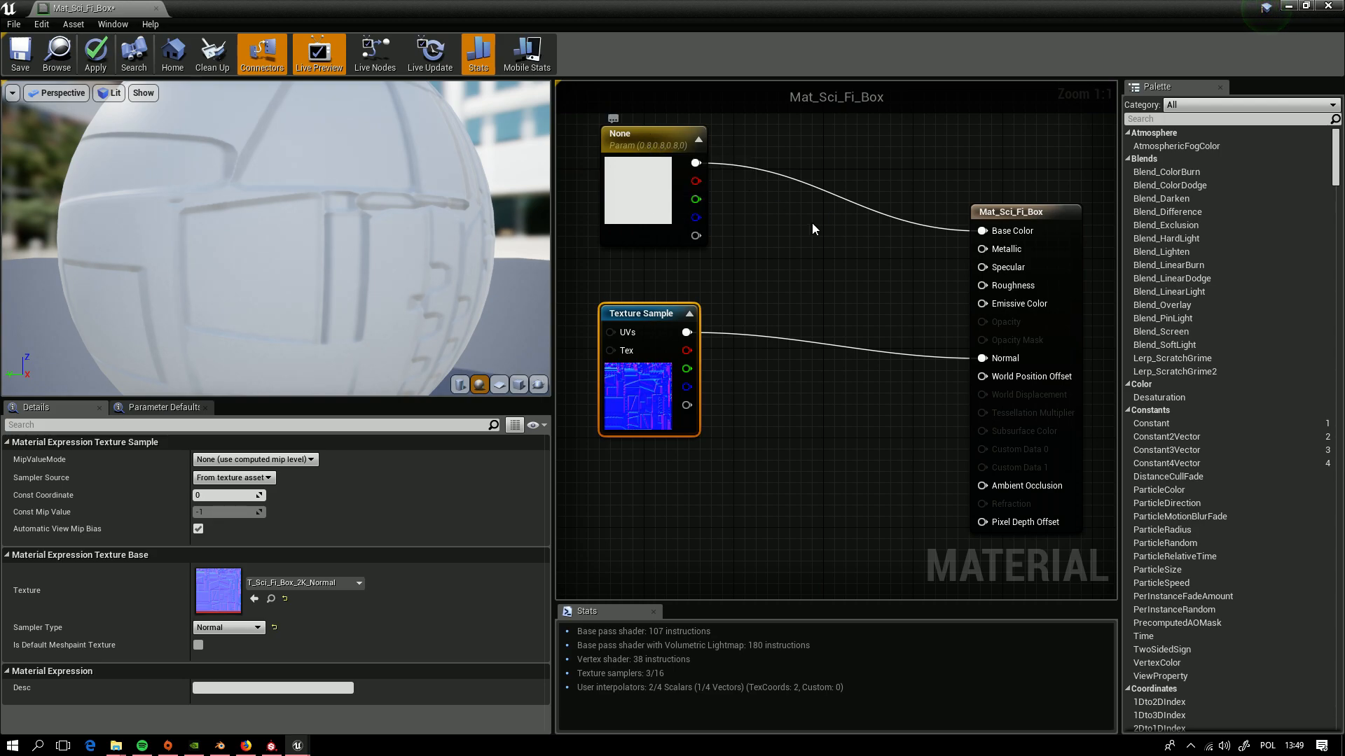
{"action": "left_click", "coordinate": [652, 138]}
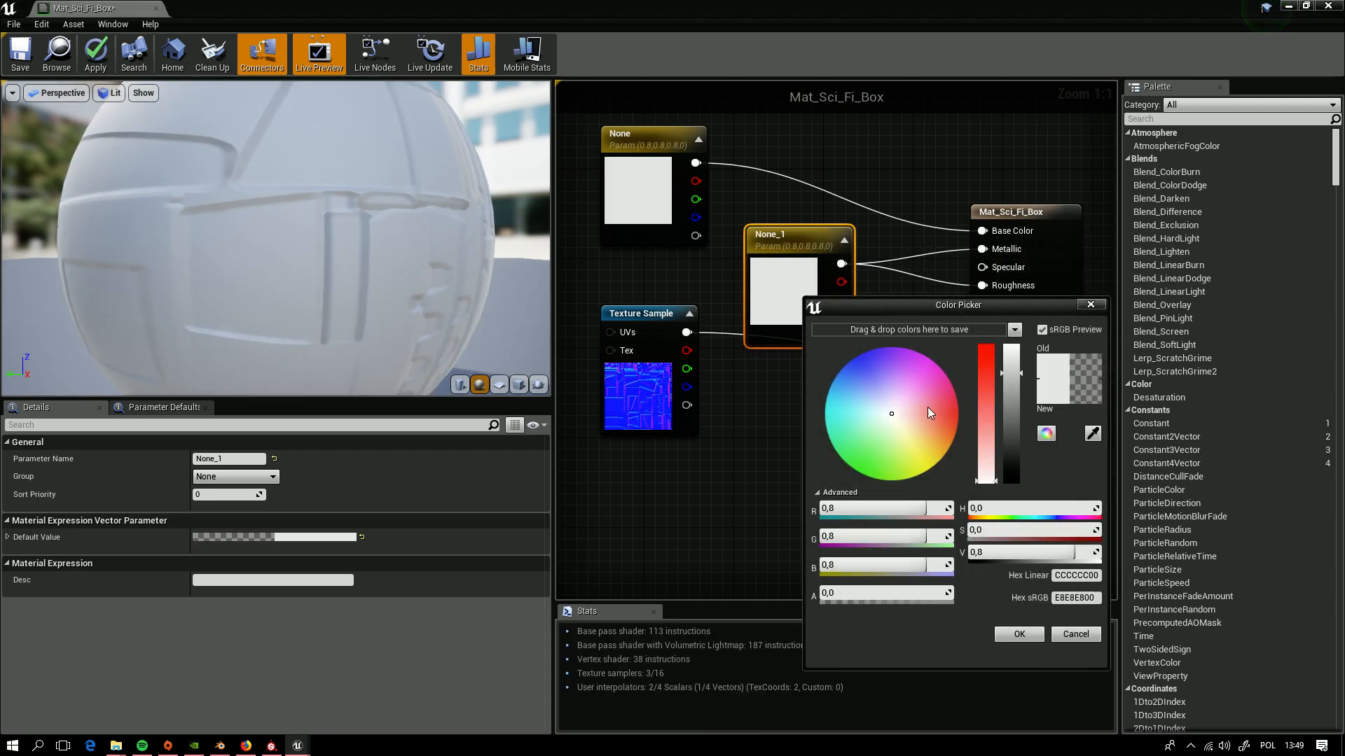
{"action": "left_click_drag", "start_coordinate": [984, 372], "coordinate": [984, 443]}
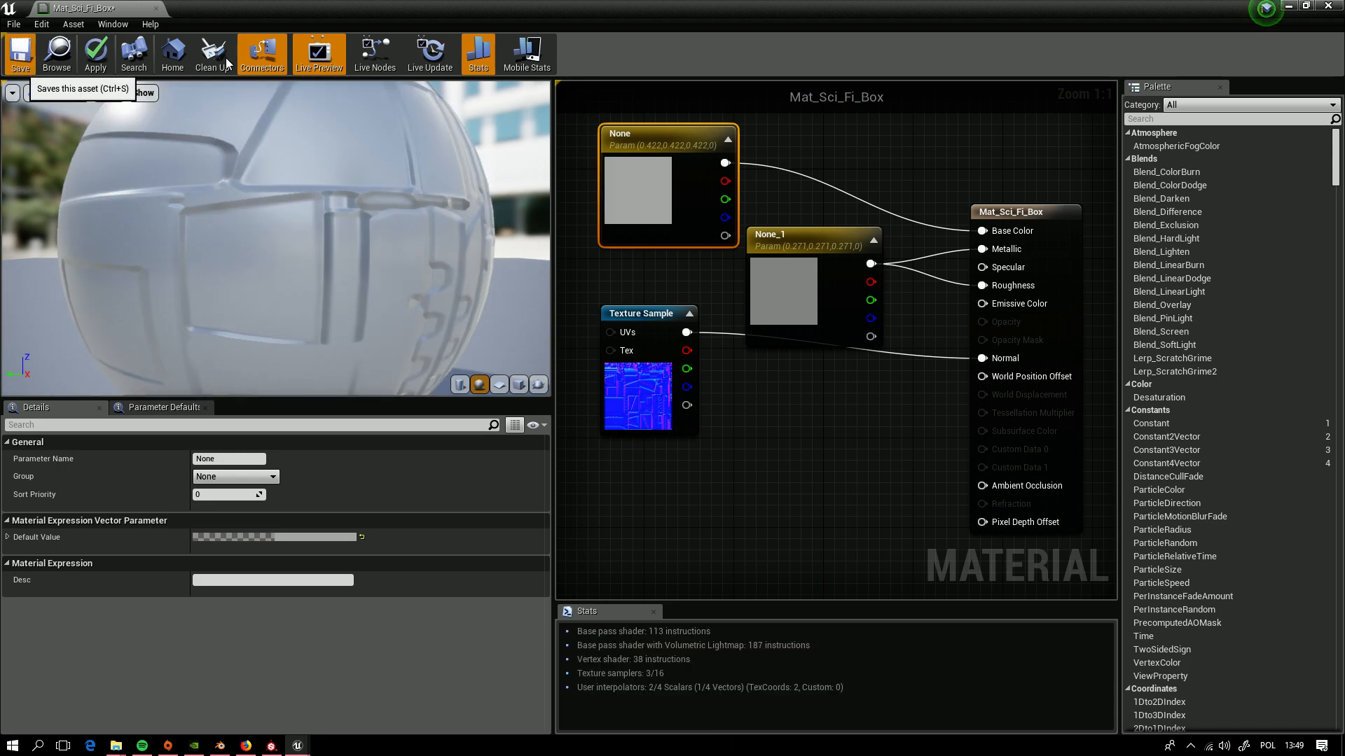
{"action": "left_click", "coordinate": [17, 51]}
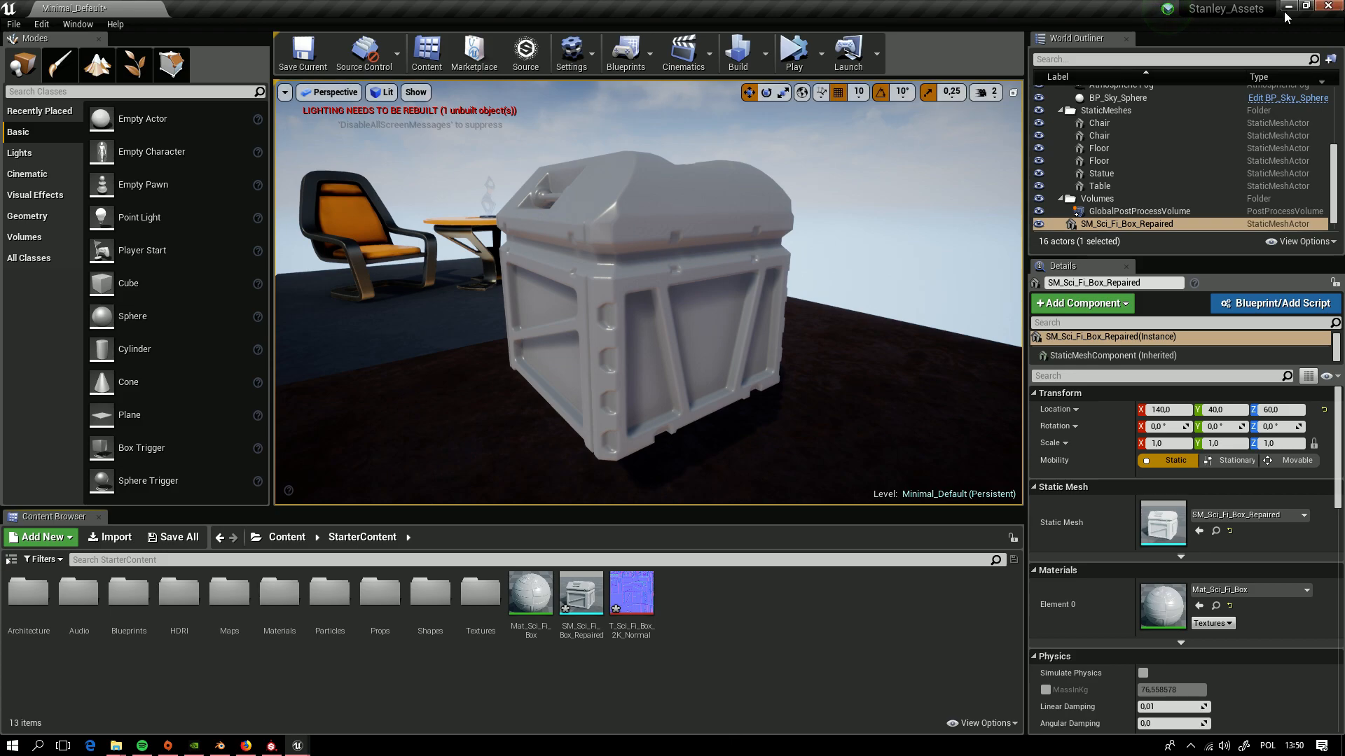
- Minimize the Unreal Editor to switch to another program
{"action": "left_click", "coordinate": [270, 745]}
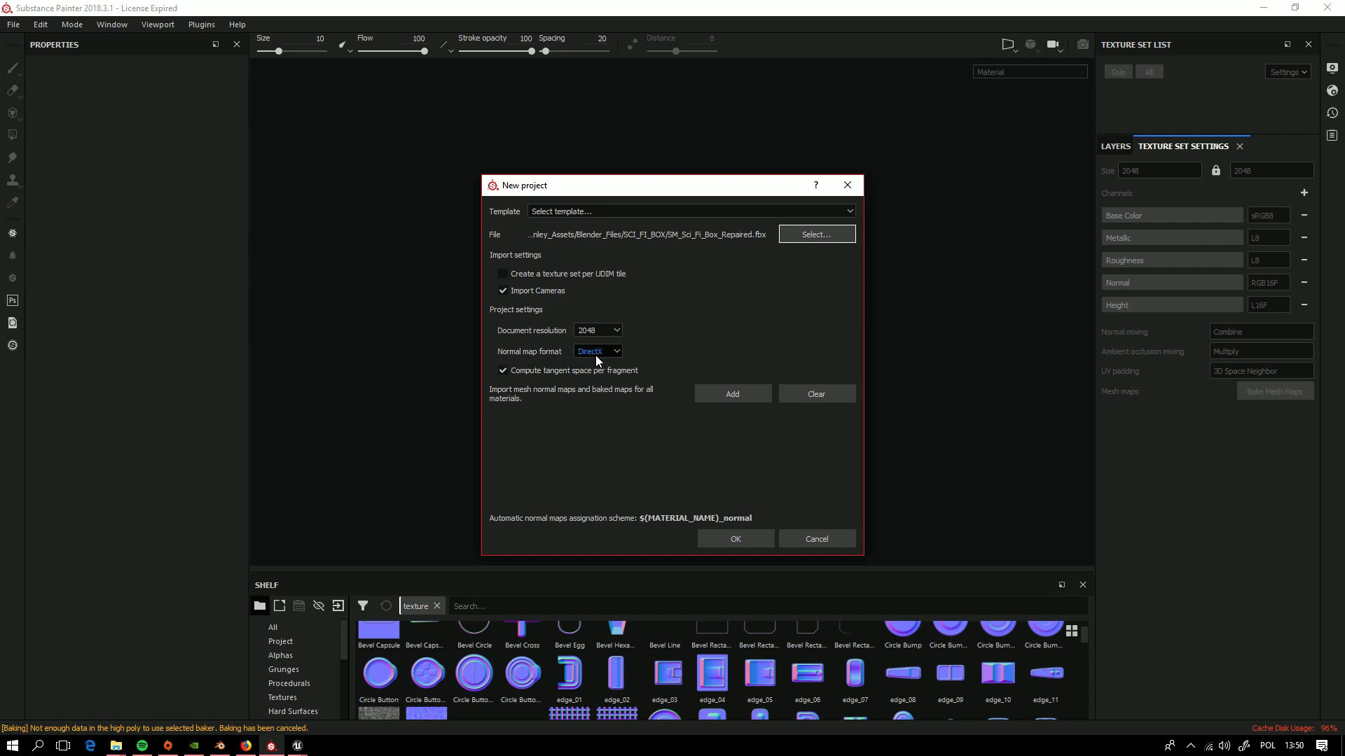
- Create a DirectX-normal project from the box mesh and import T_Sci_Fi_Box_2K_Normal as a texture
{"action": "left_click", "coordinate": [734, 538]}
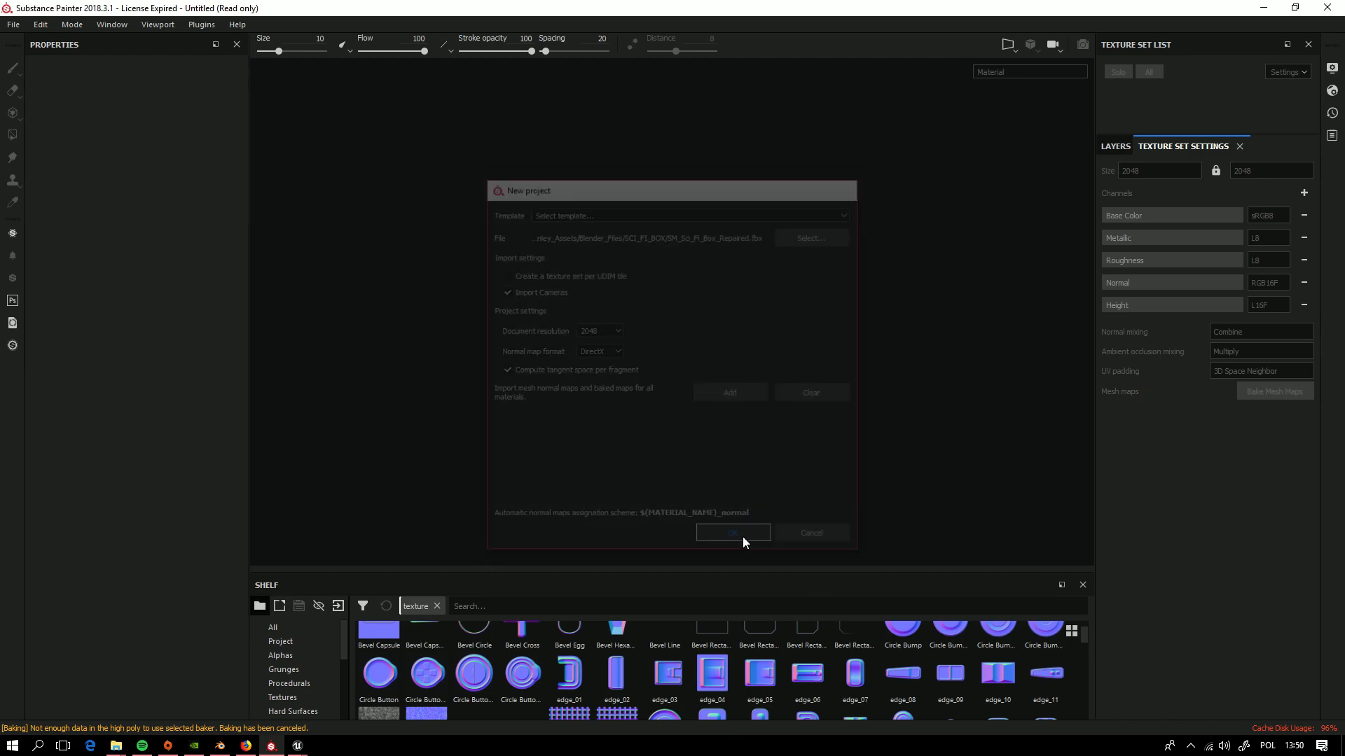
{"action": "left_click", "coordinate": [732, 533]}
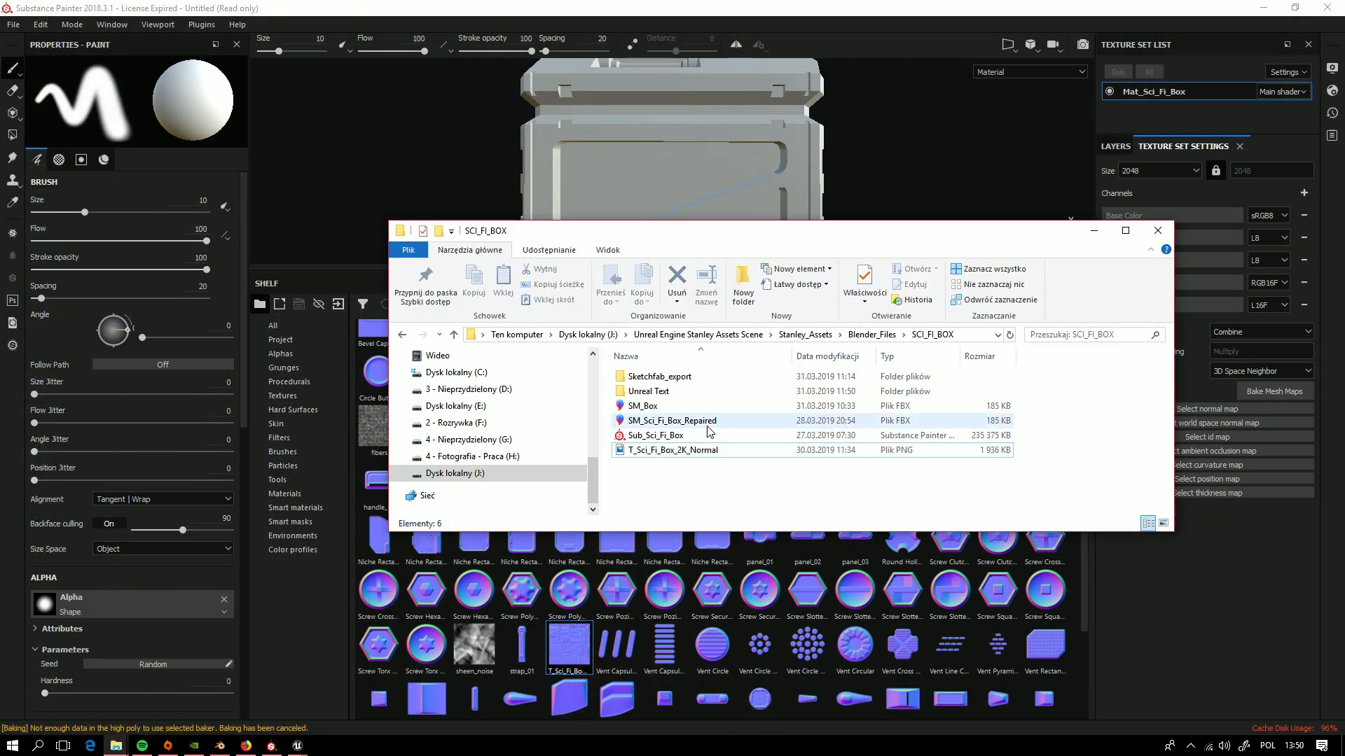
{"action": "double_click", "coordinate": [672, 450]}
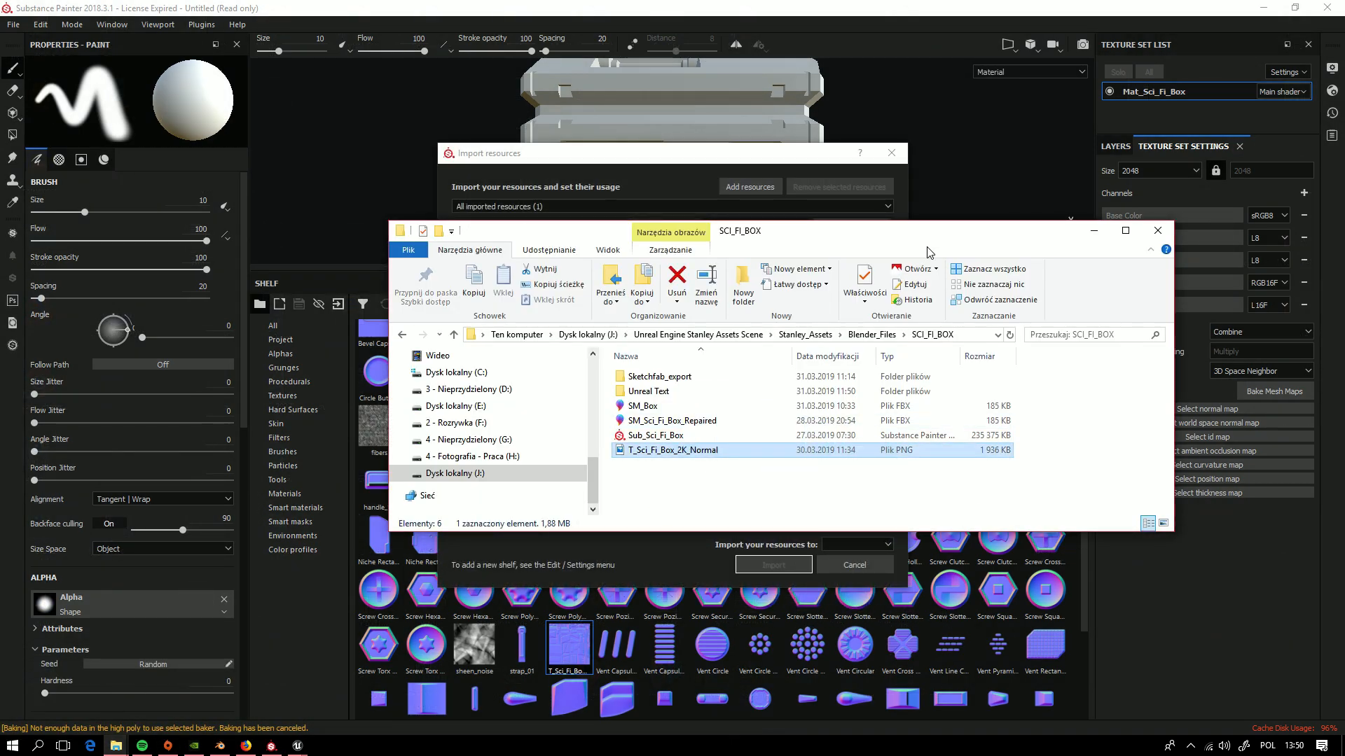
{"action": "left_click", "coordinate": [850, 227]}
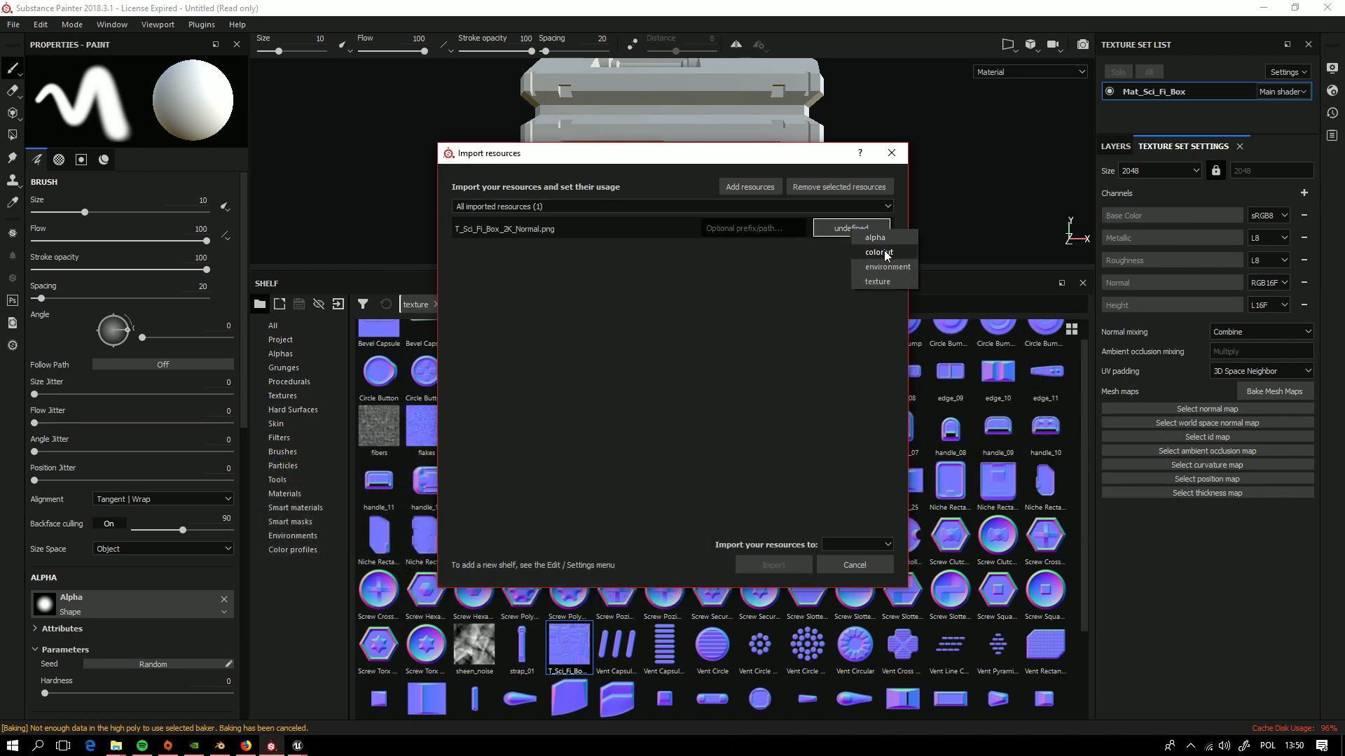
{"action": "left_click", "coordinate": [878, 282]}
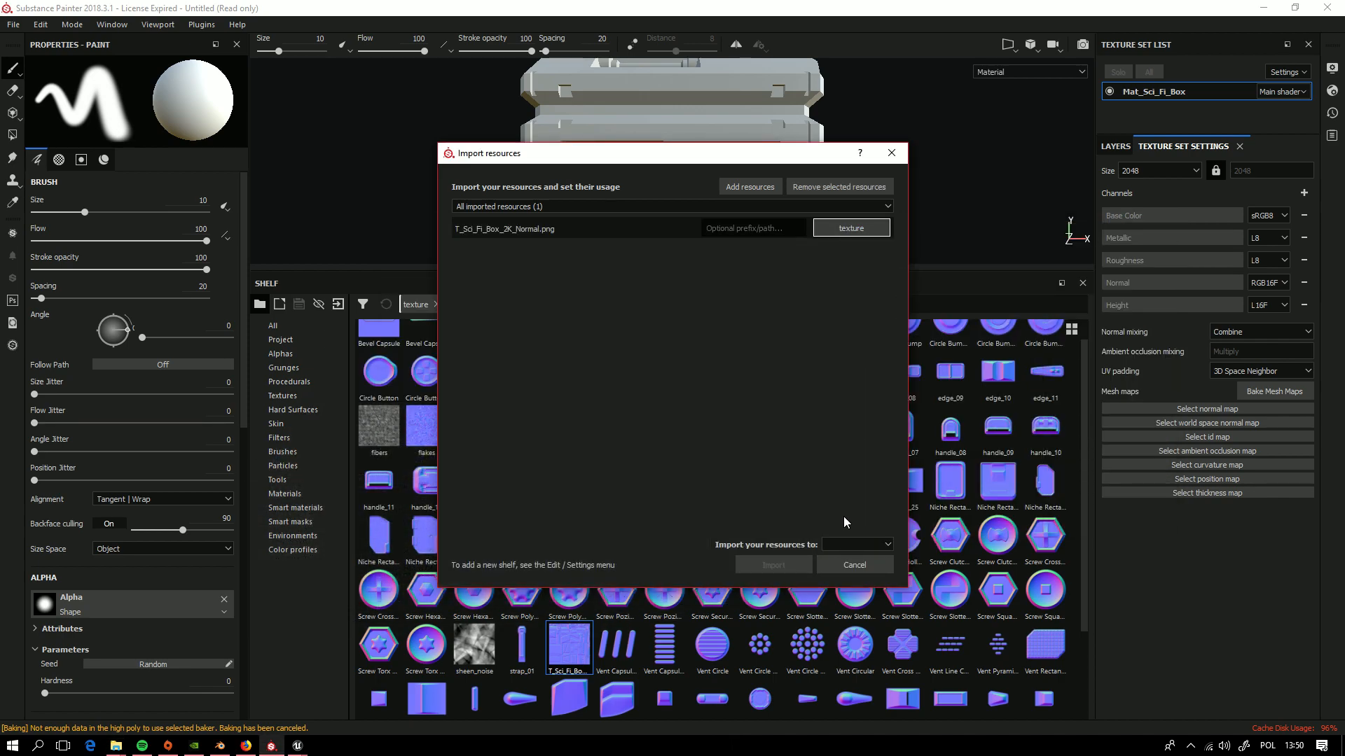
{"action": "left_click", "coordinate": [857, 544]}
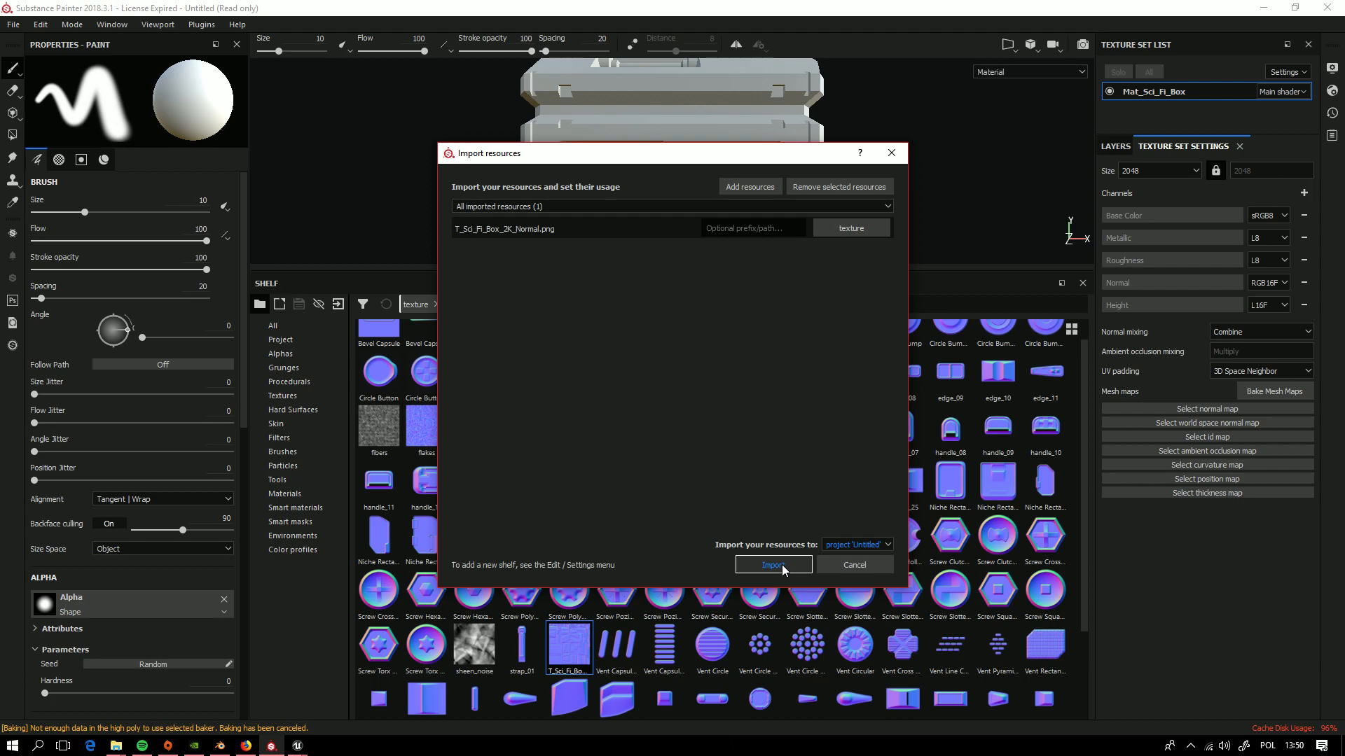
{"action": "left_click", "coordinate": [773, 565]}
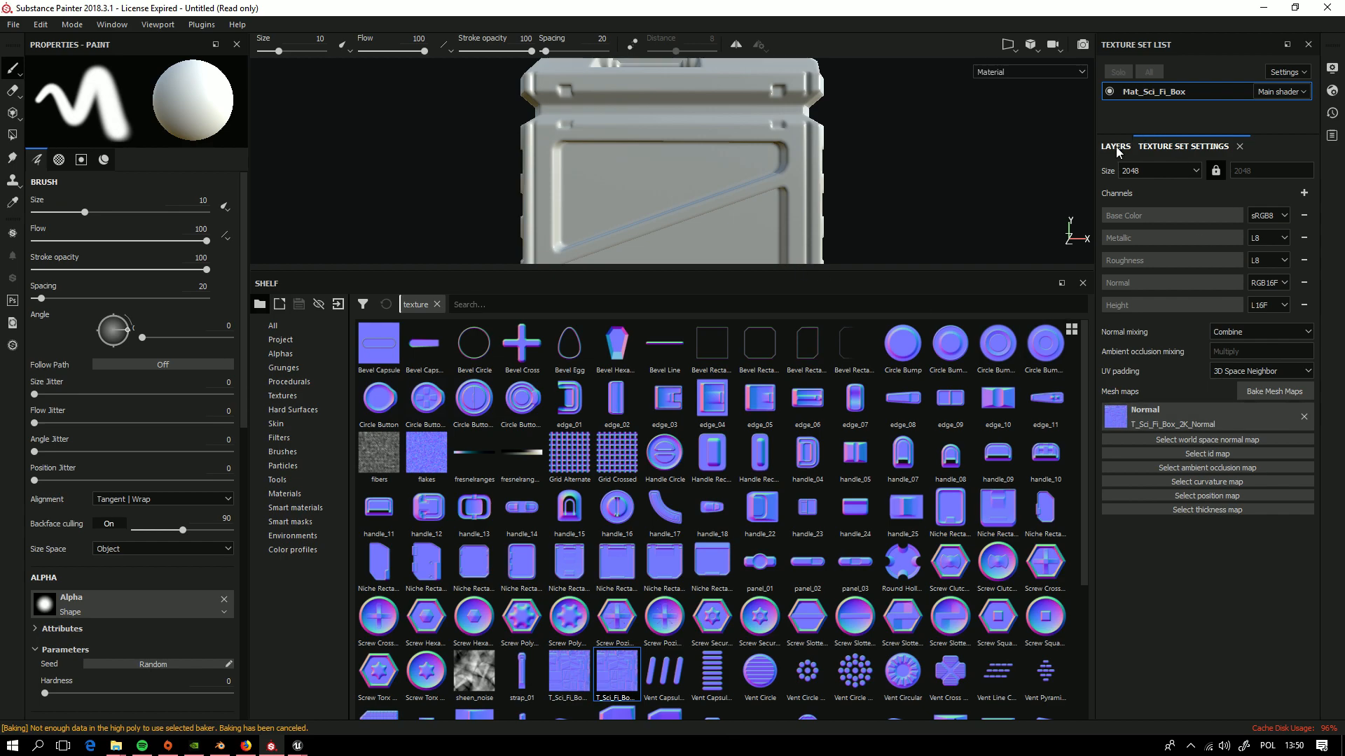
{"action": "left_click", "coordinate": [1115, 147]}
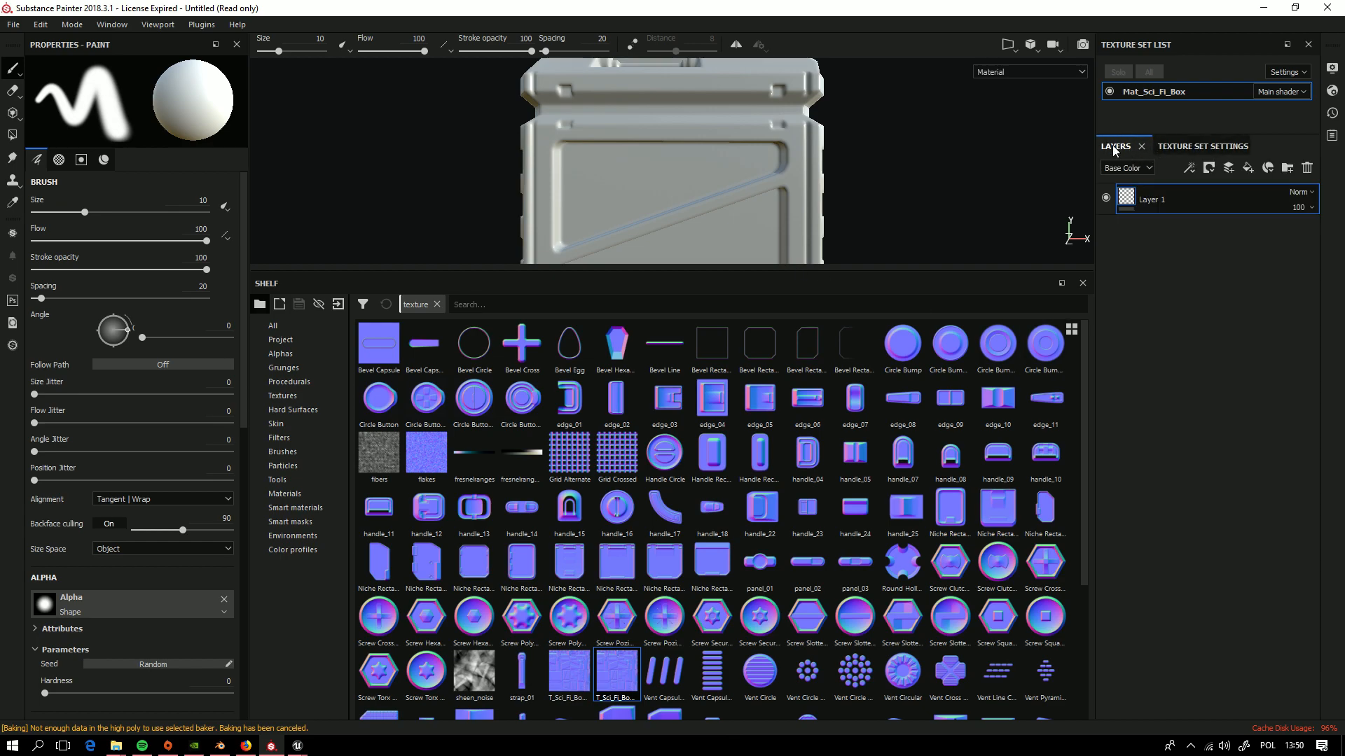
{"action": "left_click", "coordinate": [1202, 146]}
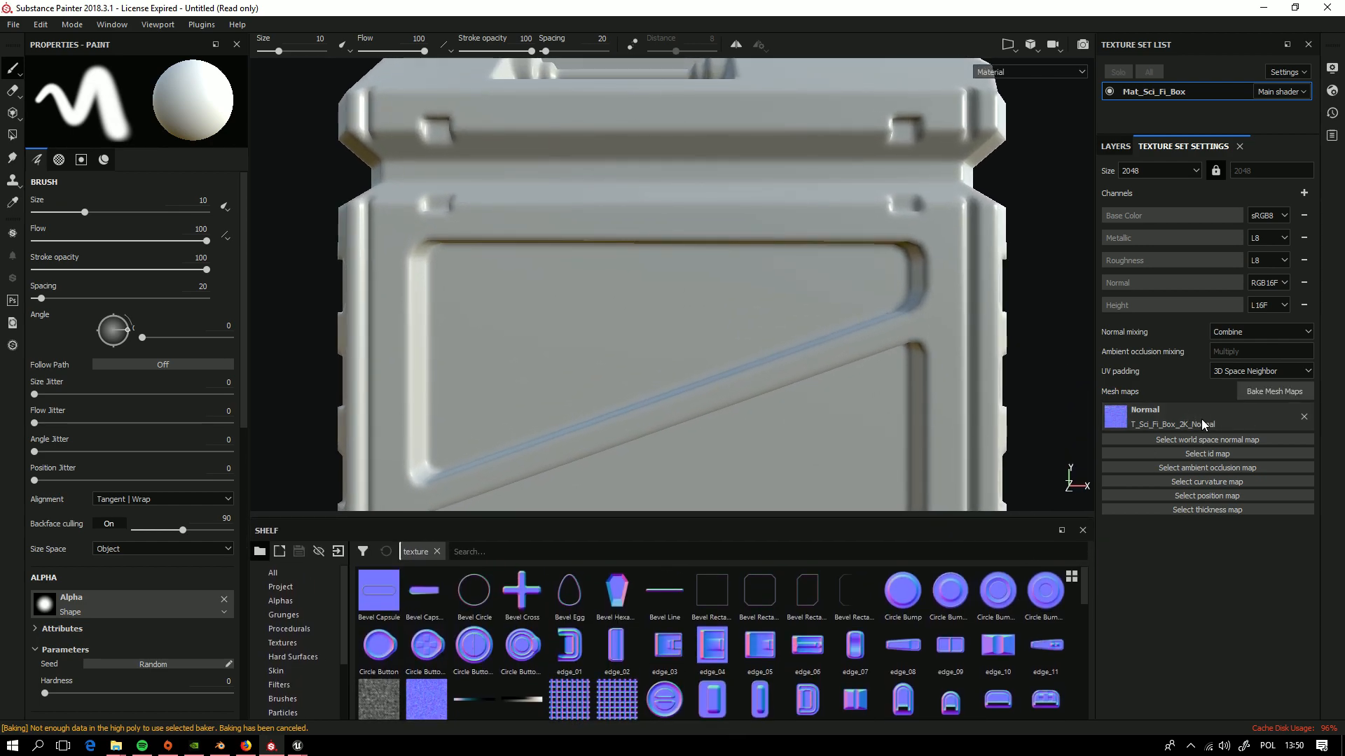
{"action": "mouse_move", "coordinate": [1188, 421]}
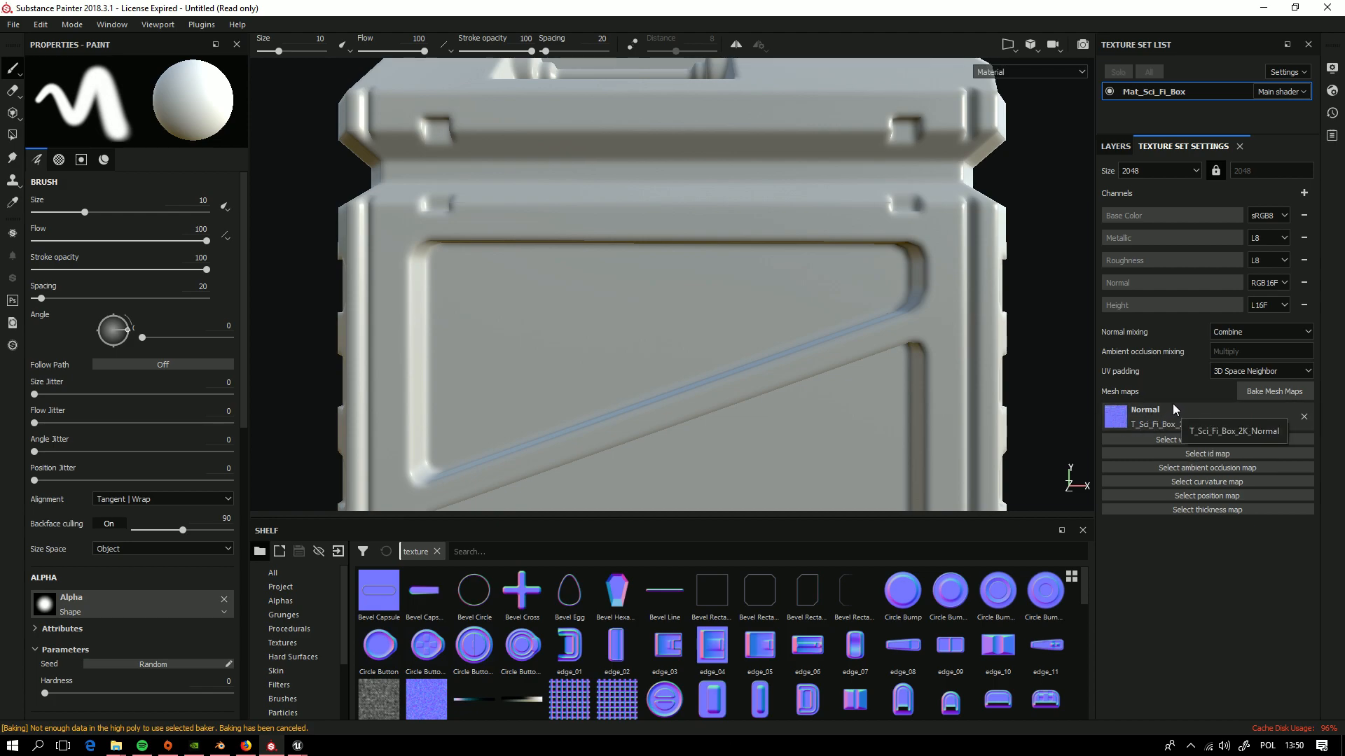
{"action": "left_click_drag", "start_coordinate": [669, 300], "coordinate": [818, 298]}
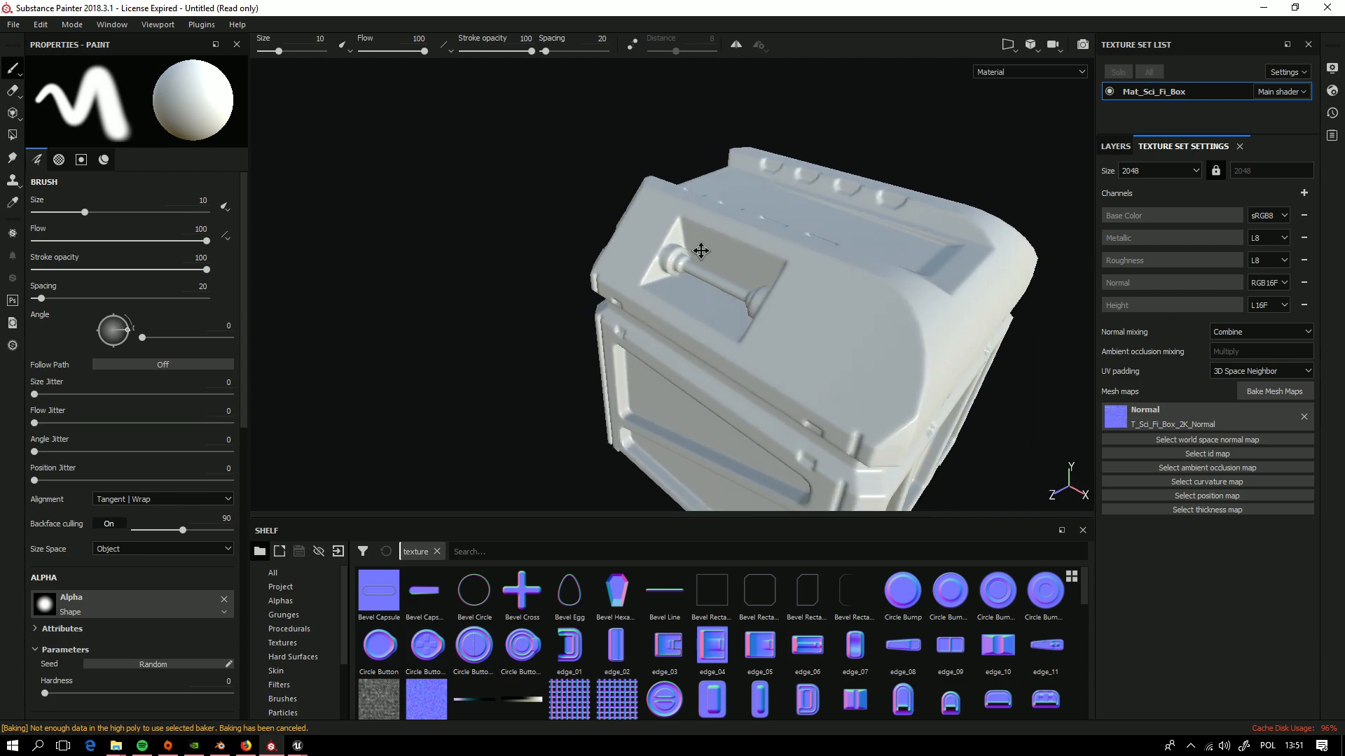
{"action": "left_click_drag", "start_coordinate": [700, 251], "coordinate": [794, 288]}
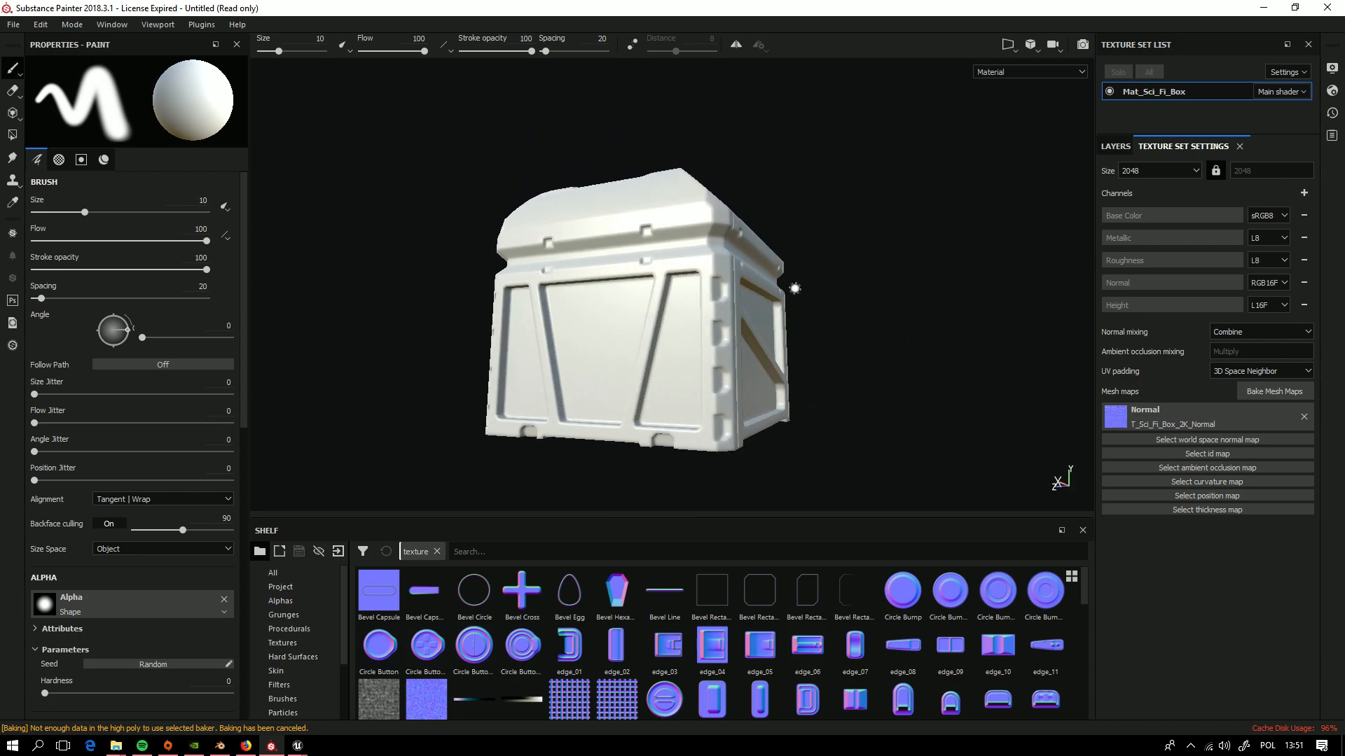
{"action": "left_click_drag", "start_coordinate": [794, 288], "coordinate": [873, 345]}
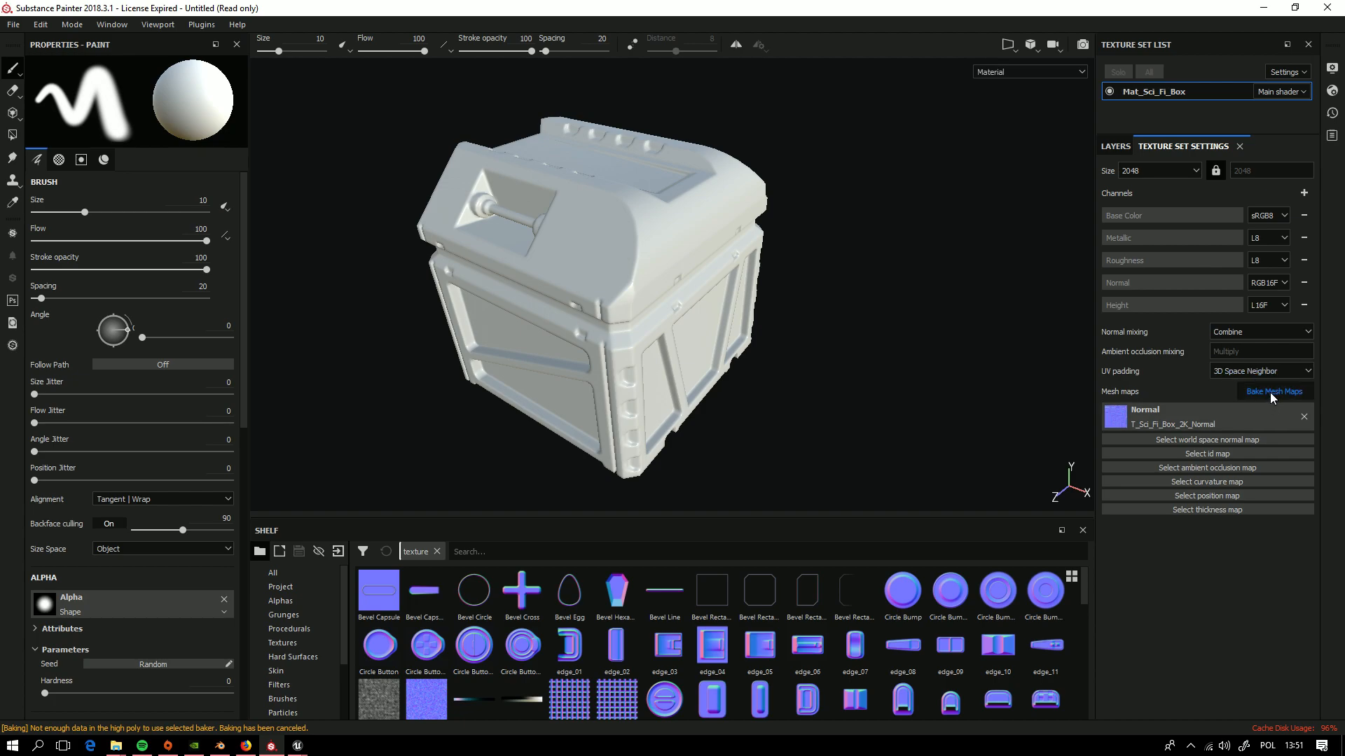
{"action": "left_click", "coordinate": [1274, 391]}
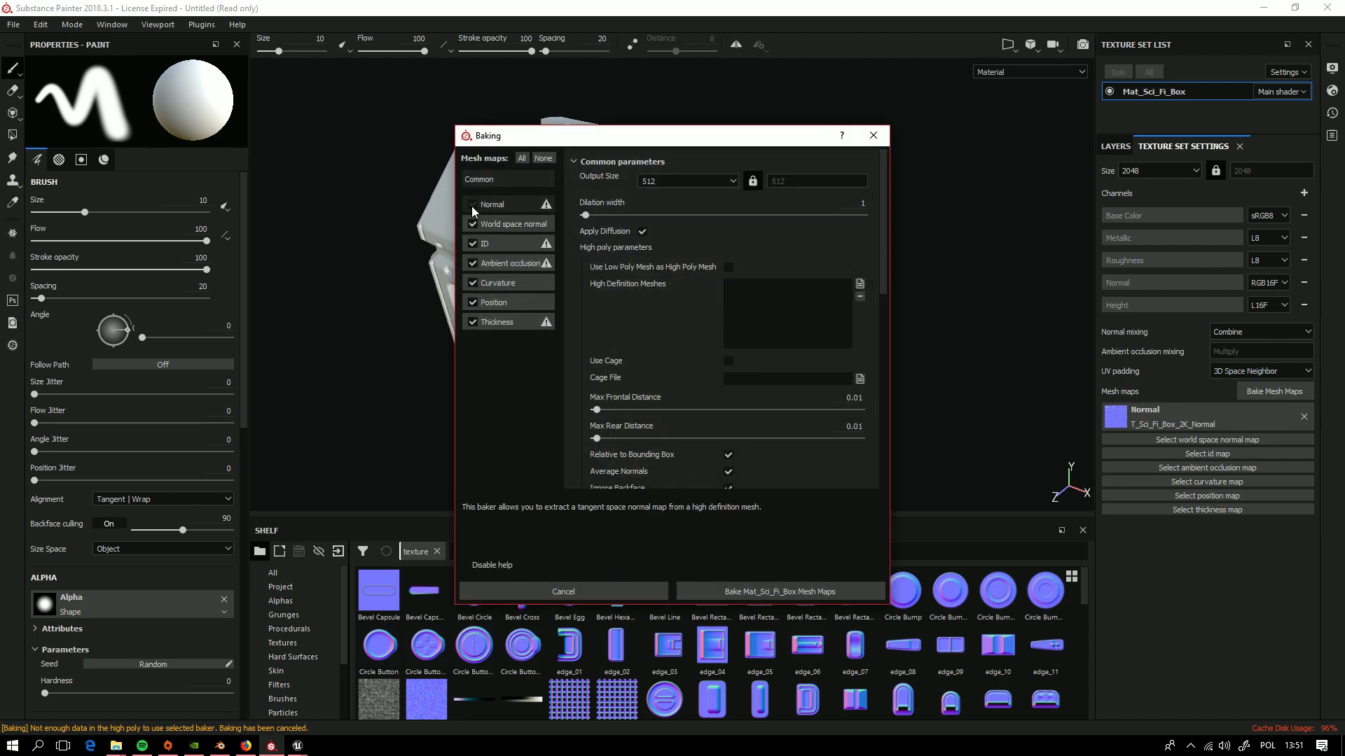
{"action": "left_click", "coordinate": [472, 204]}
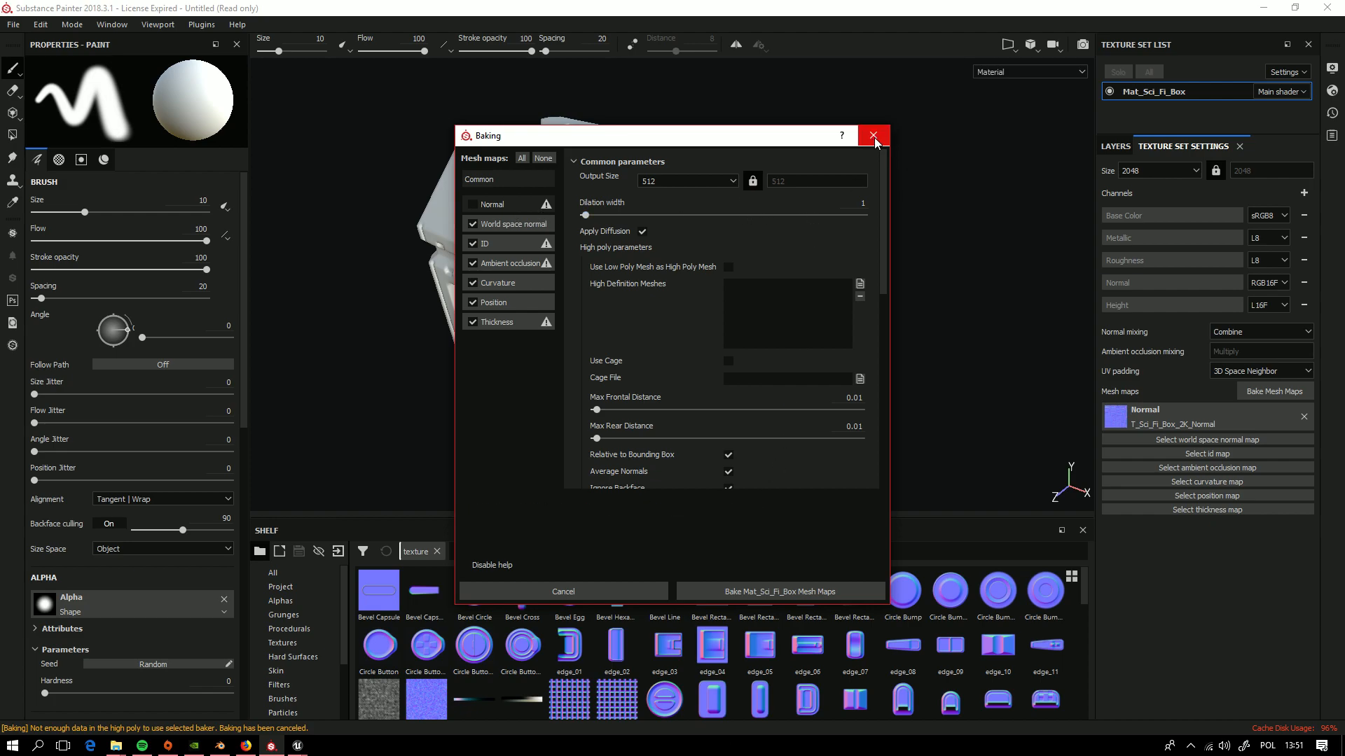
{"action": "left_click", "coordinate": [873, 135]}
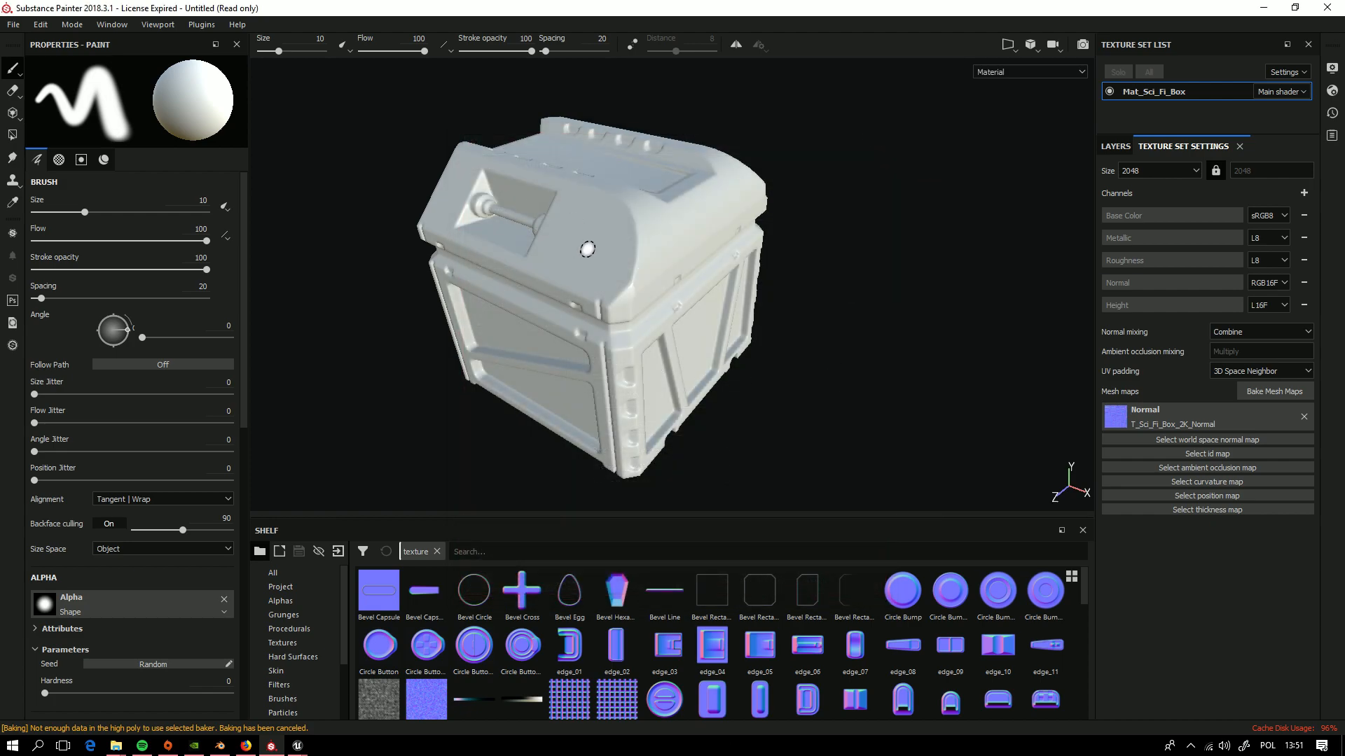
{"action": "left_click_drag", "start_coordinate": [588, 249], "coordinate": [660, 270]}
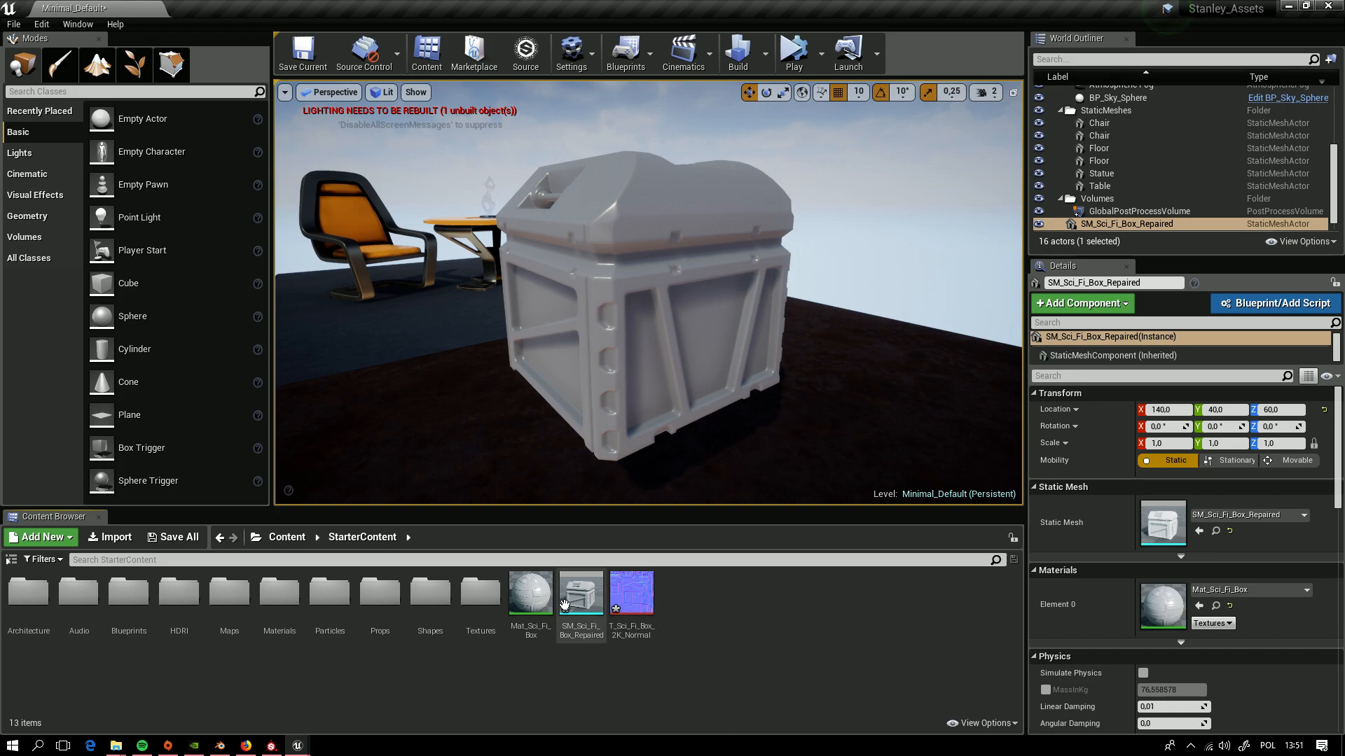
- Send SM_Sci_Fi_Box_Repaired to Substance Painter from its Content Browser context menu
{"action": "right_click", "coordinate": [581, 592]}
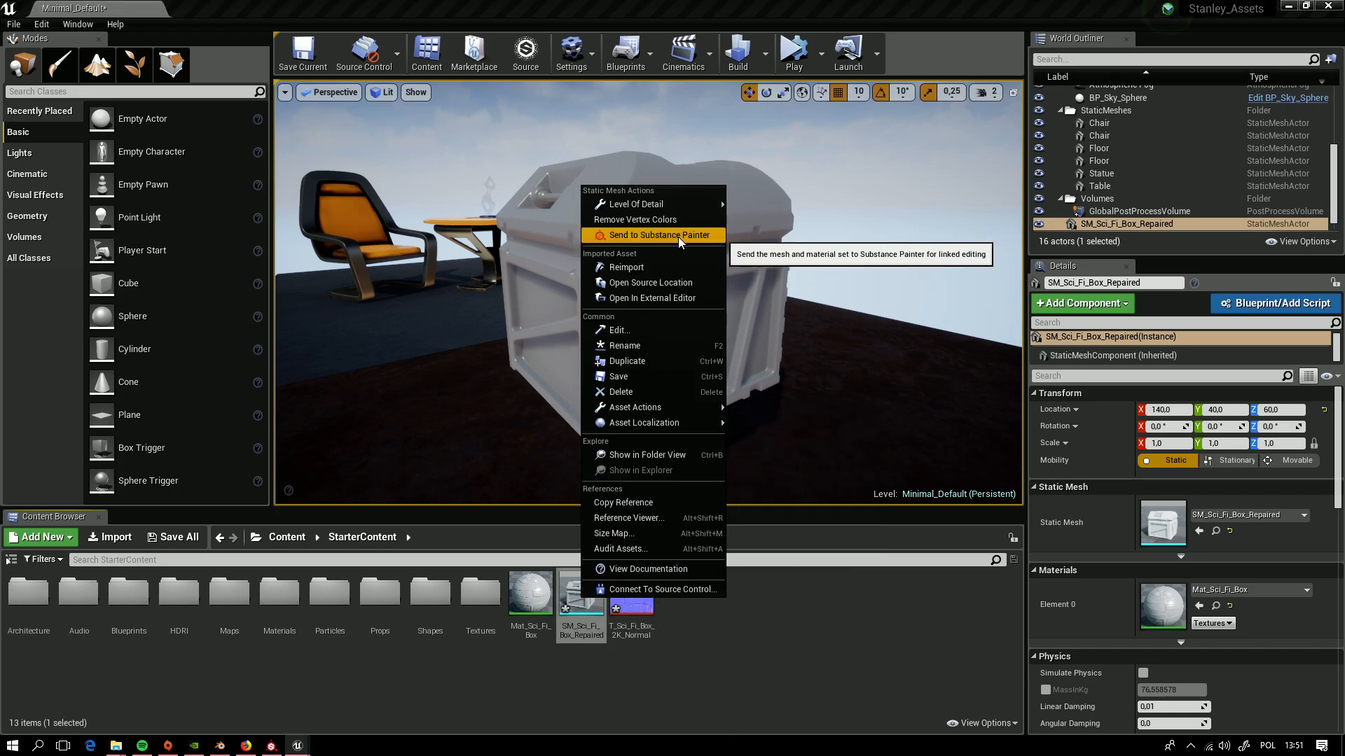
{"action": "left_click", "coordinate": [658, 235]}
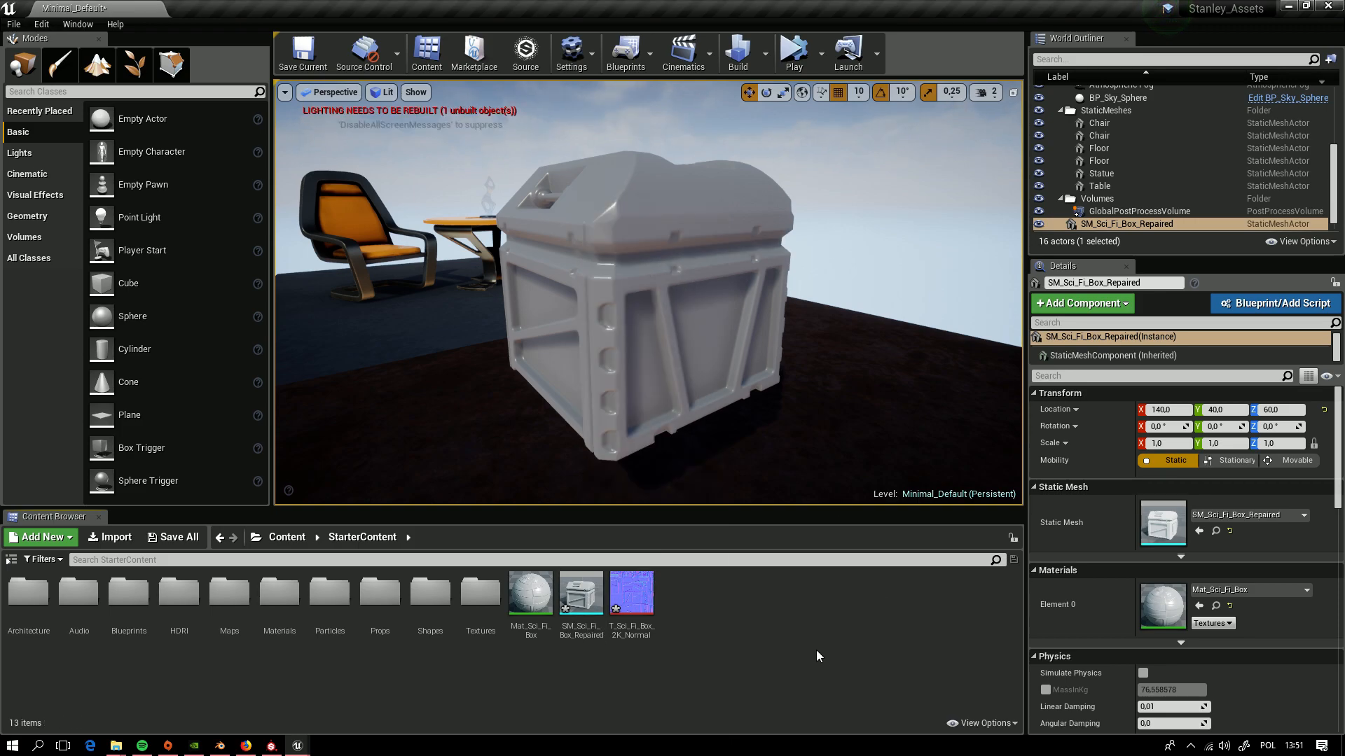